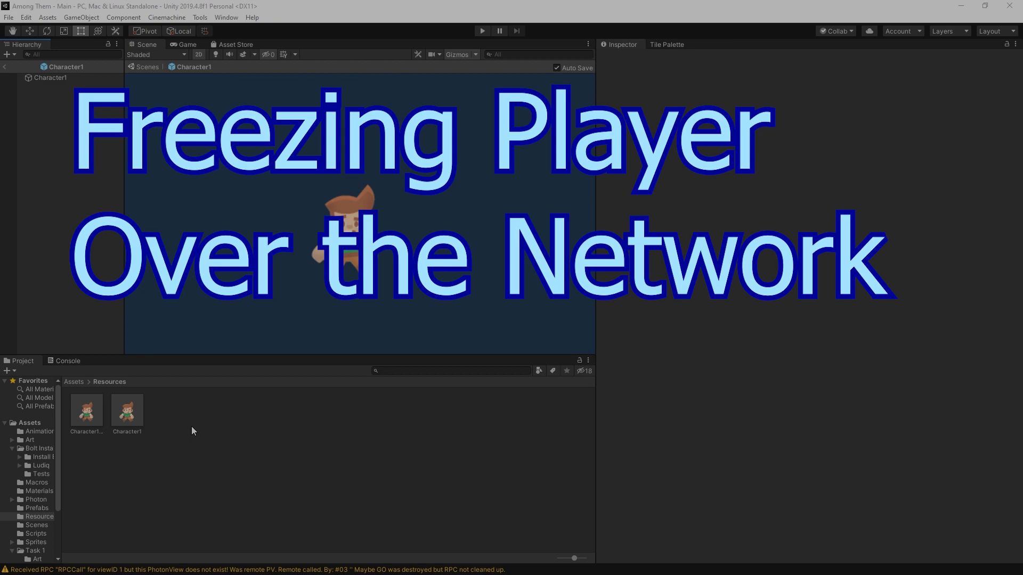
- Place spikesBottomAlt under Character1, reset its Transform, deactivate it, and open the CharacterMovement script
left_click(35, 542)
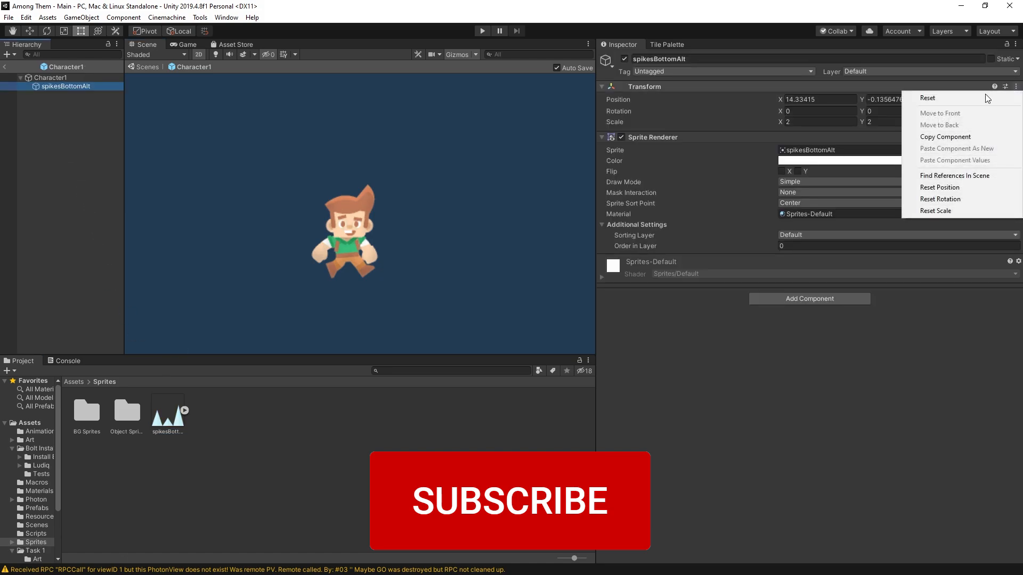
left_click(928, 98)
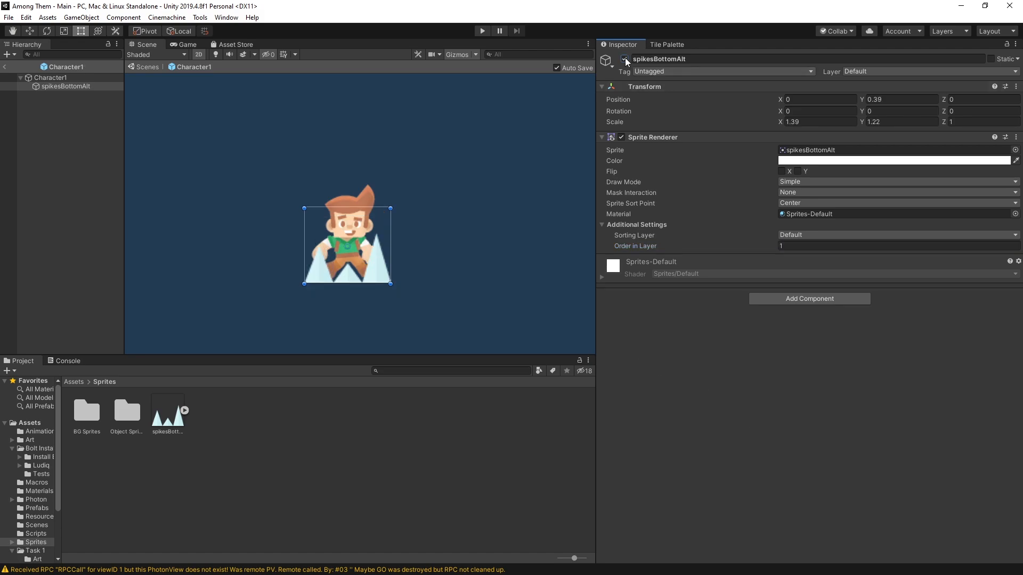
left_click(50, 77)
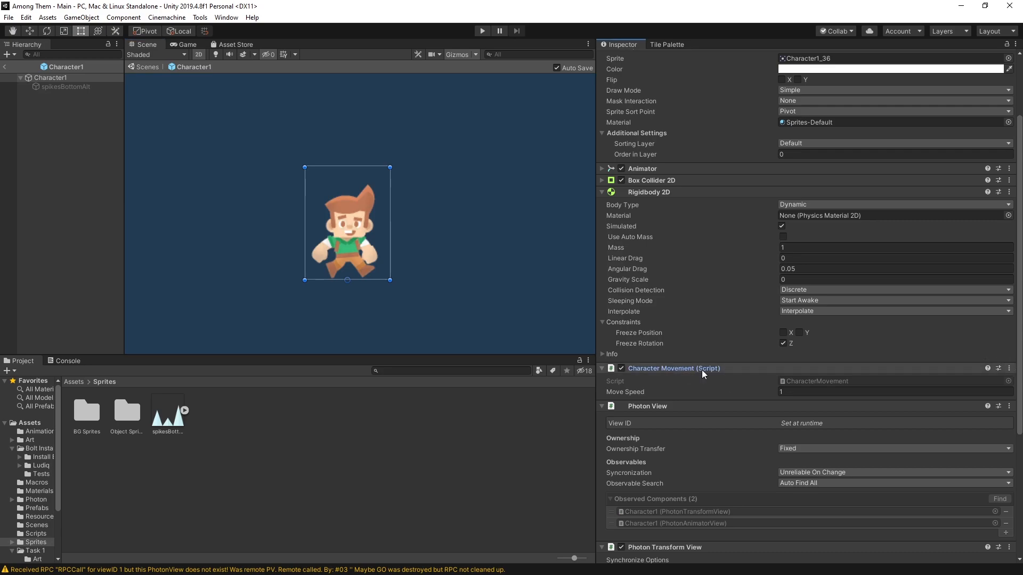
mouse_move(992, 371)
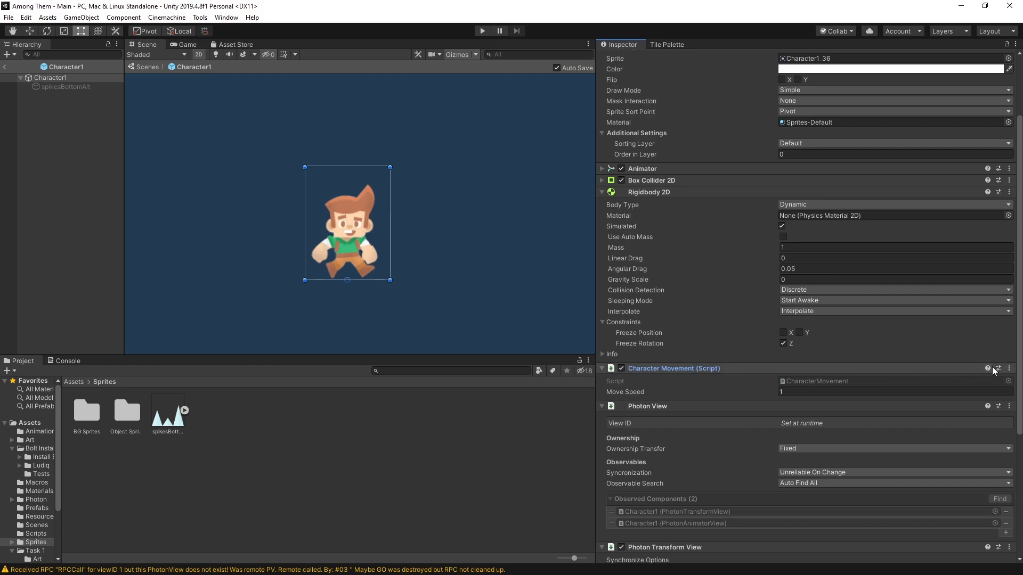
double_click(817, 381)
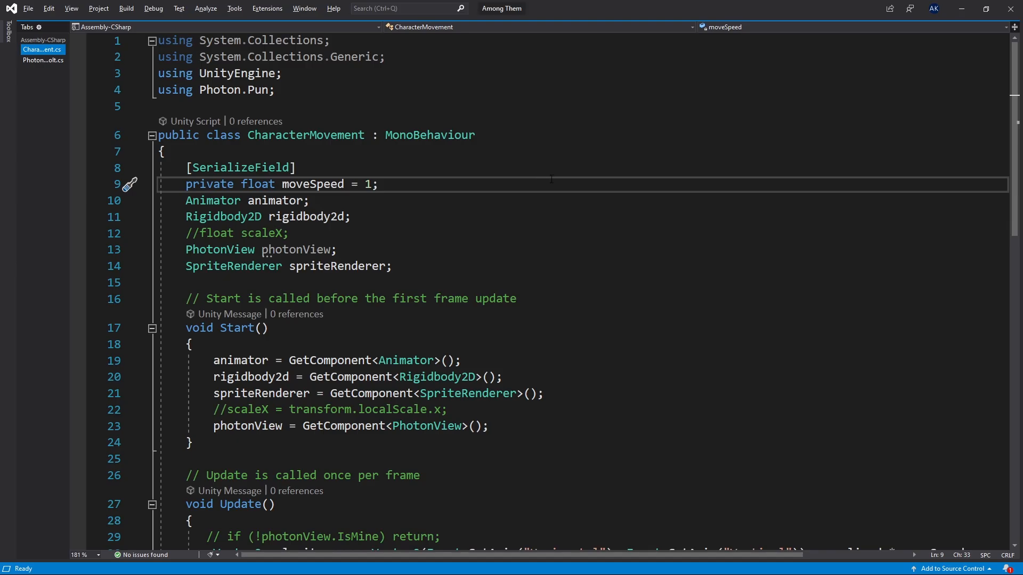
- Declare 'private bool frozen = false;' after the spriteRenderer field
left_click(392, 266)
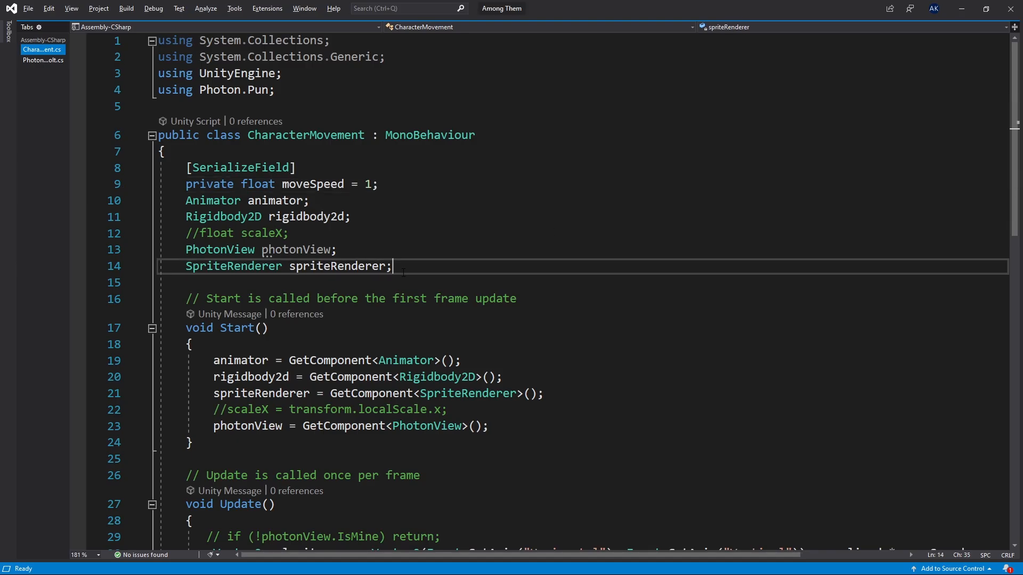
type("pg")
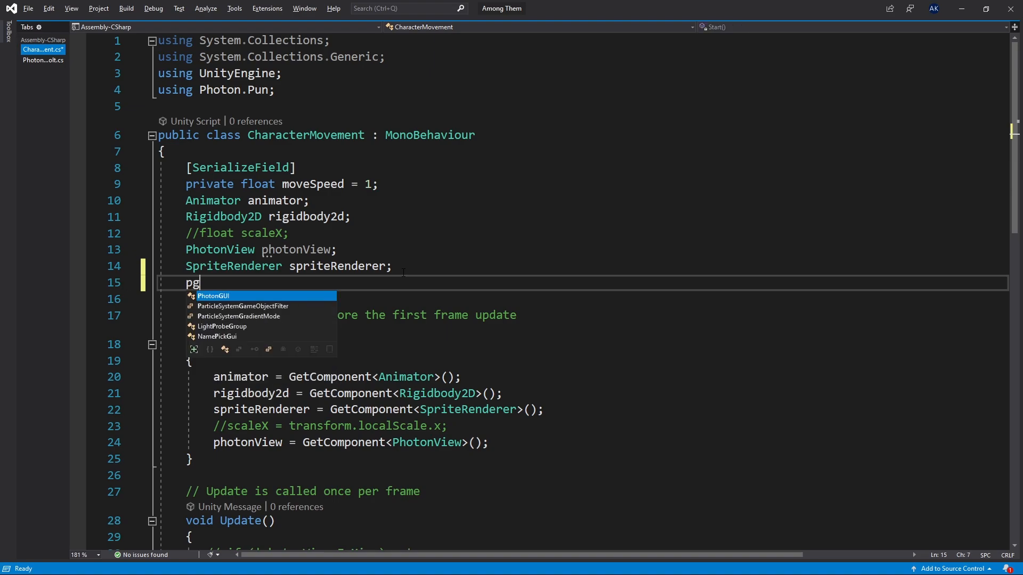
type("private b")
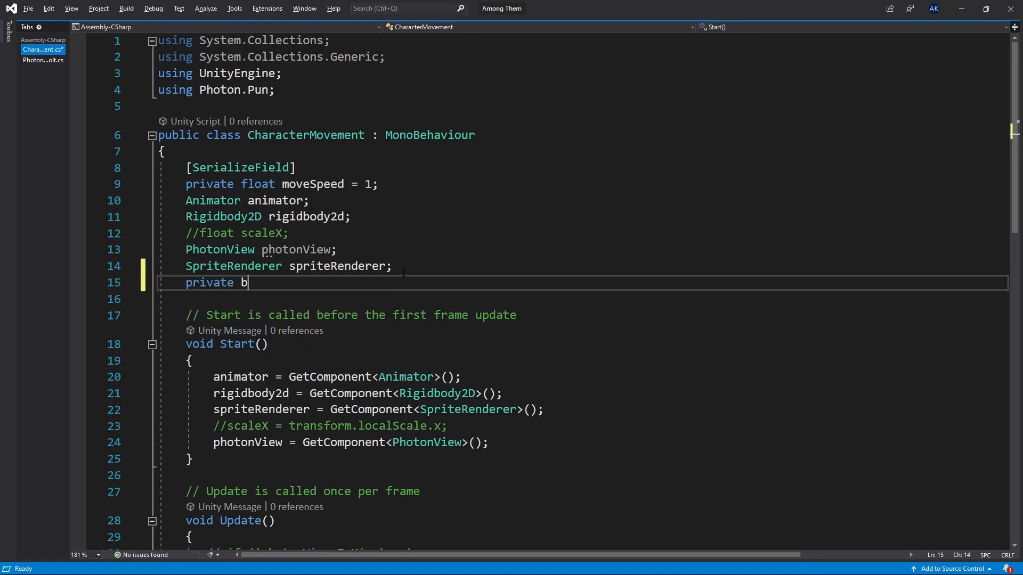
type("ool frozen;")
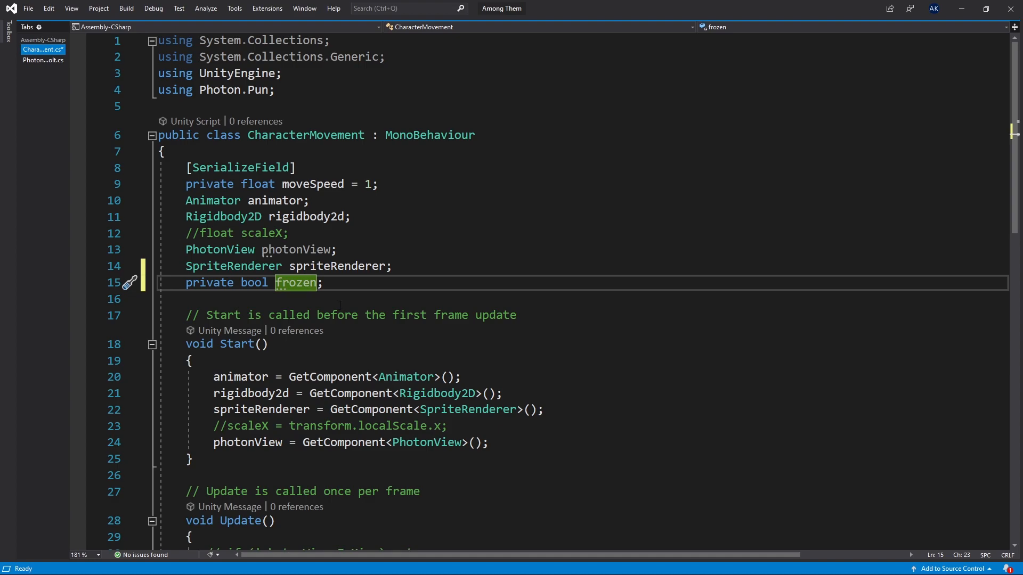
type("=false")
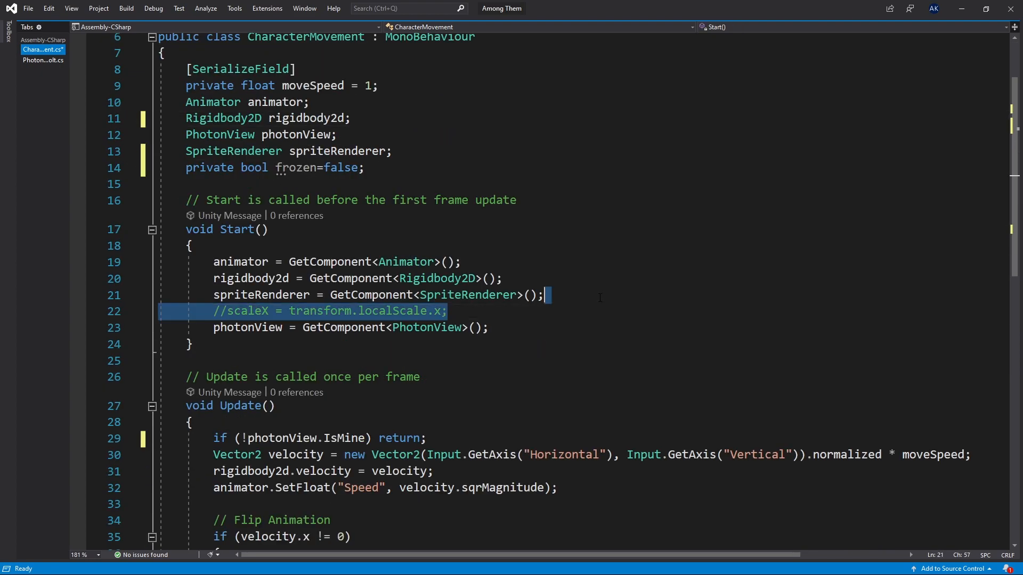
mouse_move(428, 327)
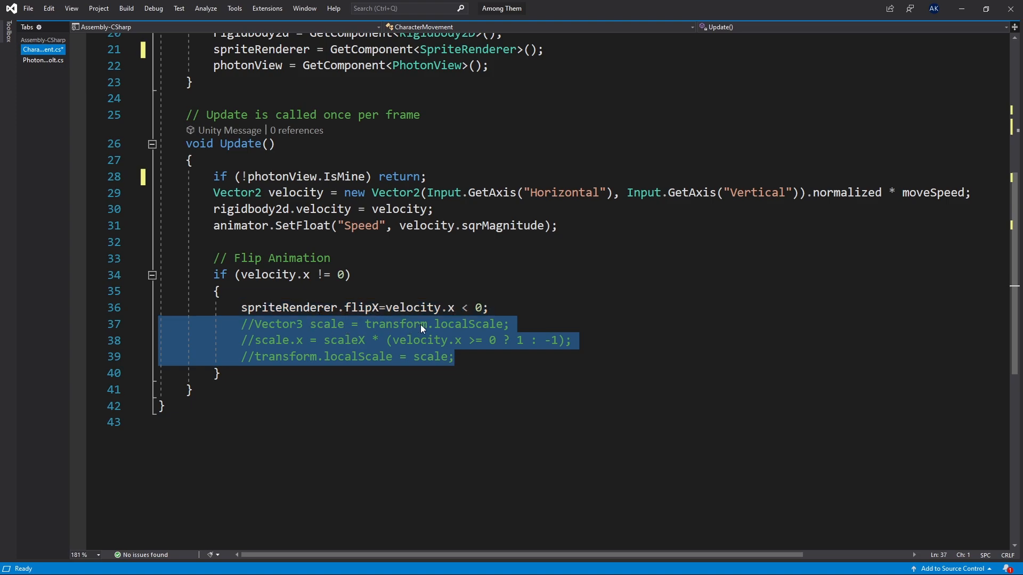
mouse_move(466, 361)
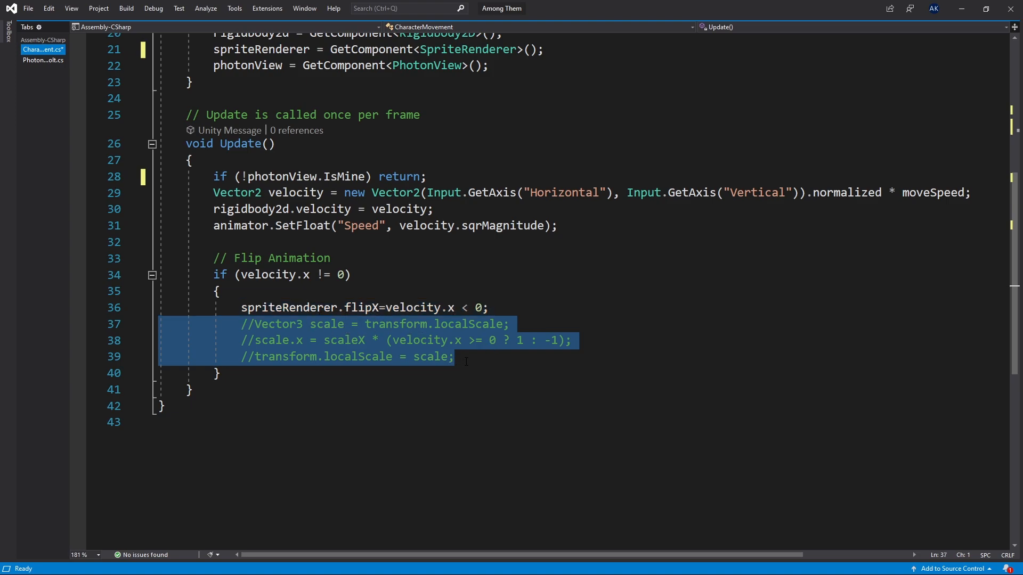
- Delete the commented scaleX flip code and uncomment the photonView.IsMine check
key("Delete")
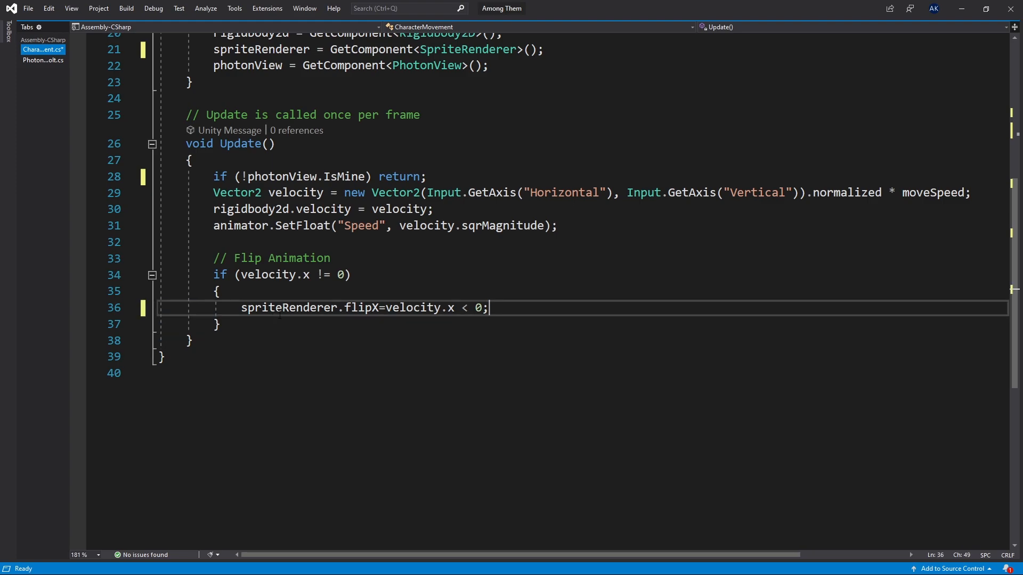
double_click(360, 307)
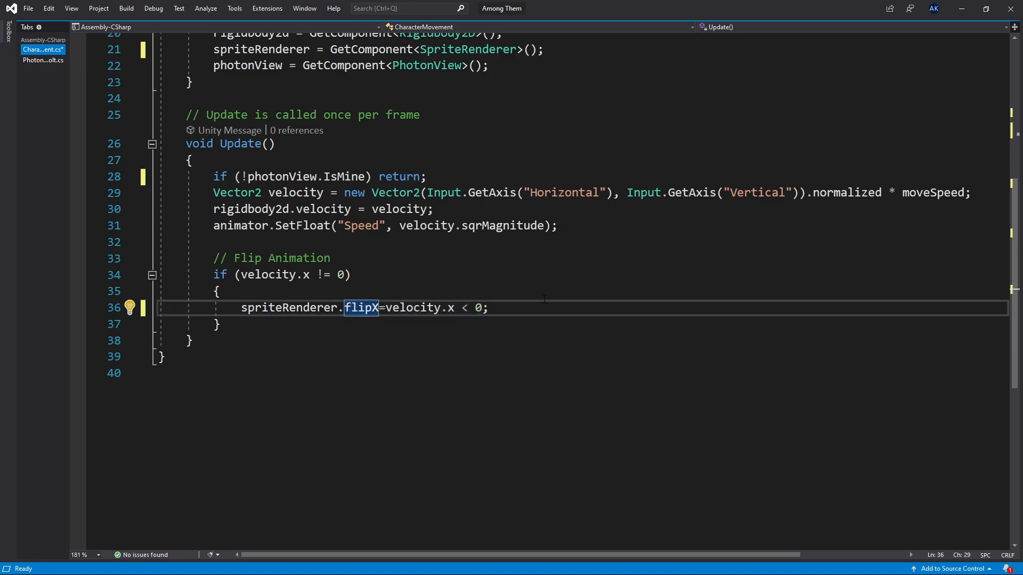
left_click(220, 324)
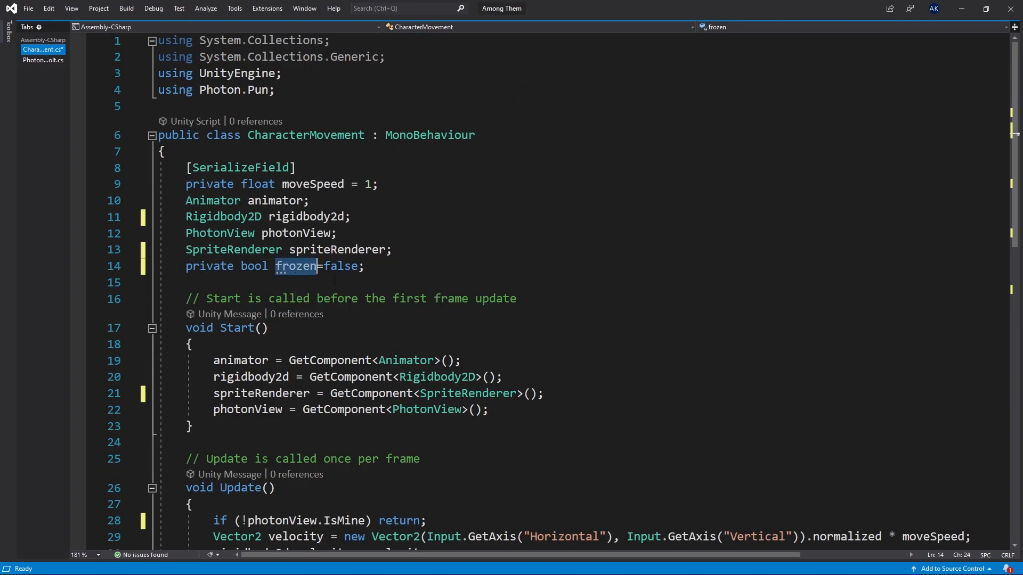
- Extend Update's early-return condition to '!photonView.IsMine || frozen'
scroll("down", 3)
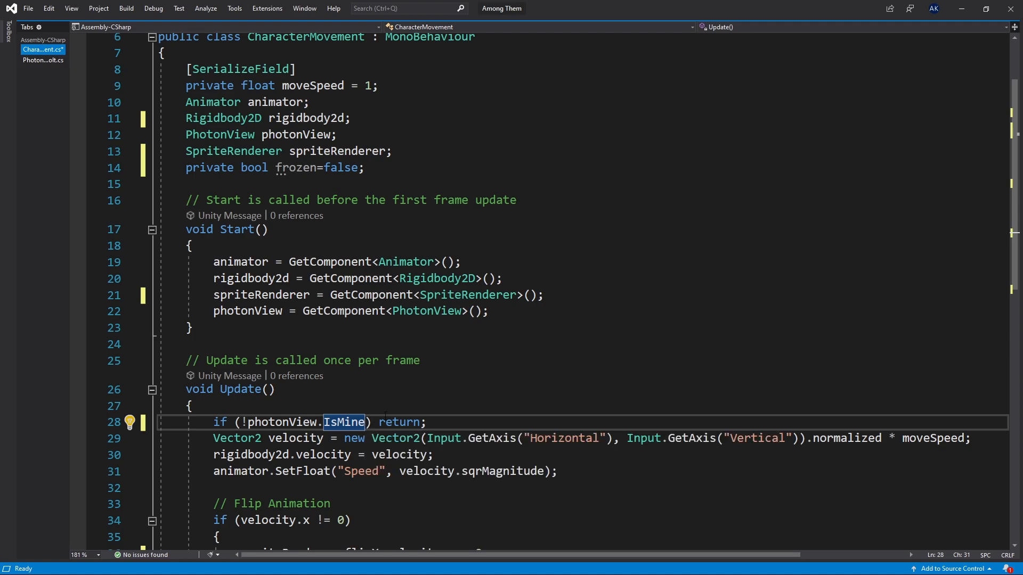
type("|| frozen")
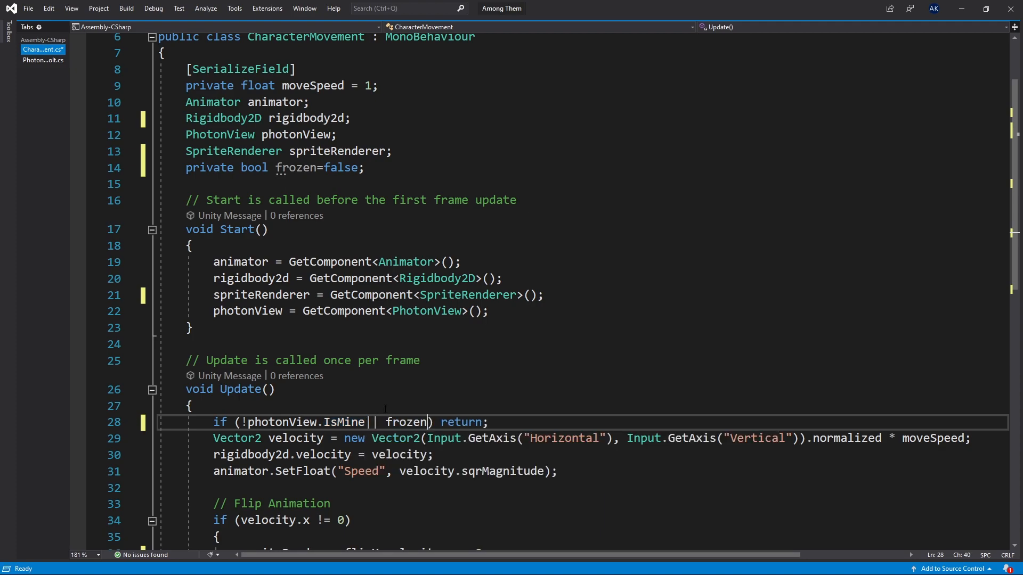
double_click(405, 422)
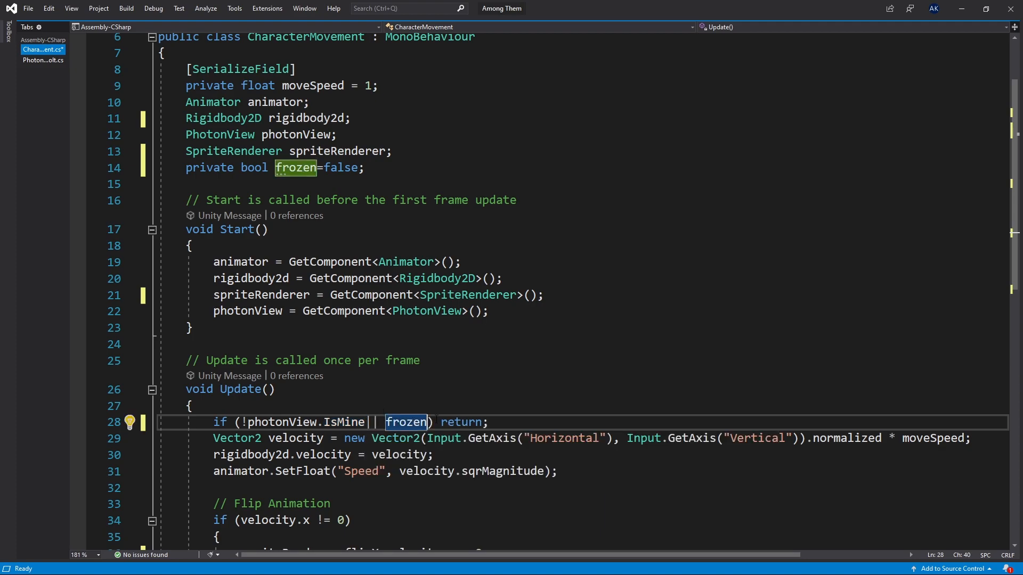
mouse_move(293, 422)
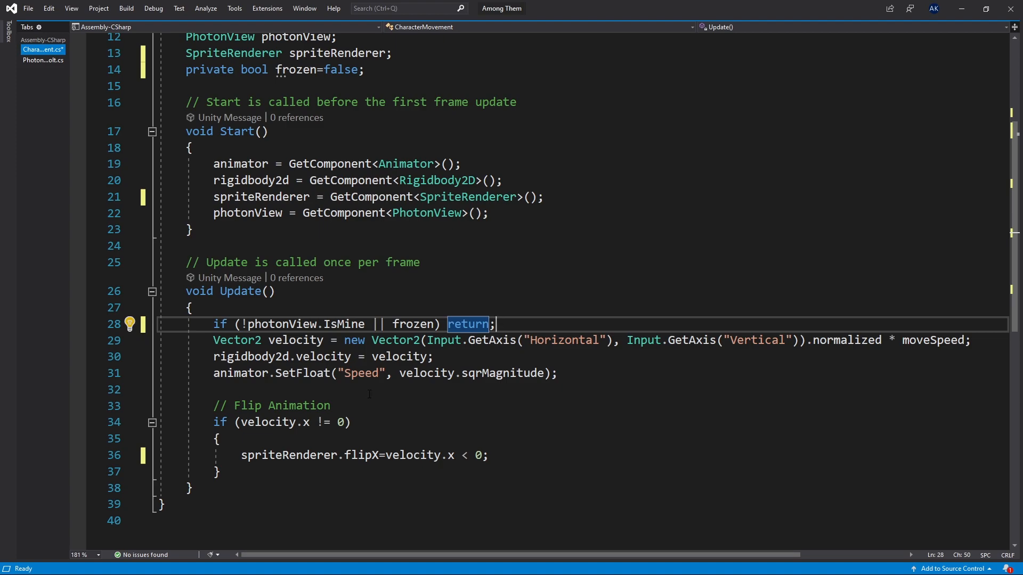
- Store Physics2D.OverlapCircleAll(transform.position, 1f, playerLayerMask) in a Collider2D players array, with a serialized playerLayerMask field
left_click(219, 471)
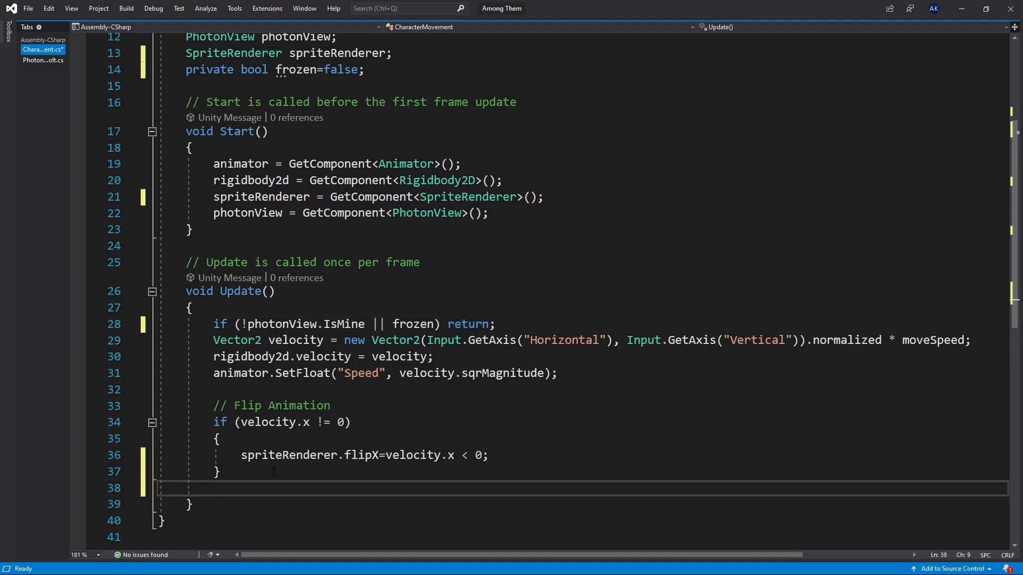
type("Physics2D.overlapcircleAll(")
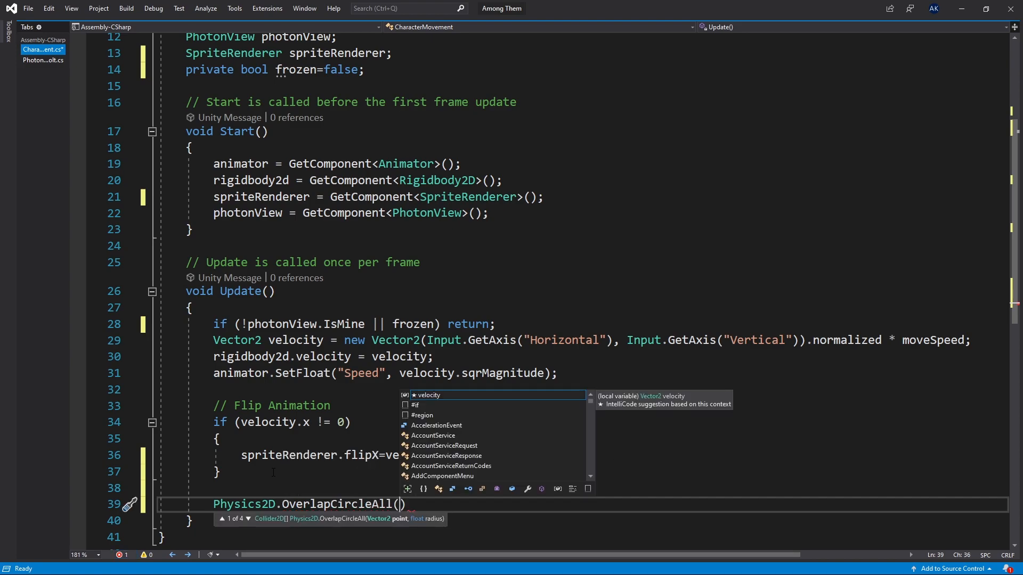
type("p")
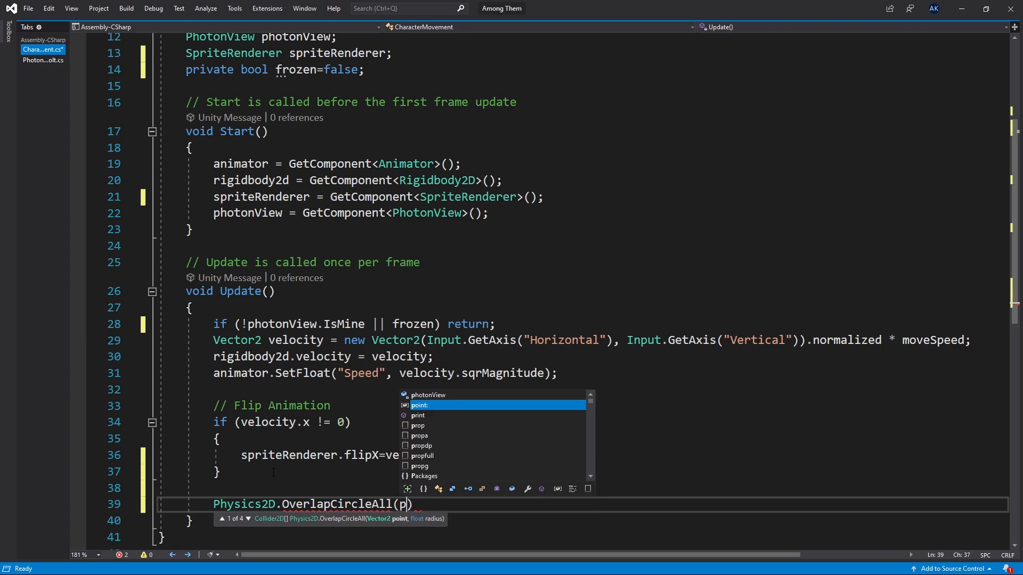
type("ransform.position,")
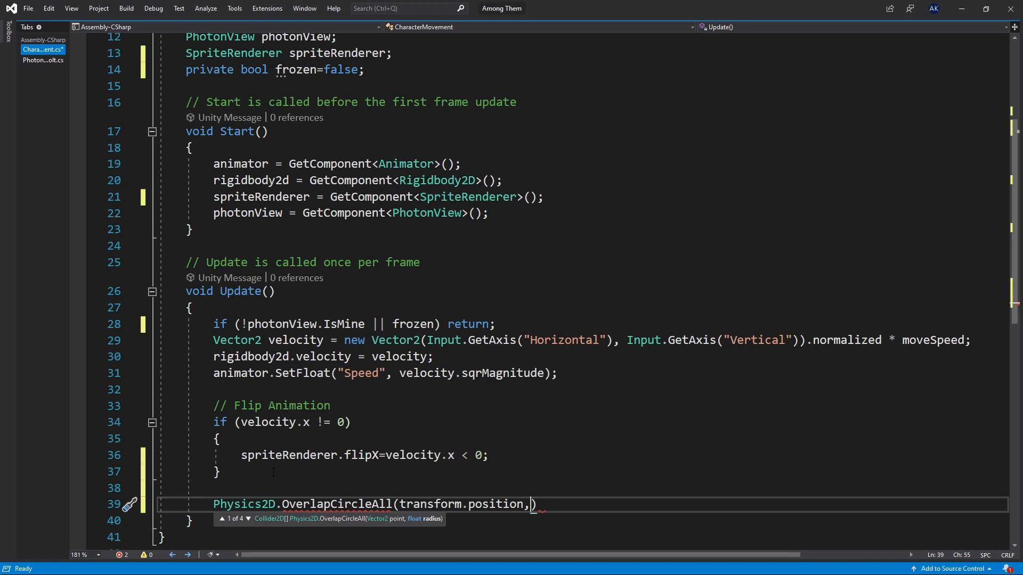
type("1f, playerLayerMask);")
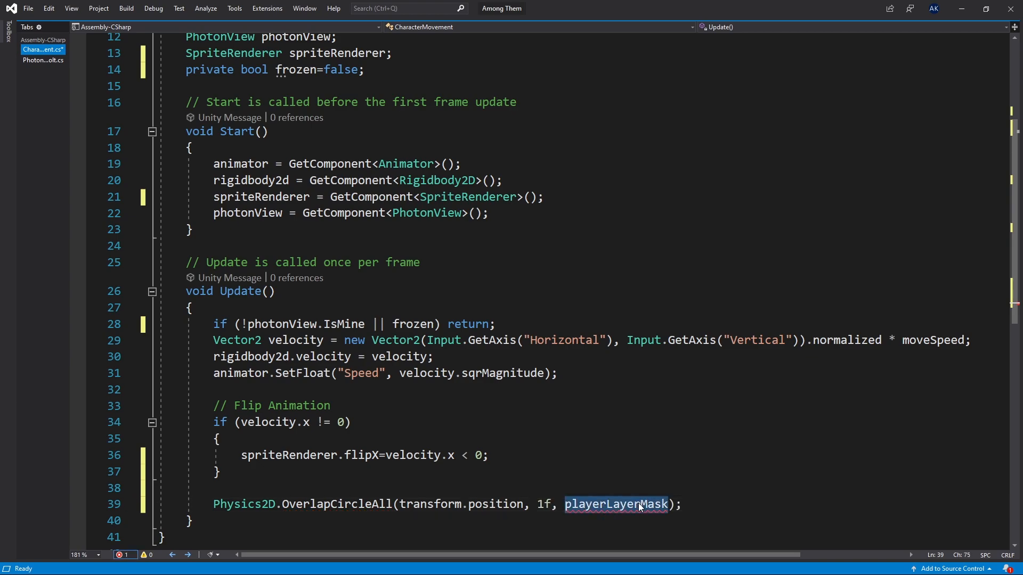
scroll("up", 3)
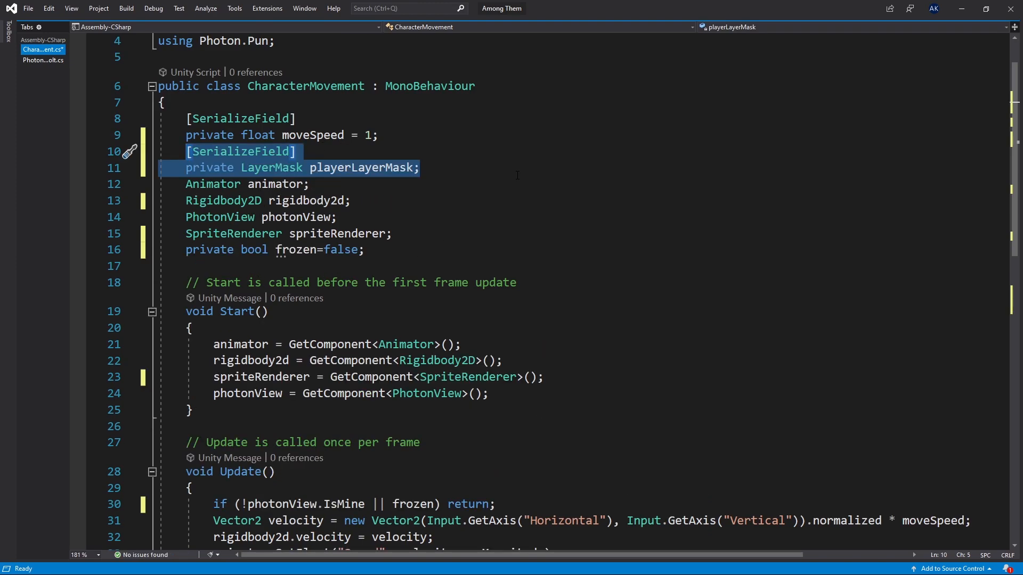
mouse_move(434, 187)
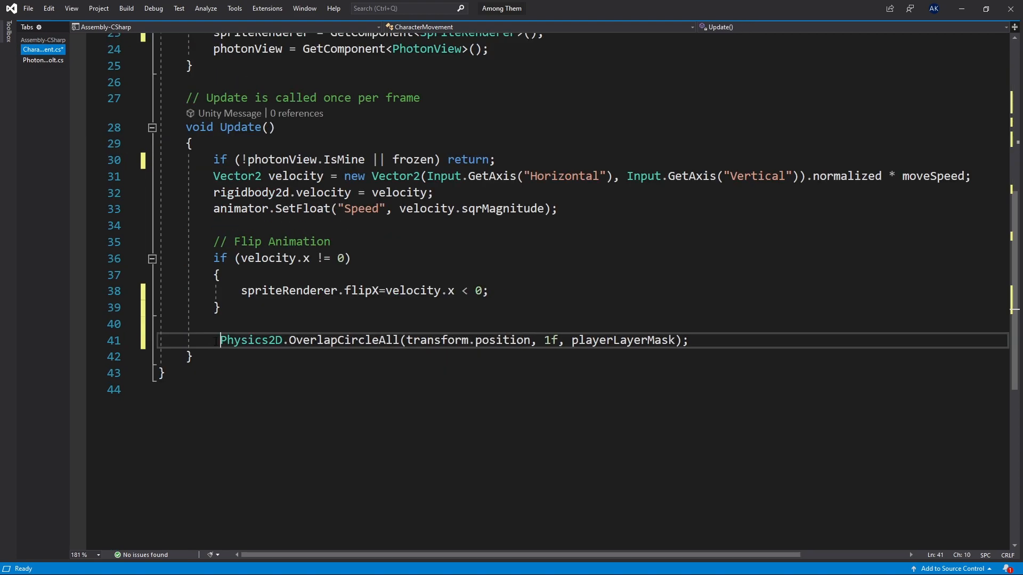
type("Collider2D[] players =")
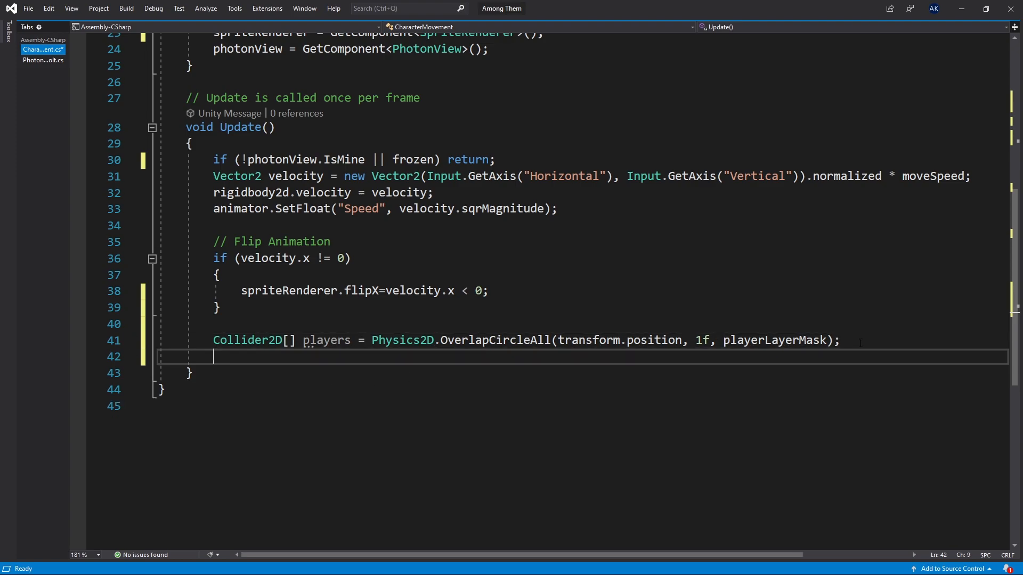
- Add a foreach loop over the players colliders and begin its skip condition
type("foreach (Collider2D player in players) {")
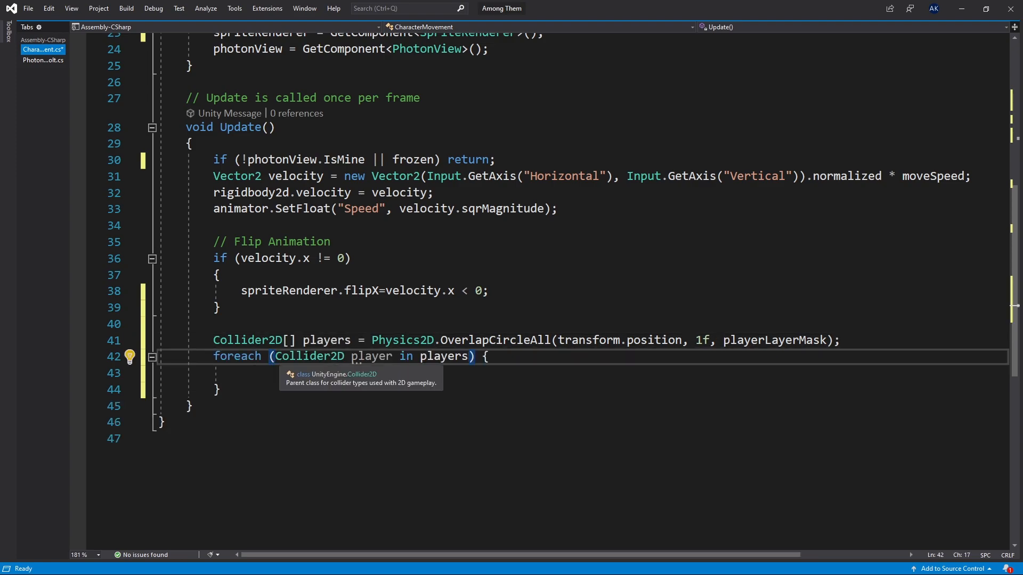
double_click(443, 356)
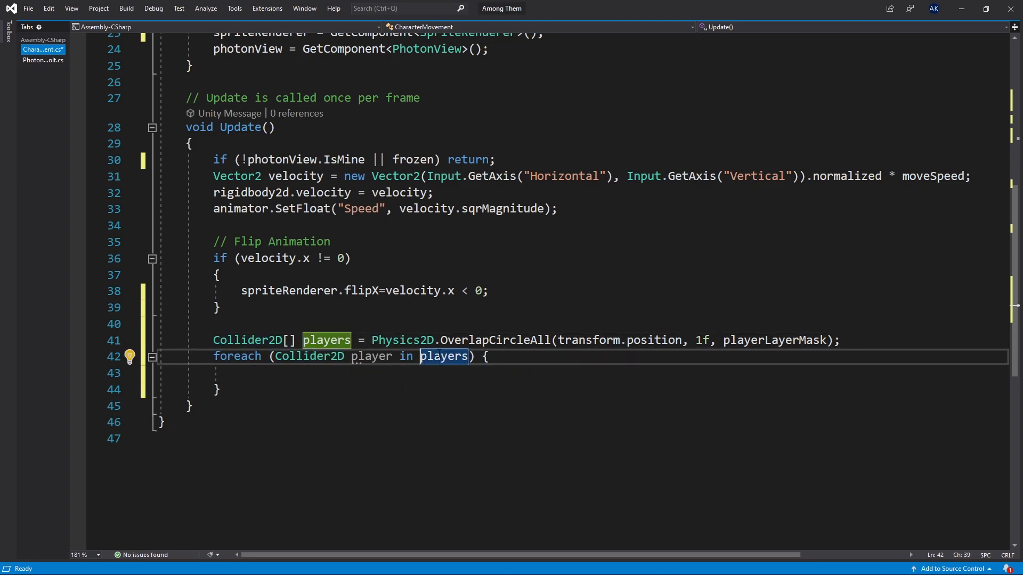
double_click(372, 356)
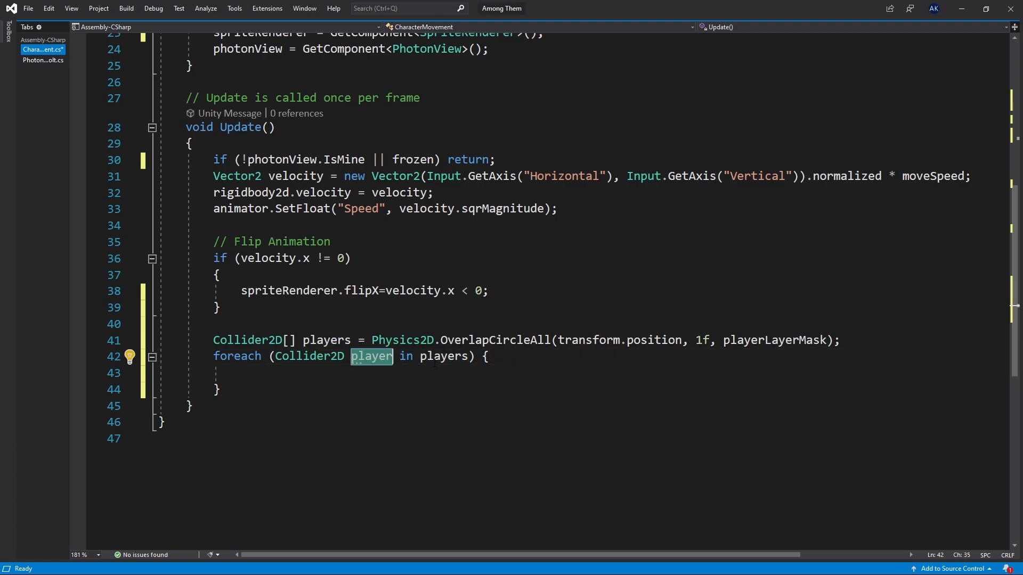
type("if(")
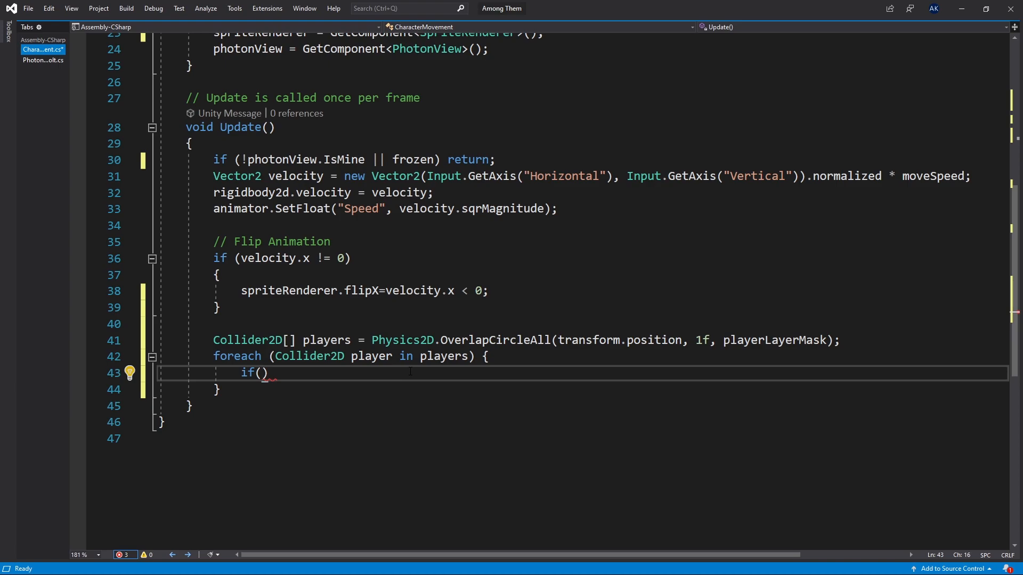
- Skip the iteration with continue when player.gameObject equals this gameObject
type("player.gameObject")
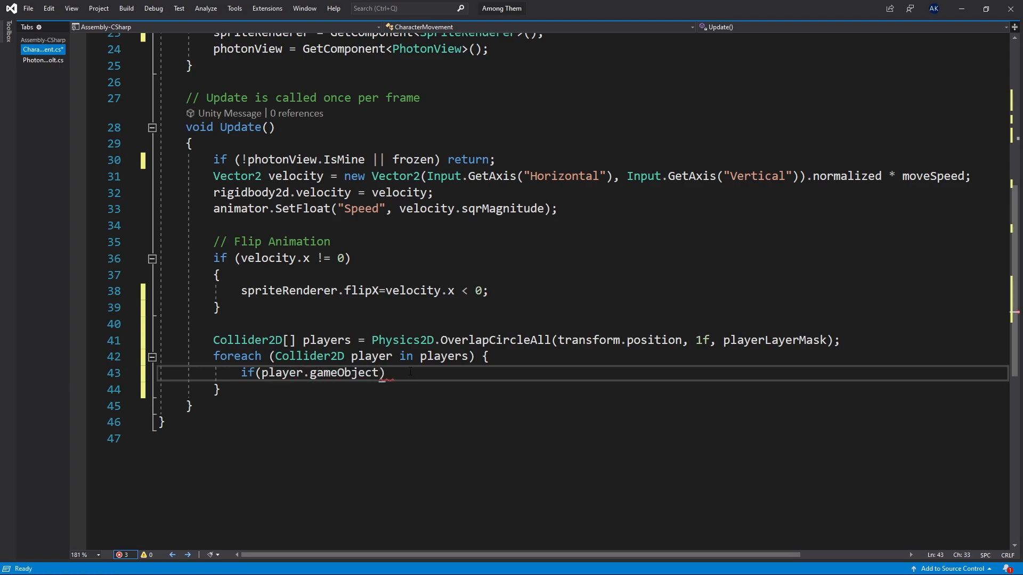
type(".Equals(")
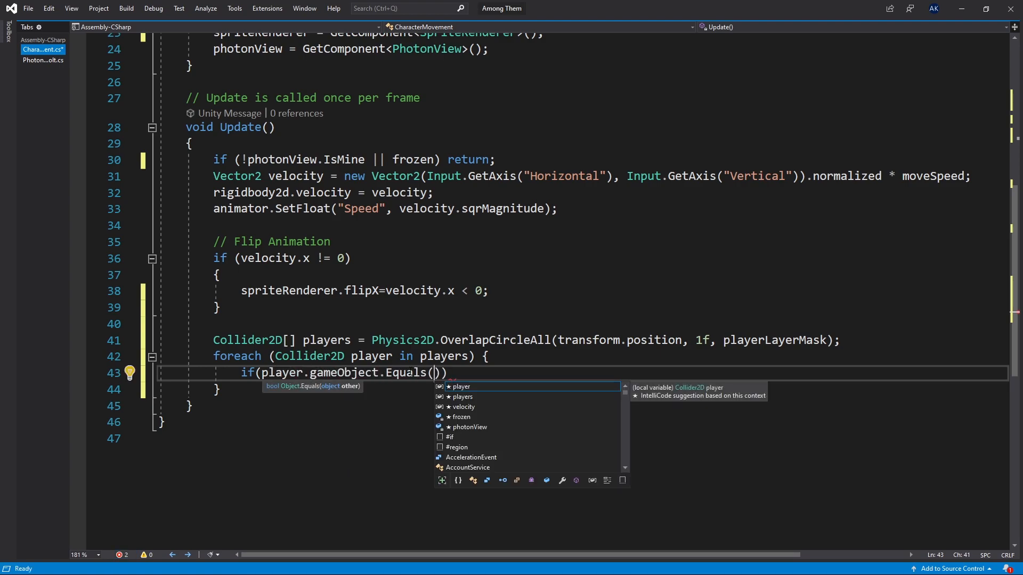
type("gameObject")
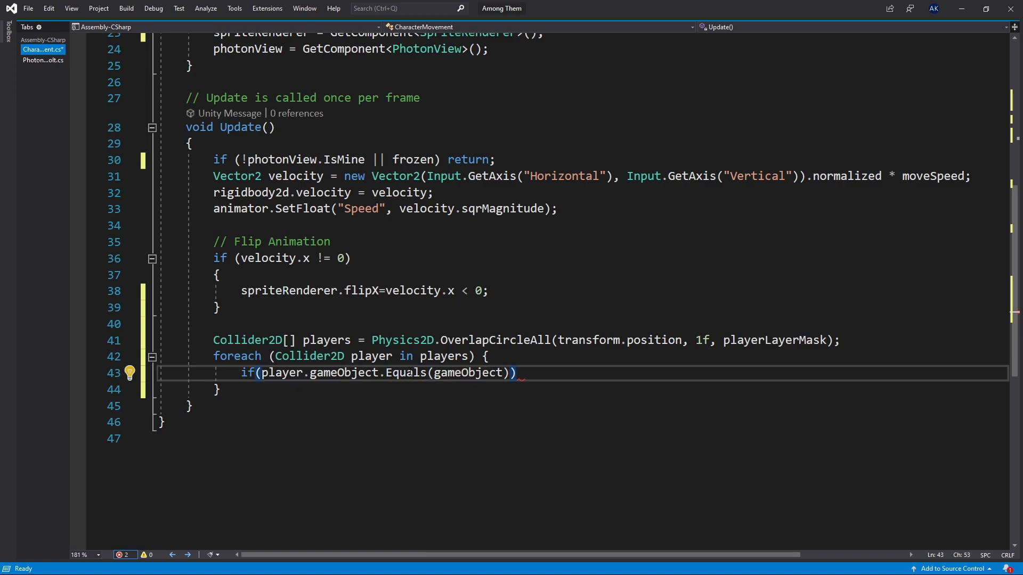
type("continue;")
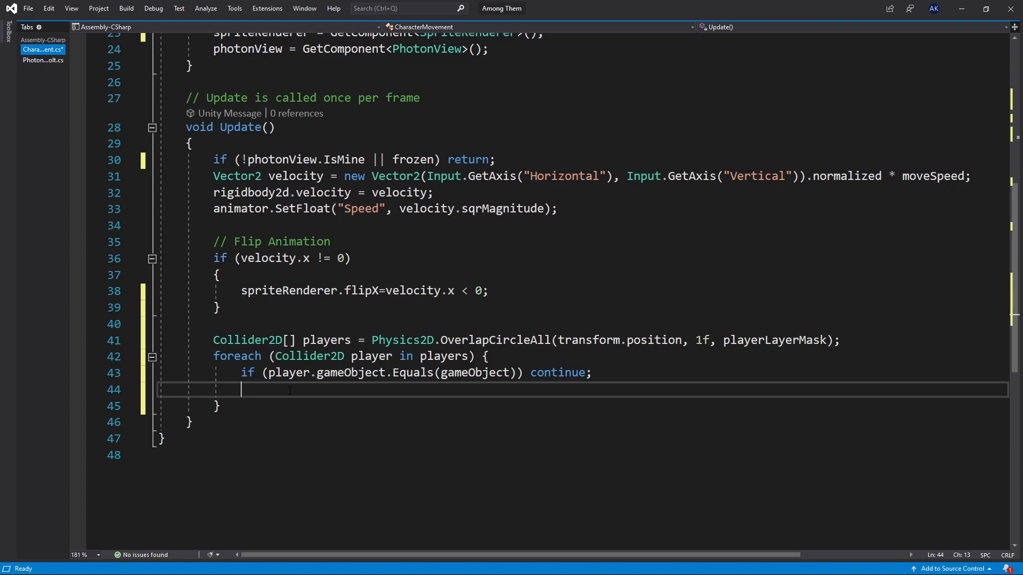
scroll("up", 3)
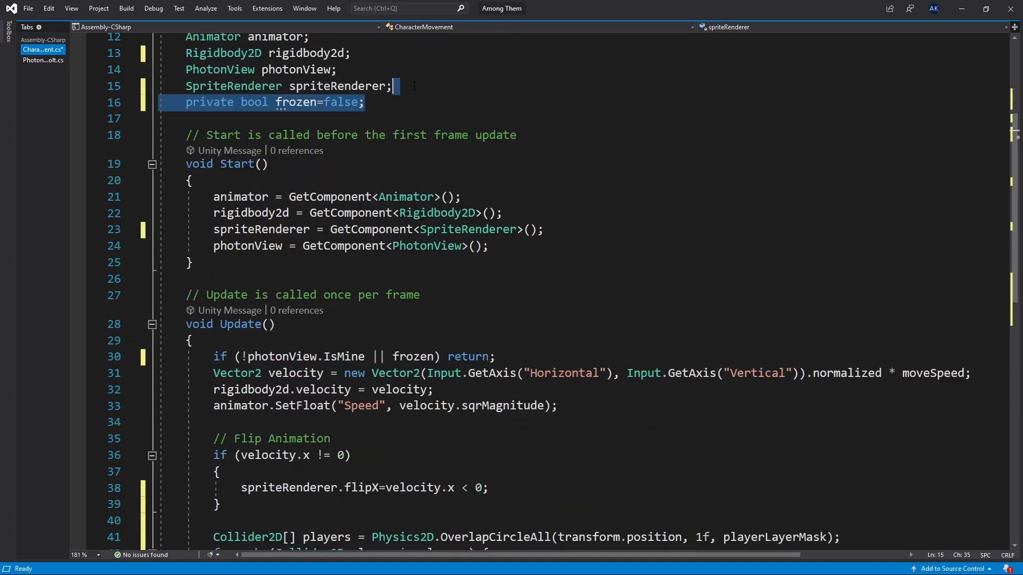
- Replace the frozen field with a public Frozen { get; } property used by Update's early return
scroll("up", 3)
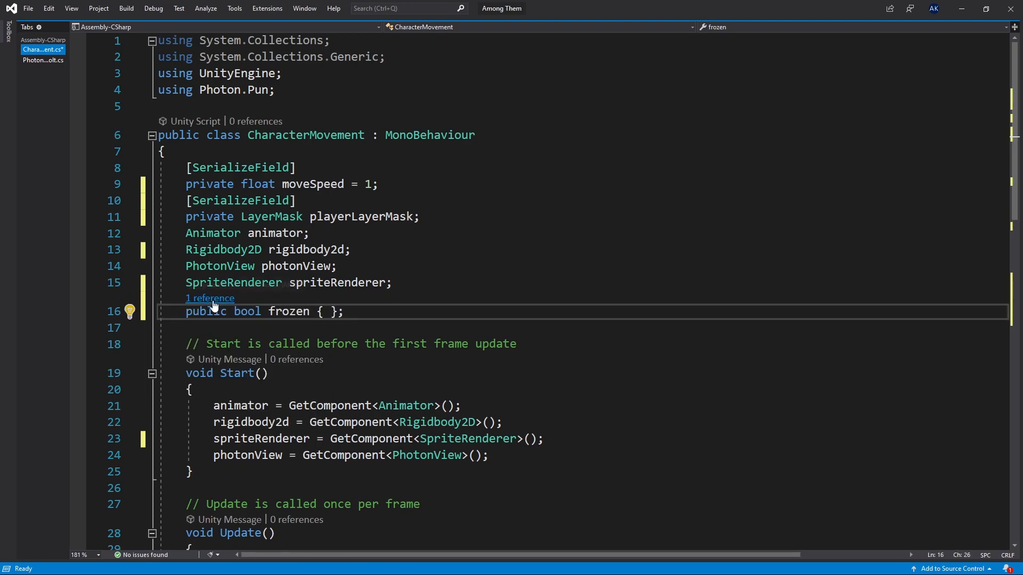
type("get;")
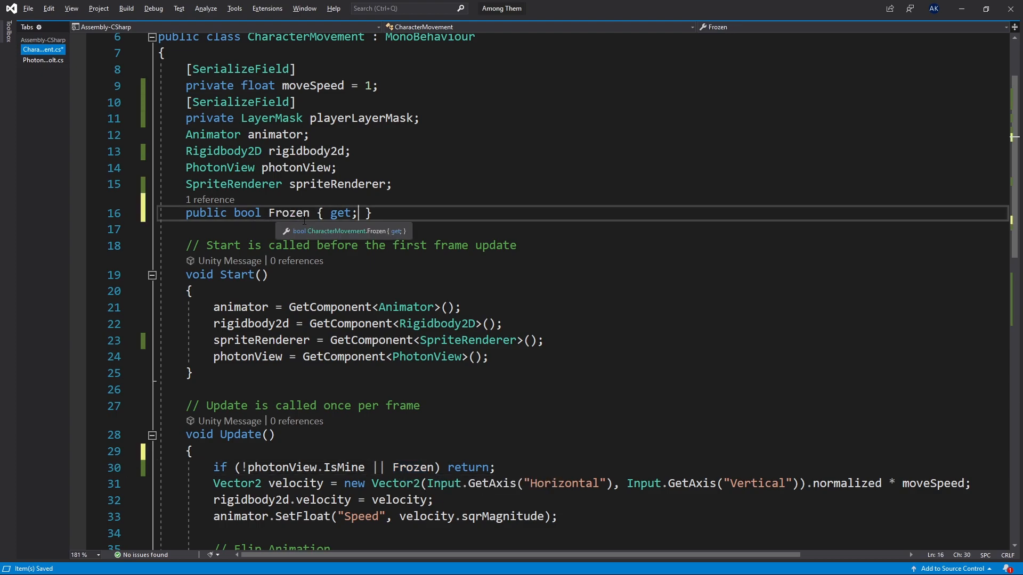
scroll("down", 3)
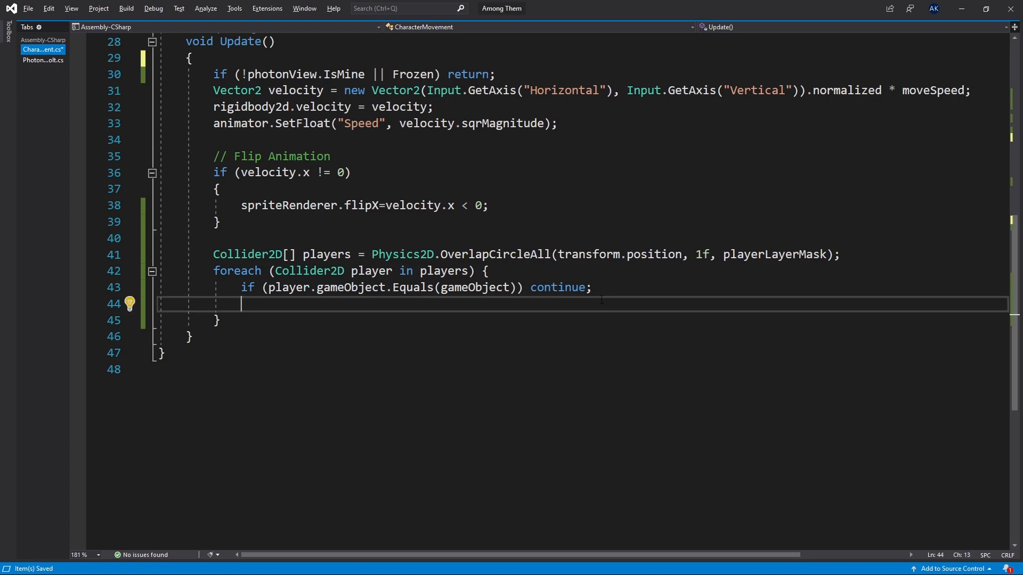
- Fetch each player's CharacterMovement into playerMovement via GetComponent<CharacterMovement>()
type("p")
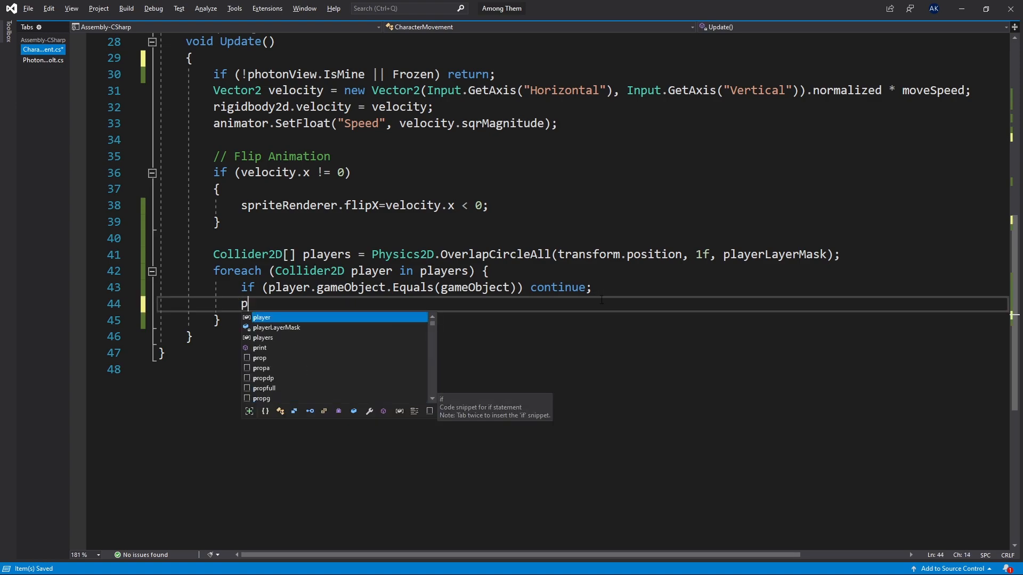
type("layer.GetComponent")
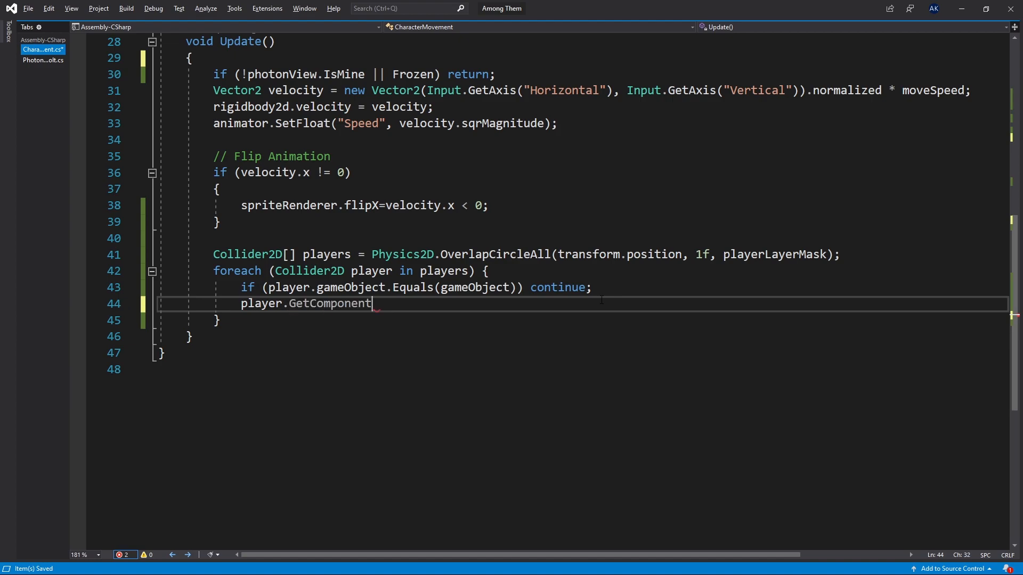
type("<CharacterMovement>();")
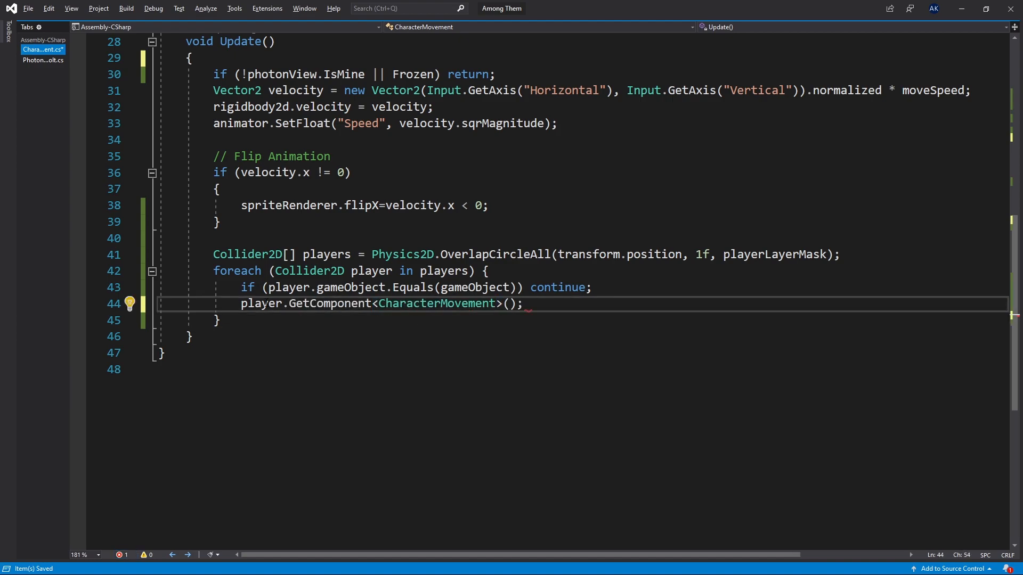
type("C")
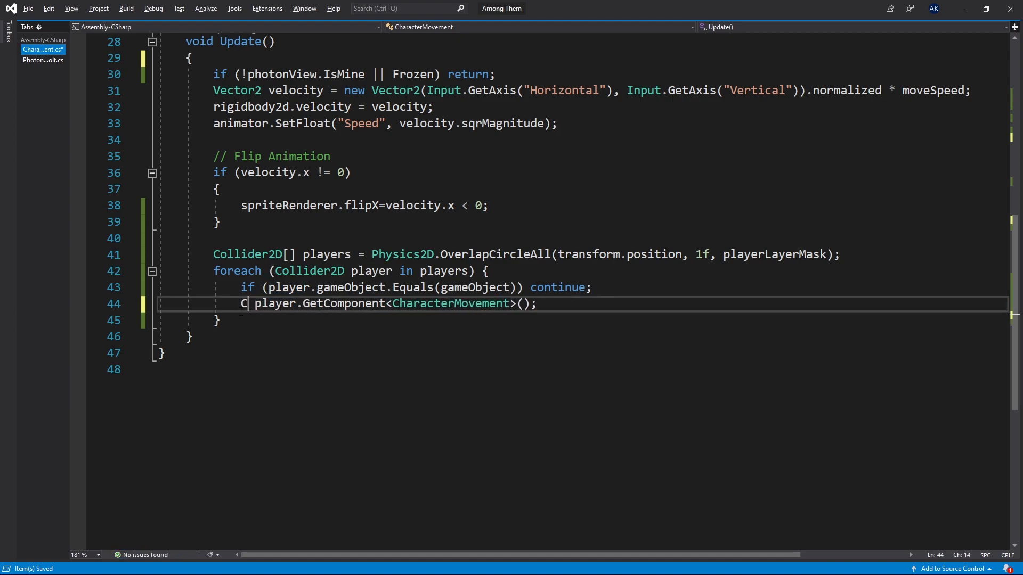
type("CharacterMovement playerMovement =")
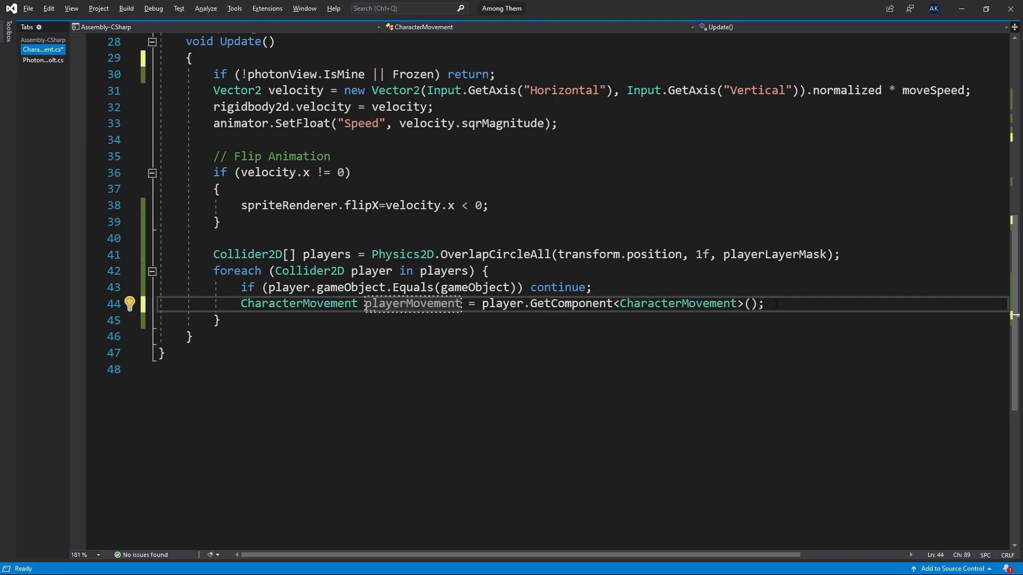
- Skip players whose playerMovement.Frozen is true, then call a method on the rest
type("if (playerMovement.Frozen)")
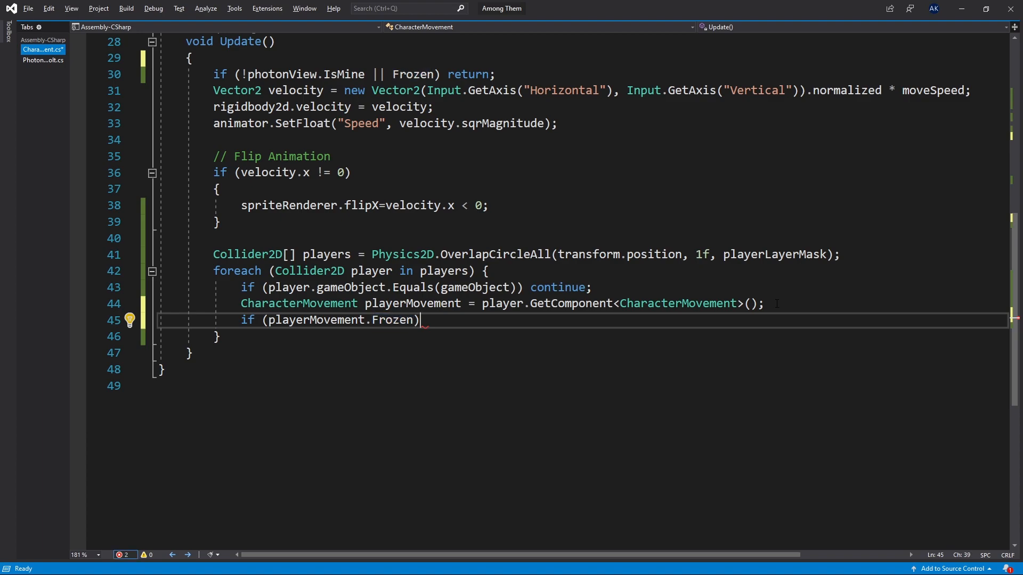
type("continue;")
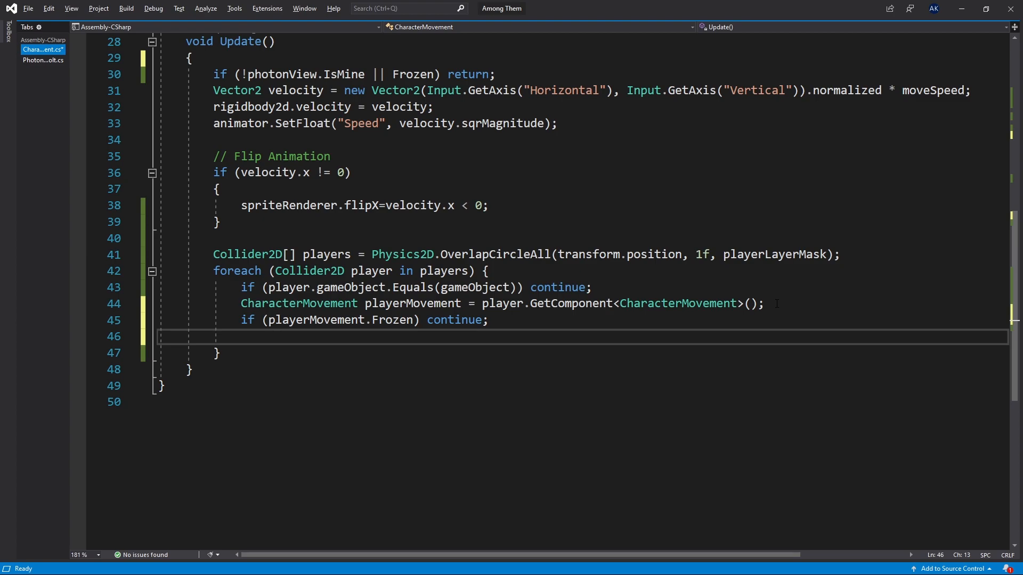
type("playerMovement.")
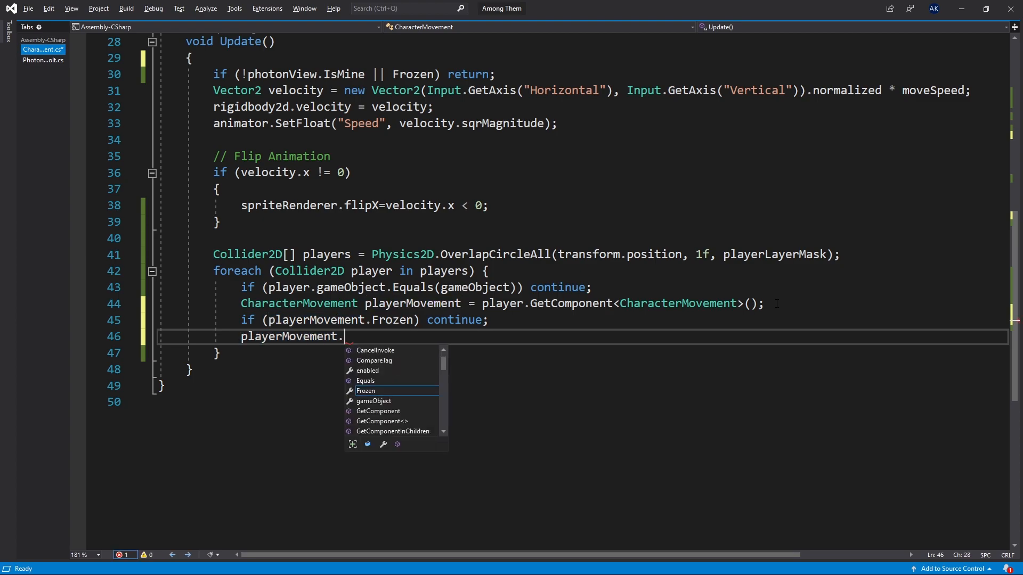
- Call playerMovement.Freeze() and declare public void Freeze() accessing transform.GetChild(0)
type("Freeze();")
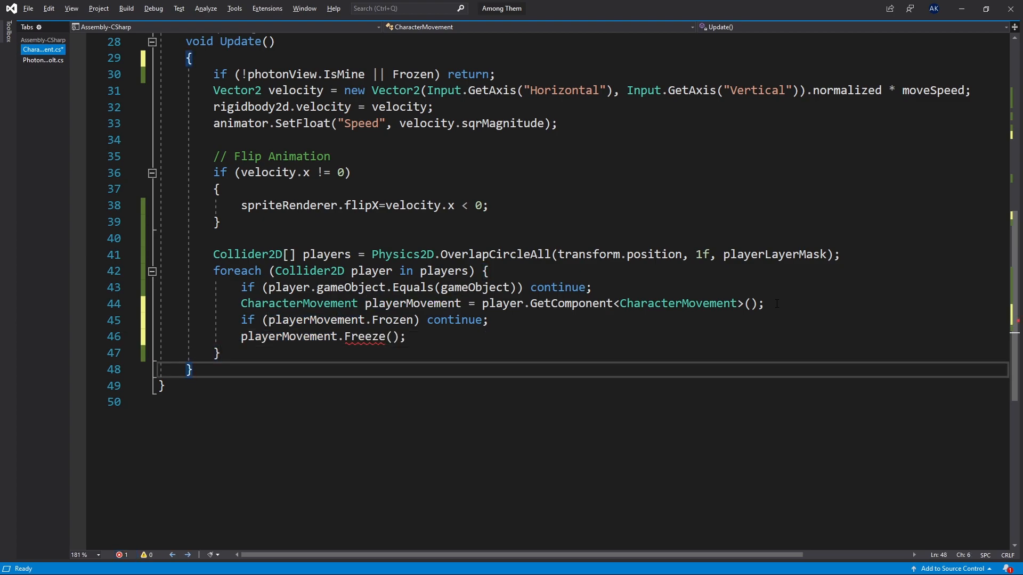
type("F")
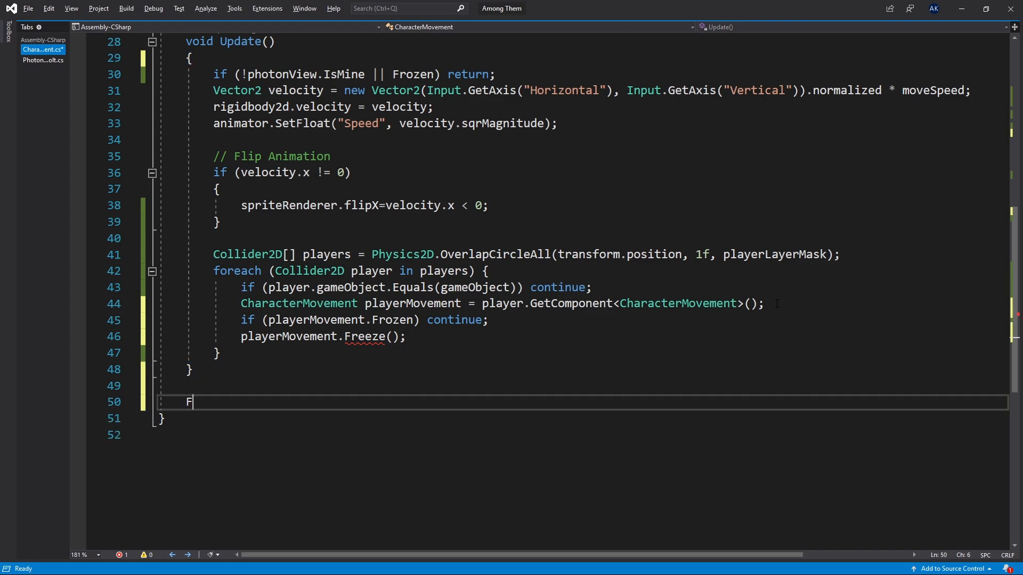
type("ublic void Freeze() {")
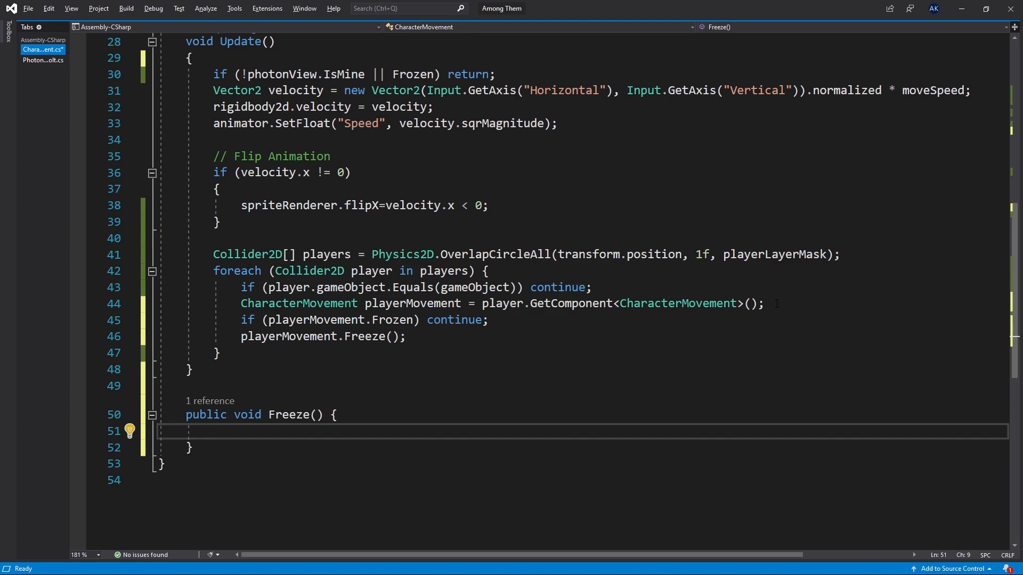
type("transform")
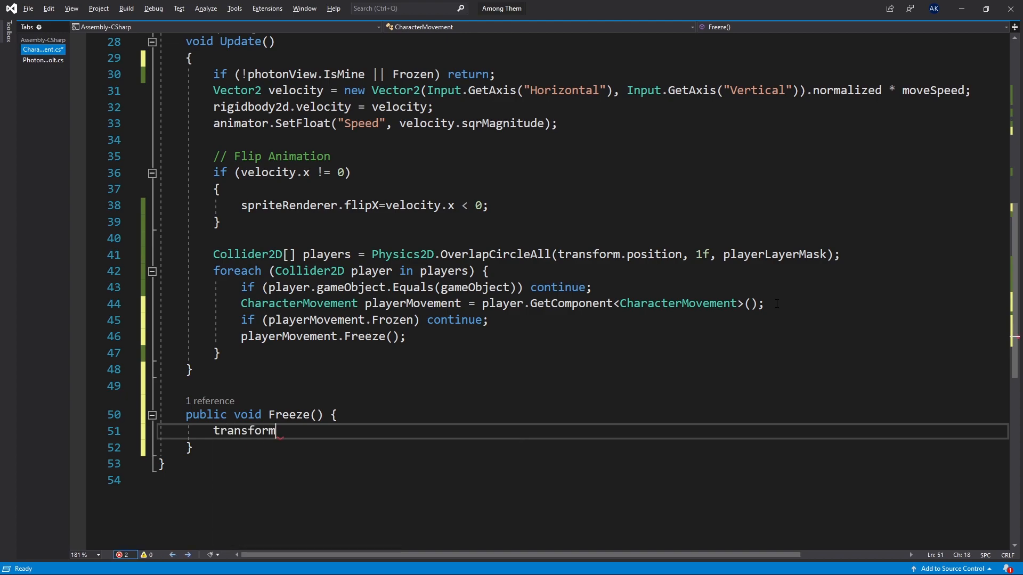
type(".GetChild")
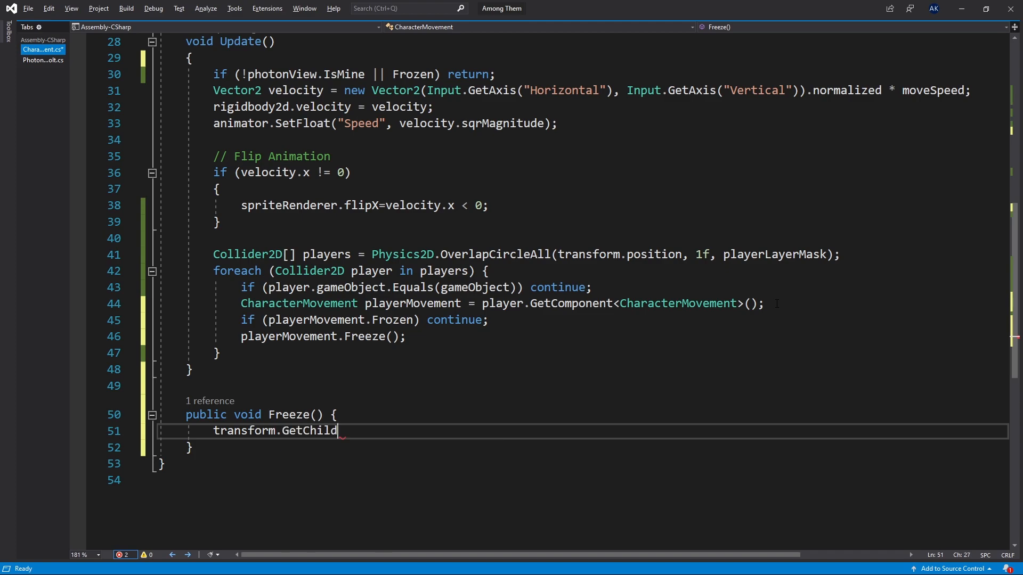
type("(0)")
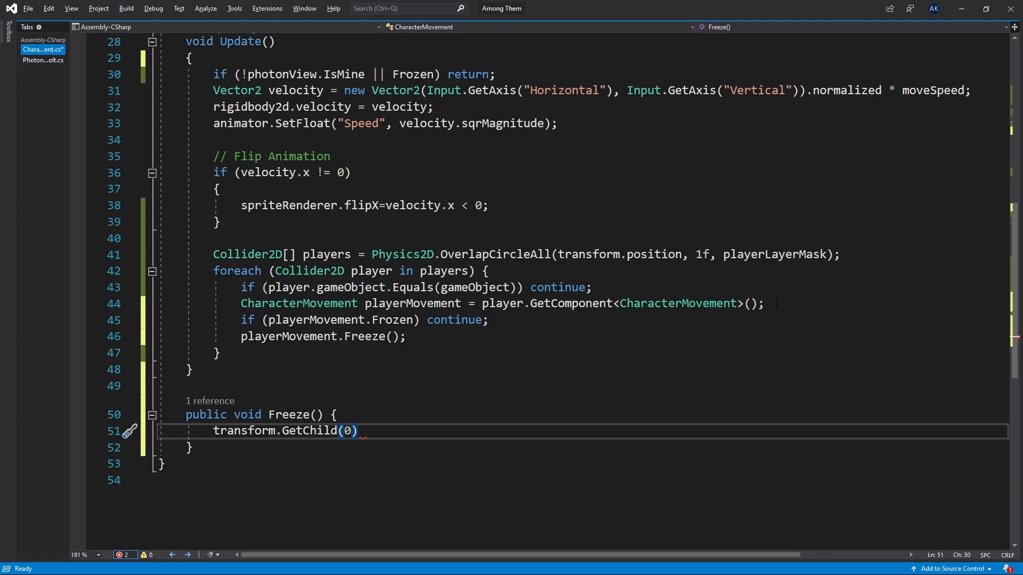
- Have Freeze() activate the first child's gameObject and set Frozen = true
type(".")
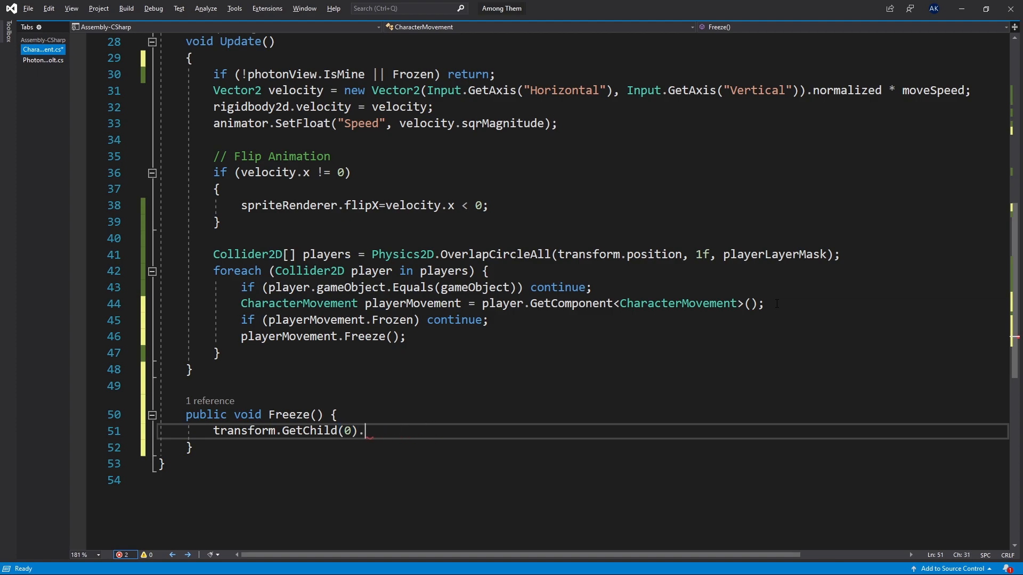
type(".")
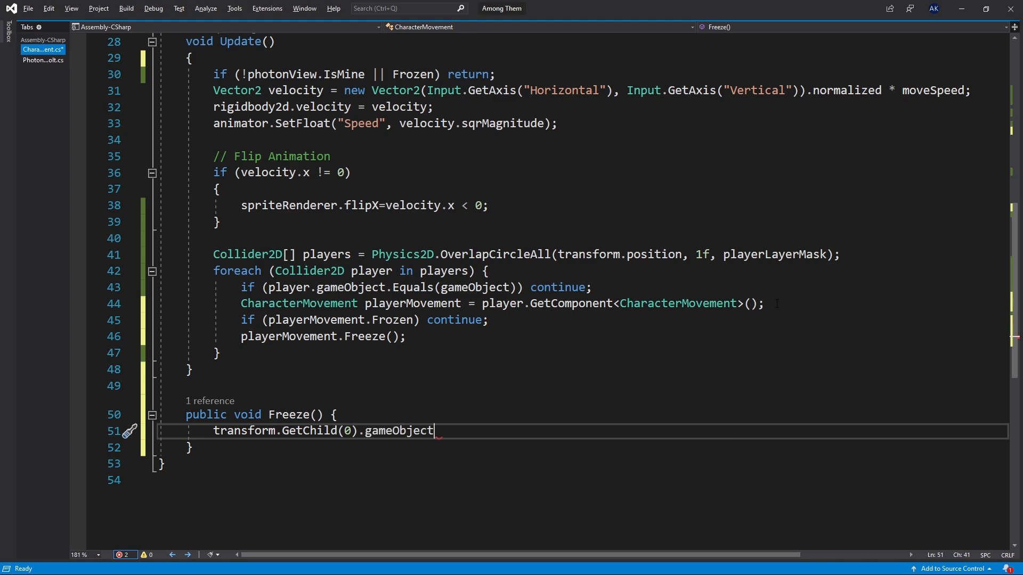
type(".SetActive(")
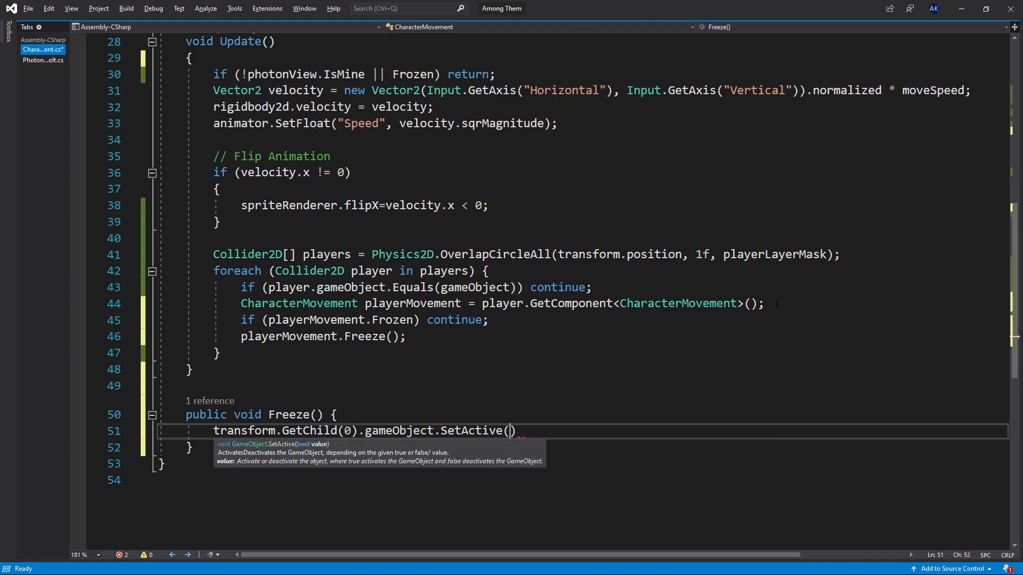
type("true")
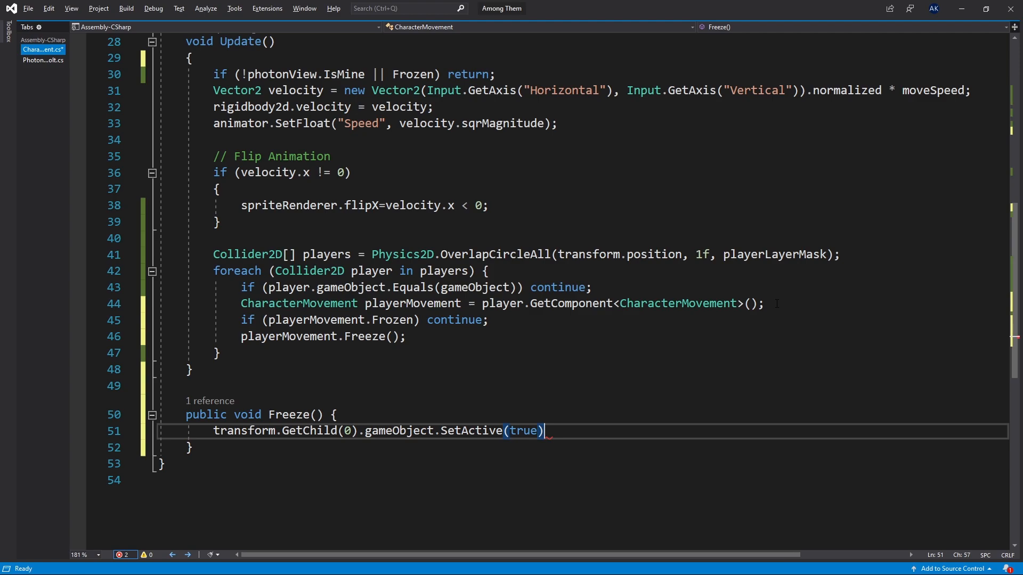
type(";")
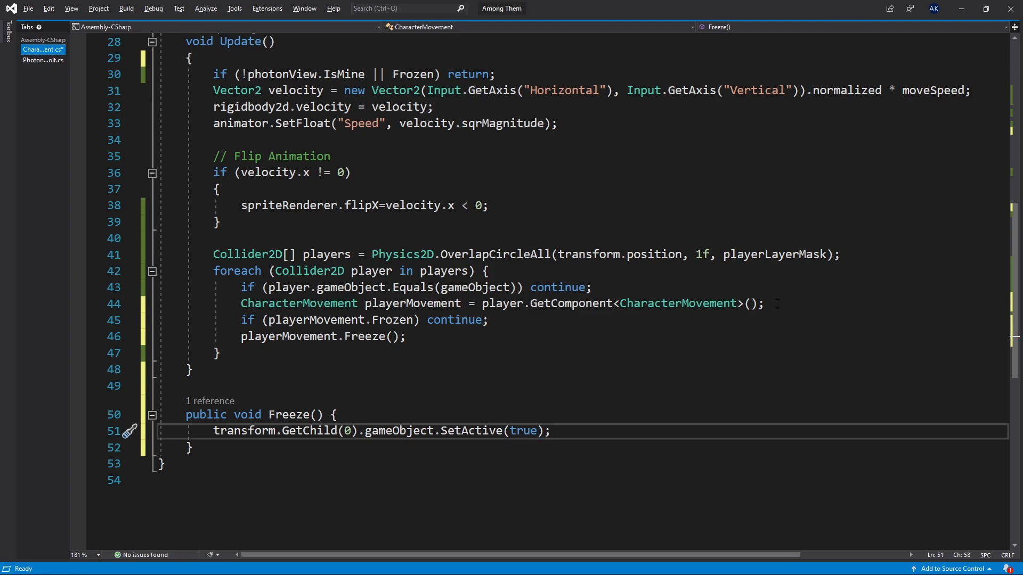
type("f")
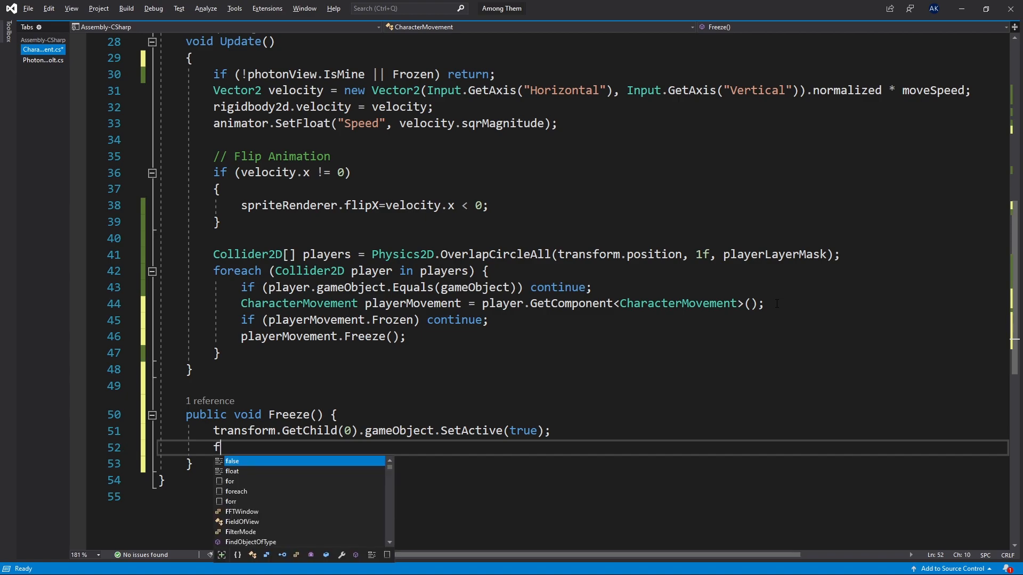
type("rozen = true;")
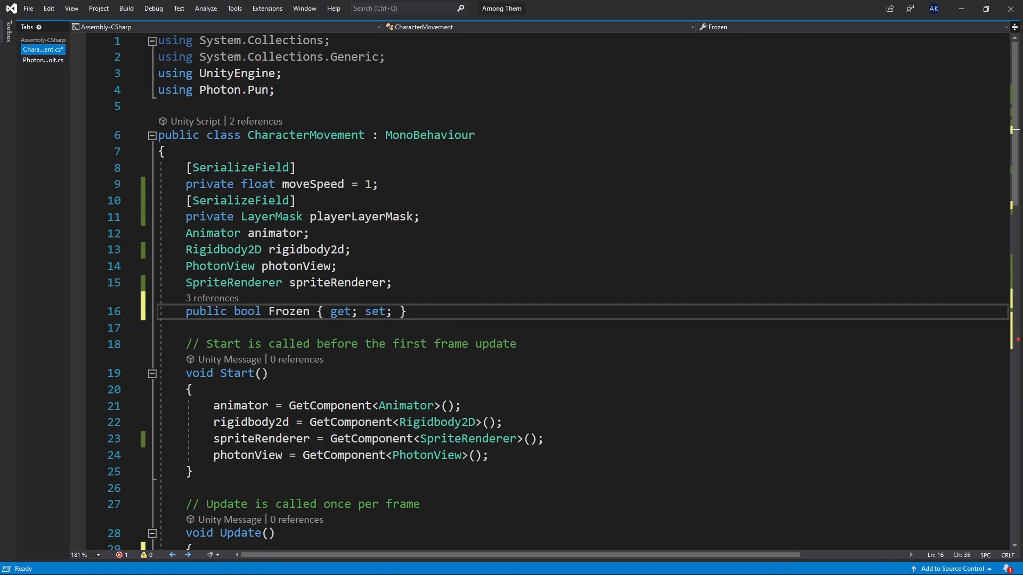
- Make the Frozen property's setter private so only the class can set it
left_click(381, 311)
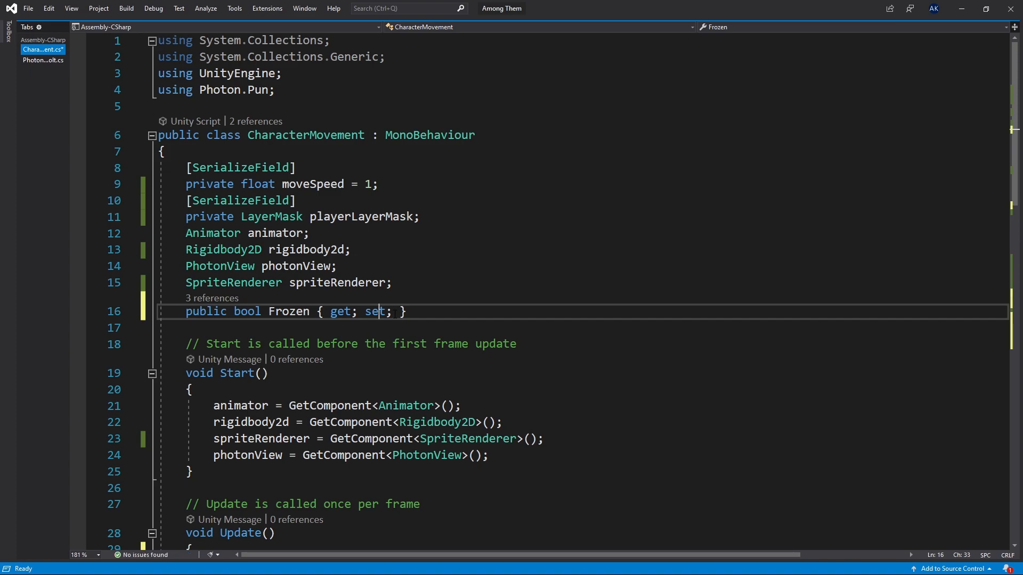
type("private")
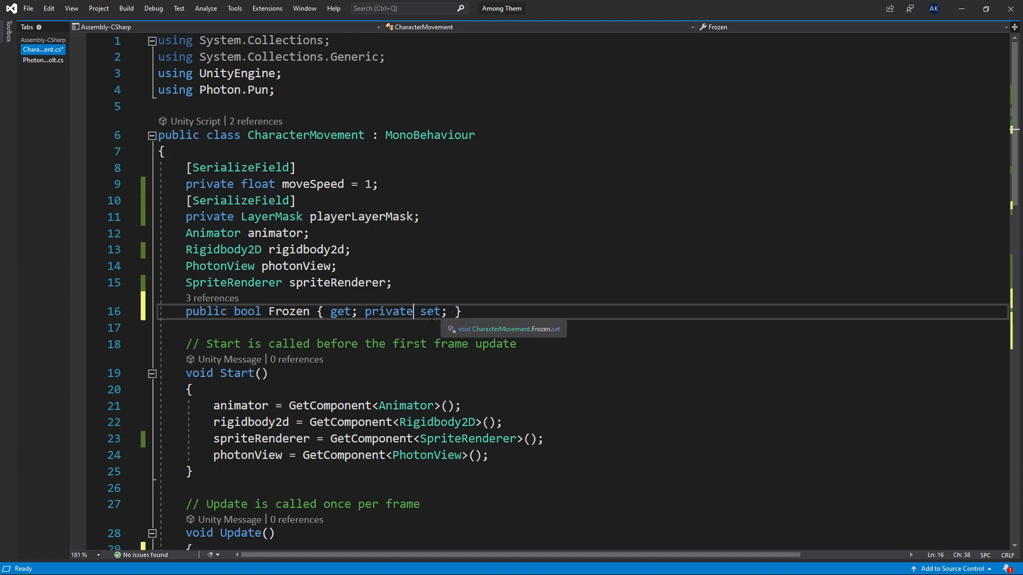
scroll("down", 3)
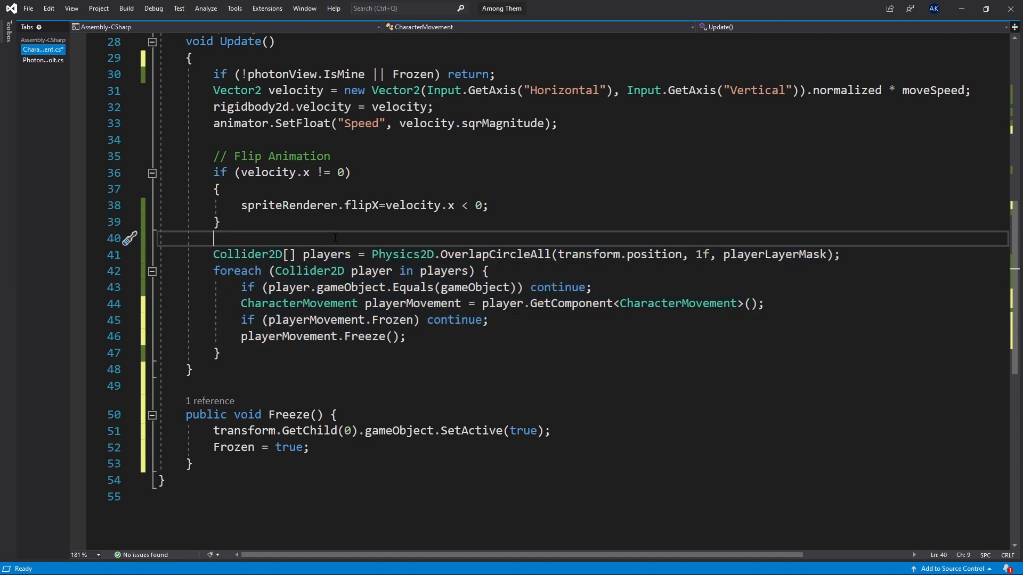
- Wrap the OverlapCircleAll freeze loop in if (Input.GetKeyDown(KeyCode.F)) and save the script
type("if(")
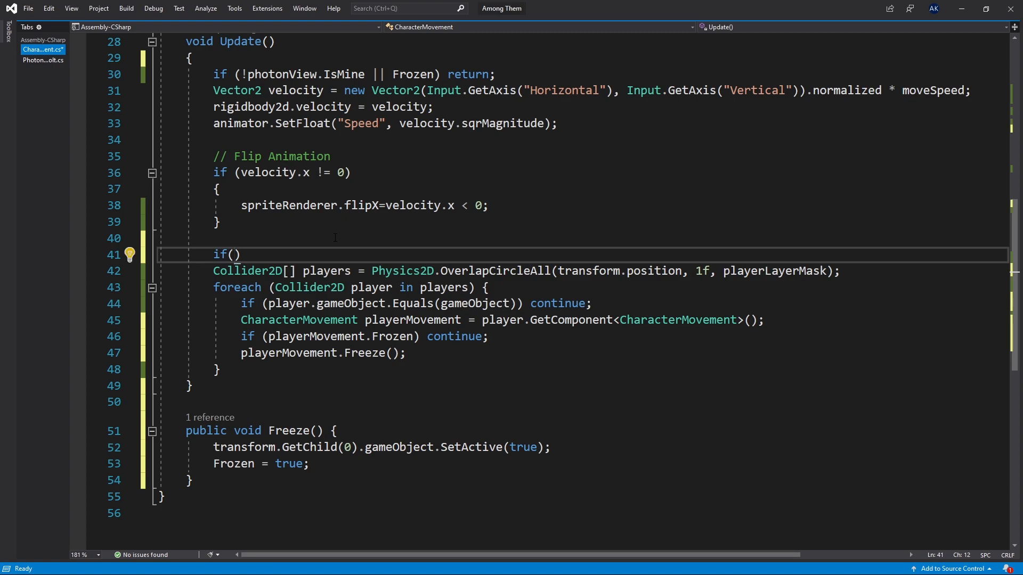
type("Input.GetKeyDown")
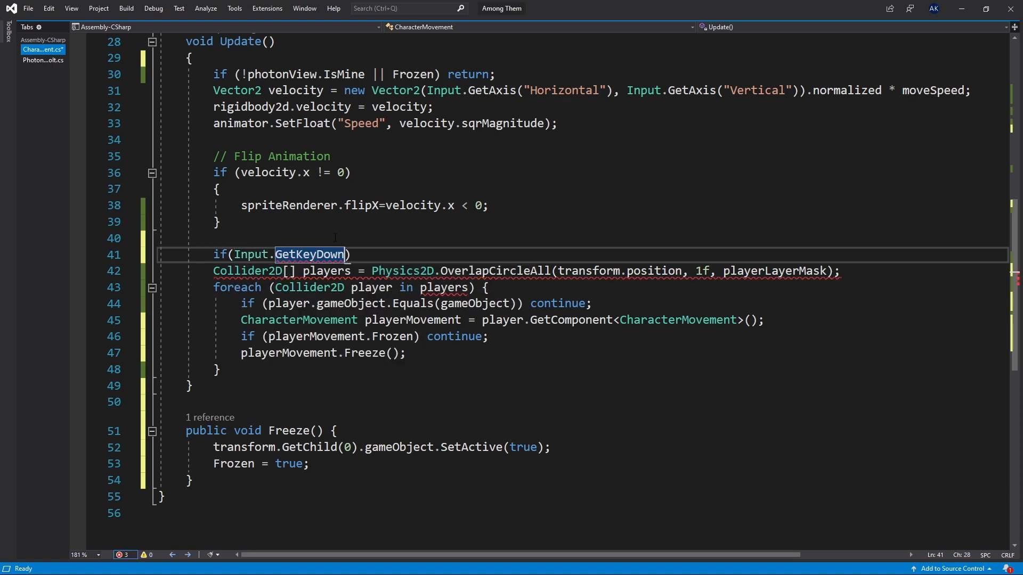
type("(KeyCode.F")
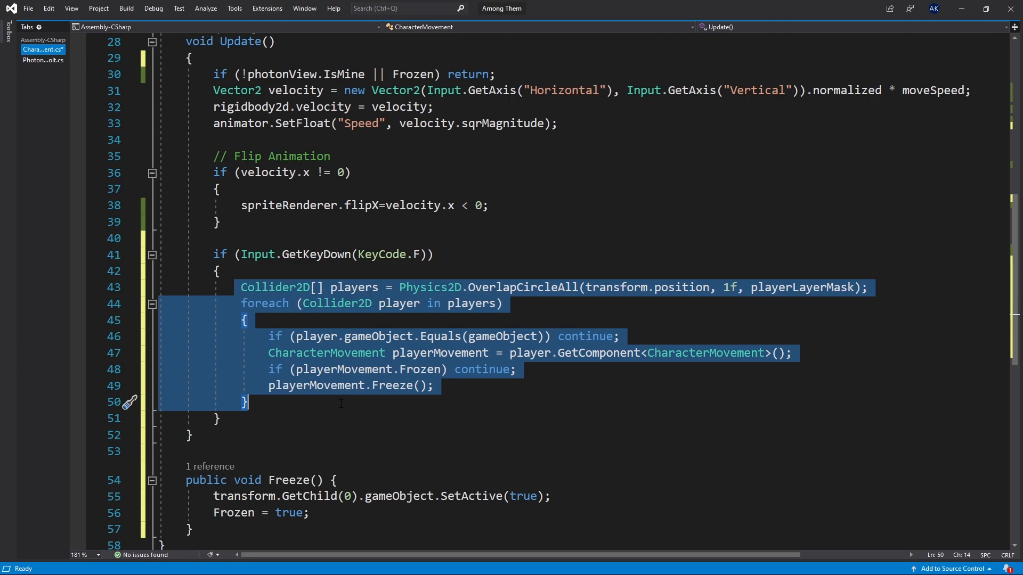
left_click(196, 402)
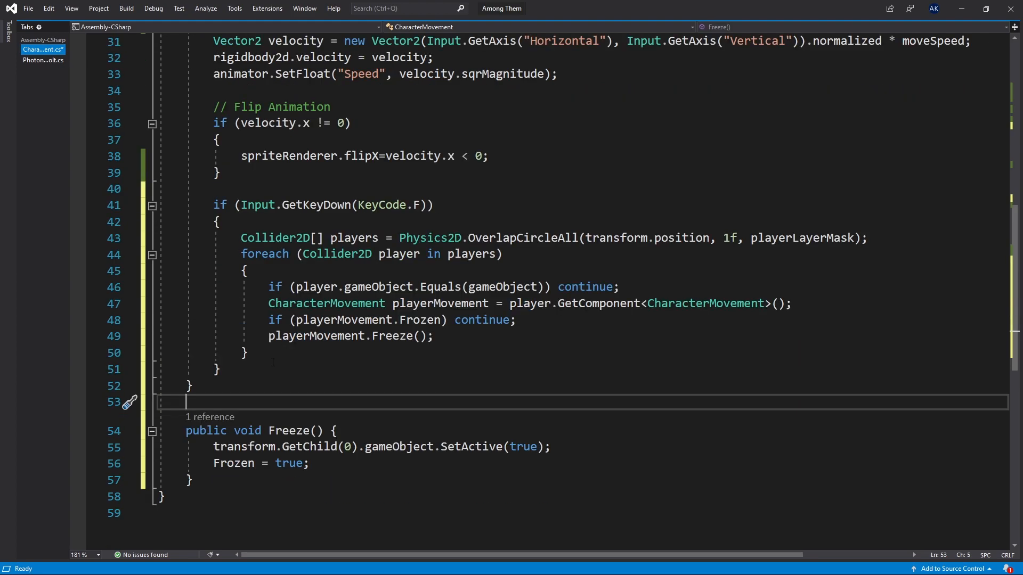
key("ctrl+s")
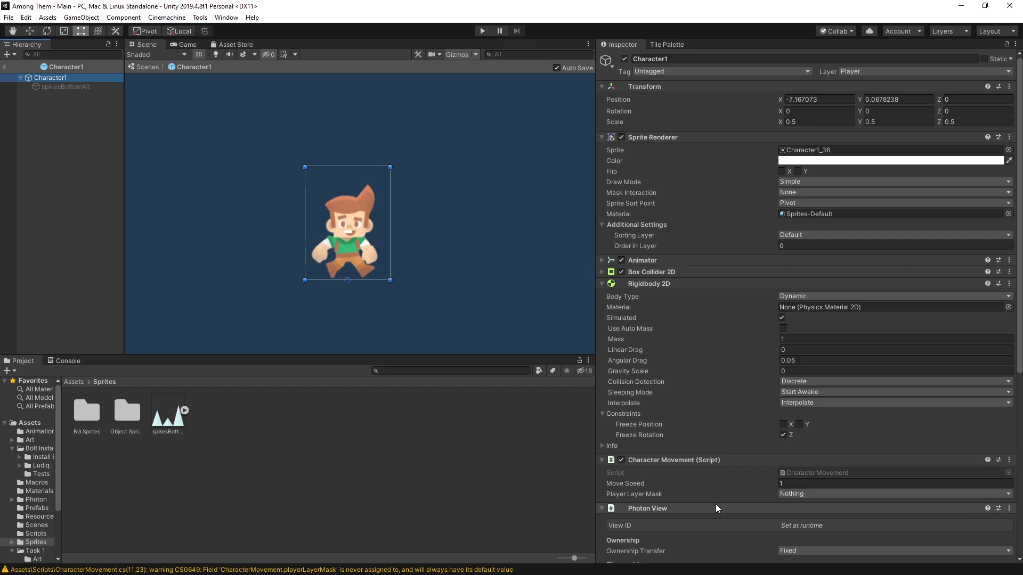
mouse_move(640, 494)
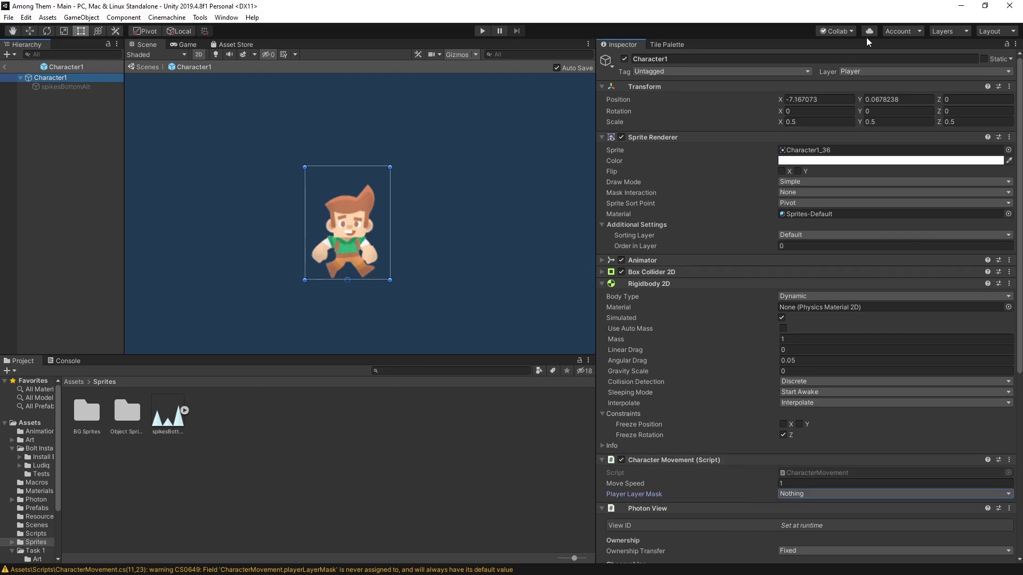
mouse_move(878, 74)
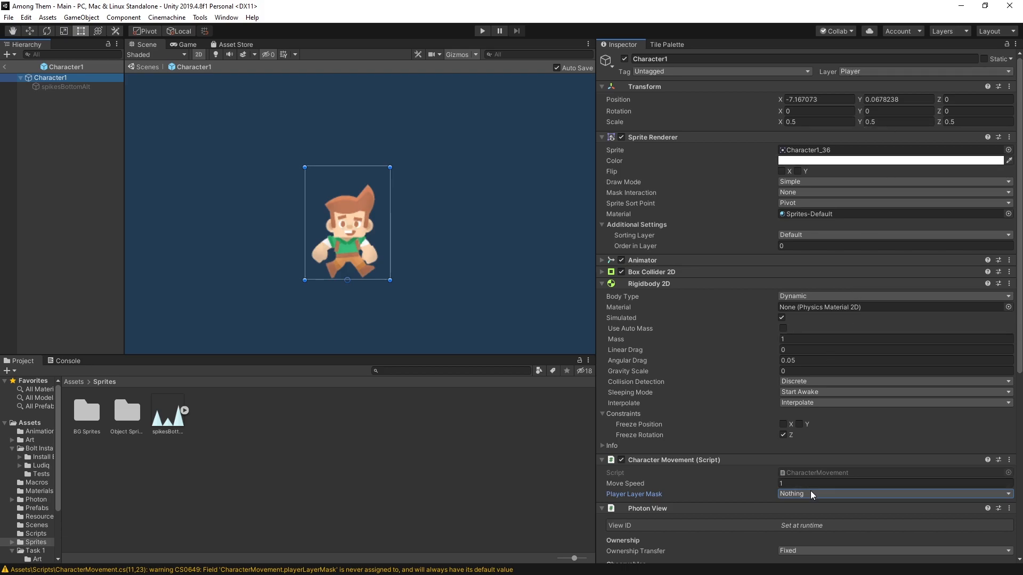
mouse_move(941, 173)
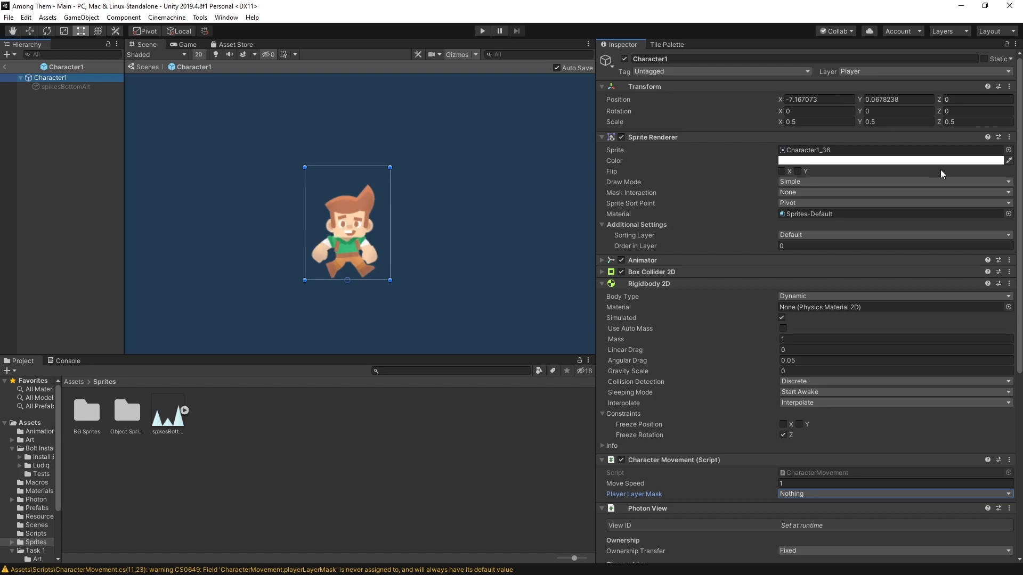
mouse_move(782, 467)
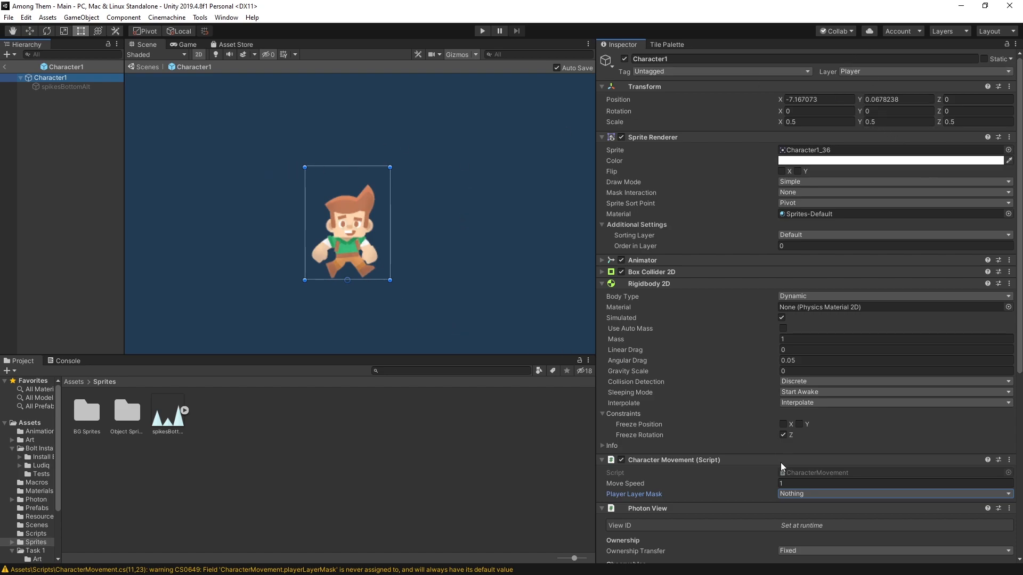
- Exit Character1 Prefab Mode back to the Main scene via the Hierarchy back arrow
left_click(894, 493)
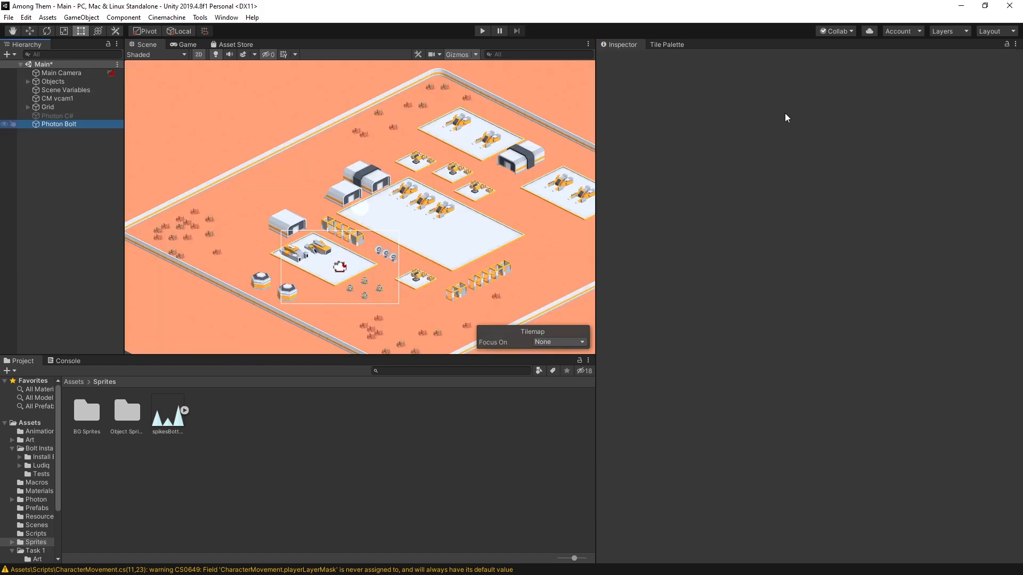
- Disable Photon Bolt, enable Photon C#, and run a brief play-mode test spawning the character
left_click(58, 123)
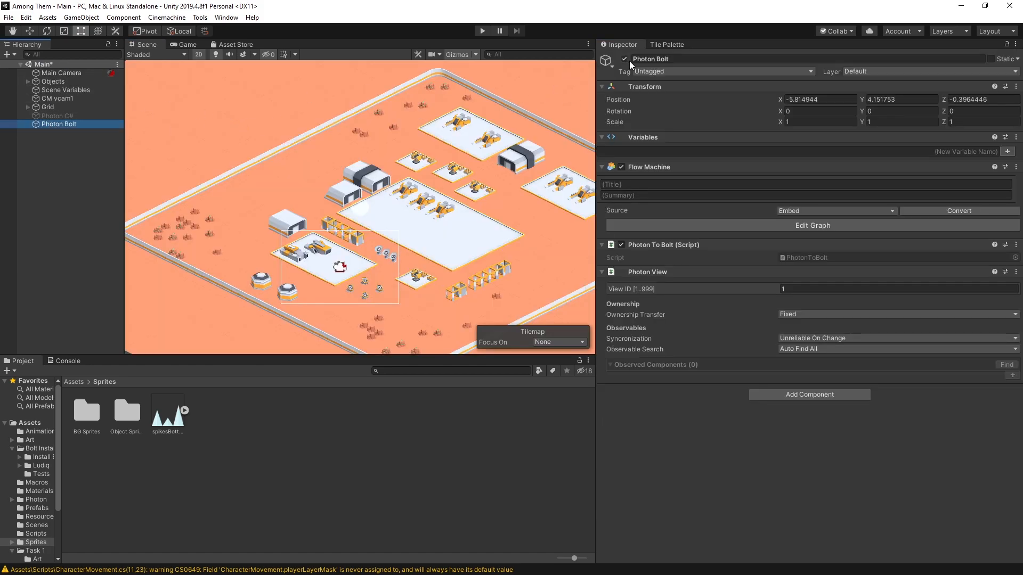
left_click(58, 115)
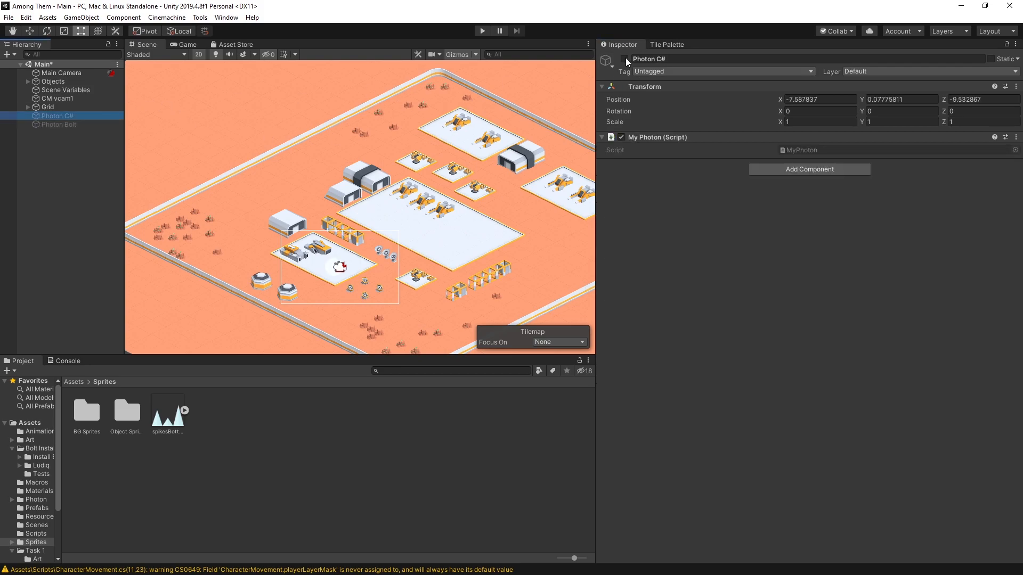
left_click(482, 31)
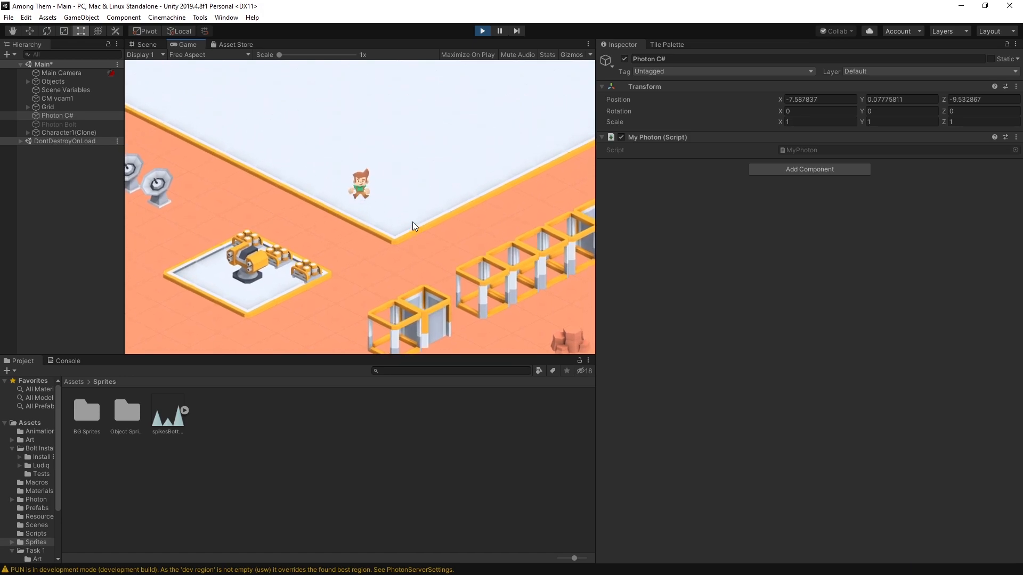
left_click(8, 17)
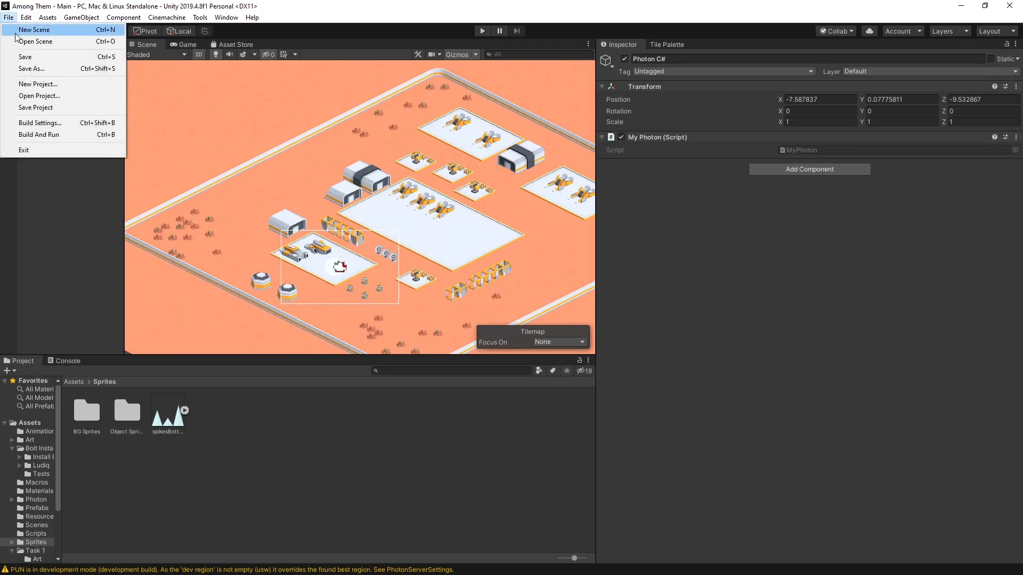
- Build And Run a standalone copy and test freezing between two game windows
left_click(39, 135)
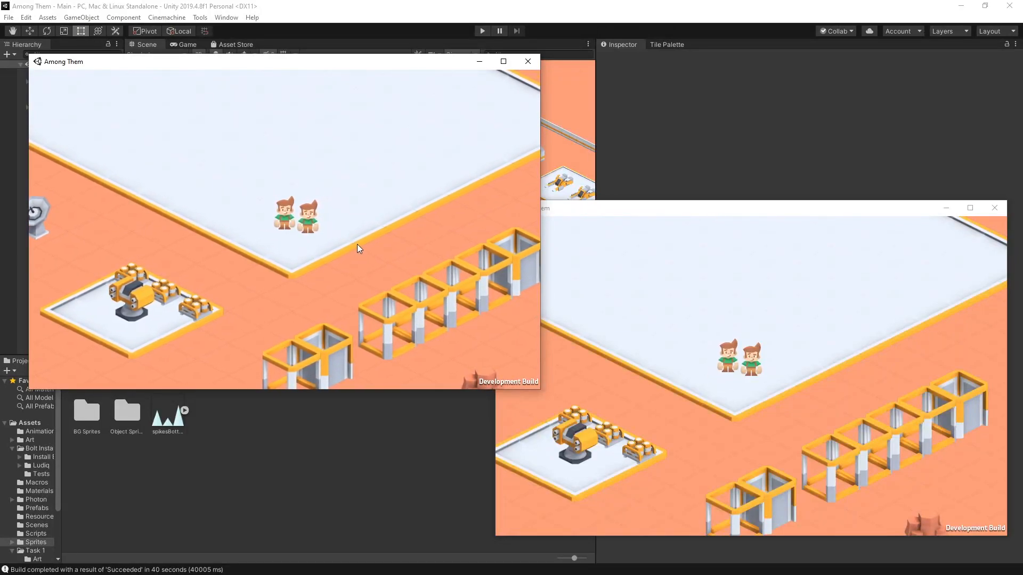
mouse_move(317, 238)
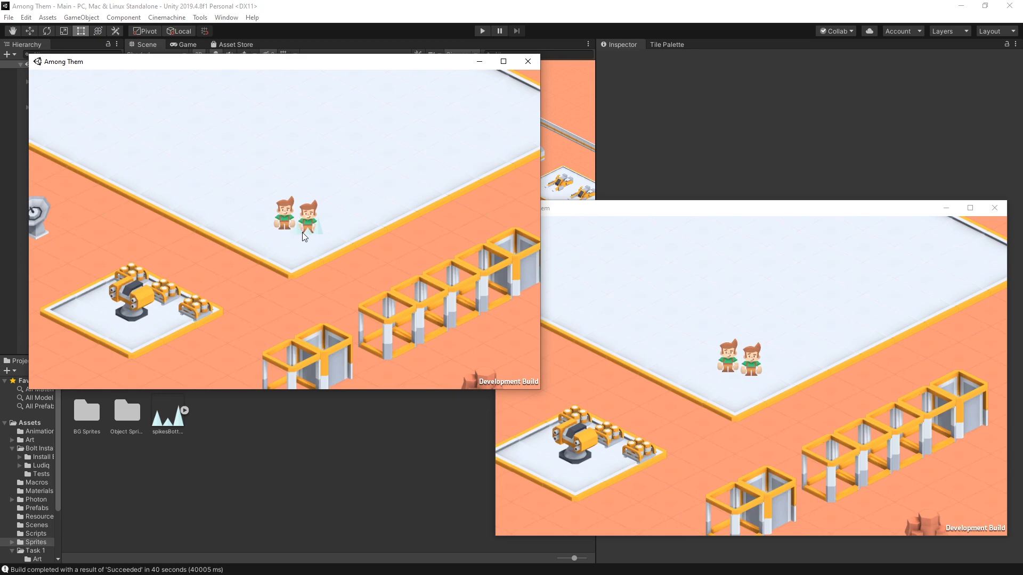
mouse_move(283, 181)
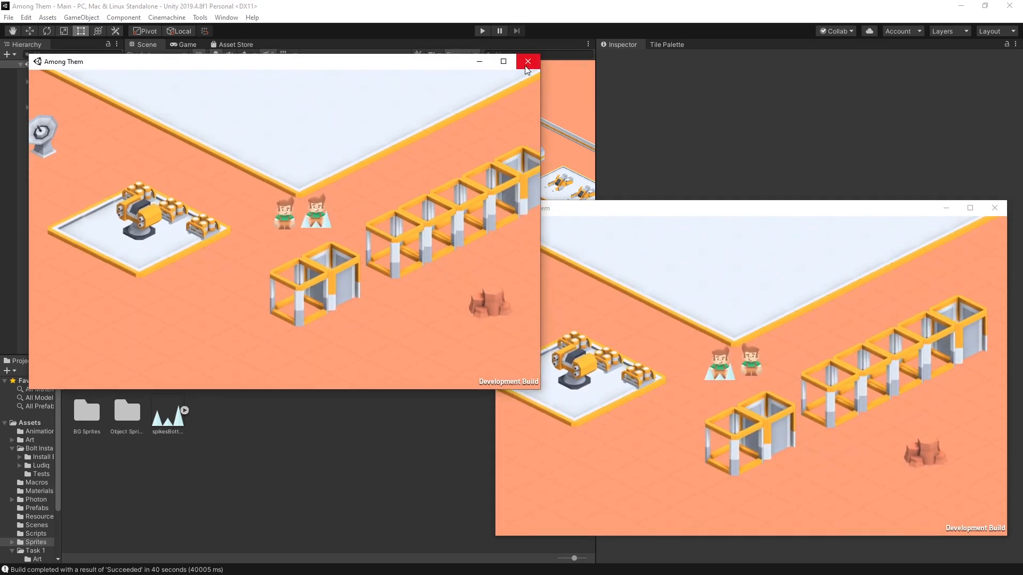
mouse_move(363, 188)
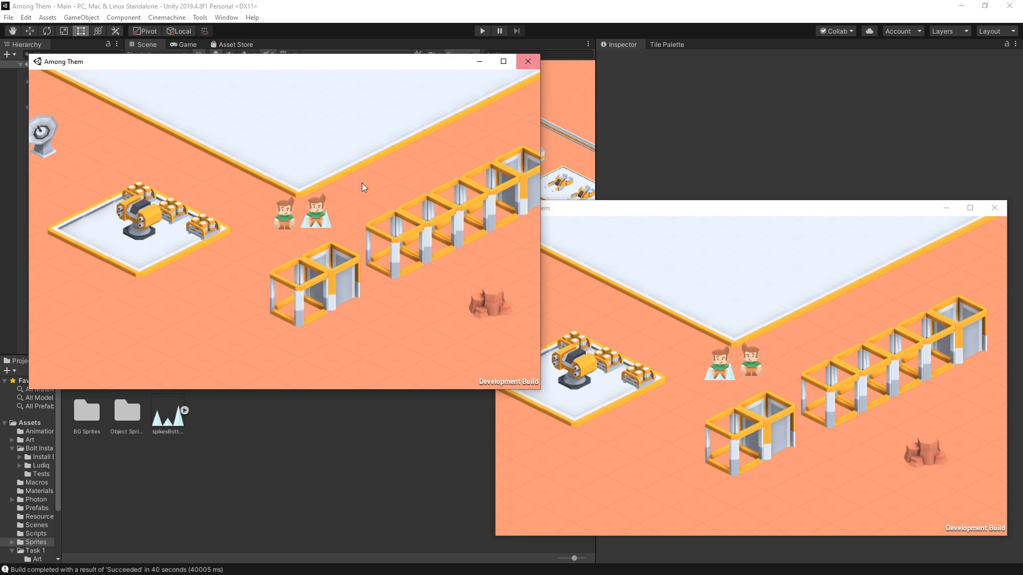
mouse_move(278, 249)
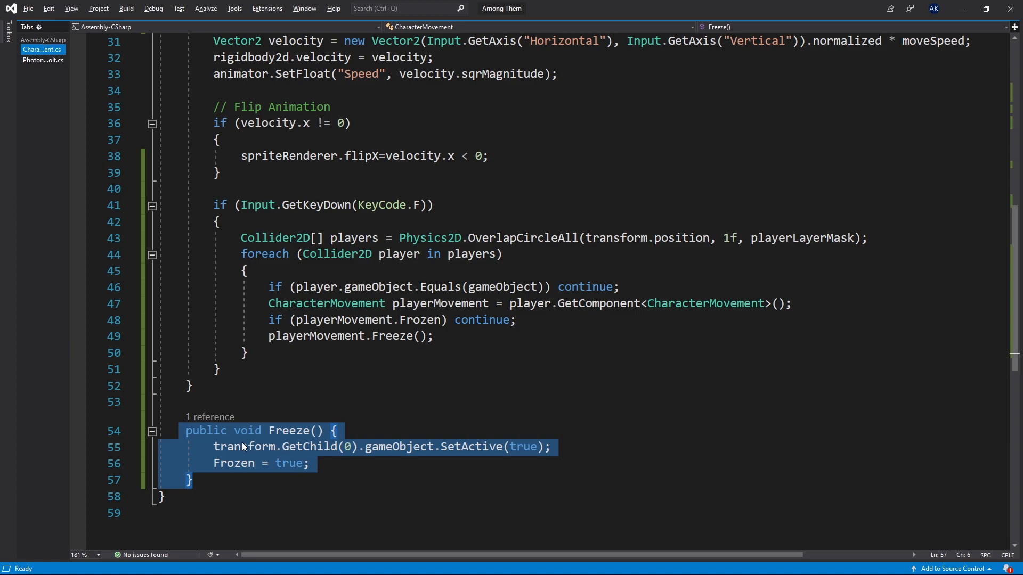
mouse_move(281, 431)
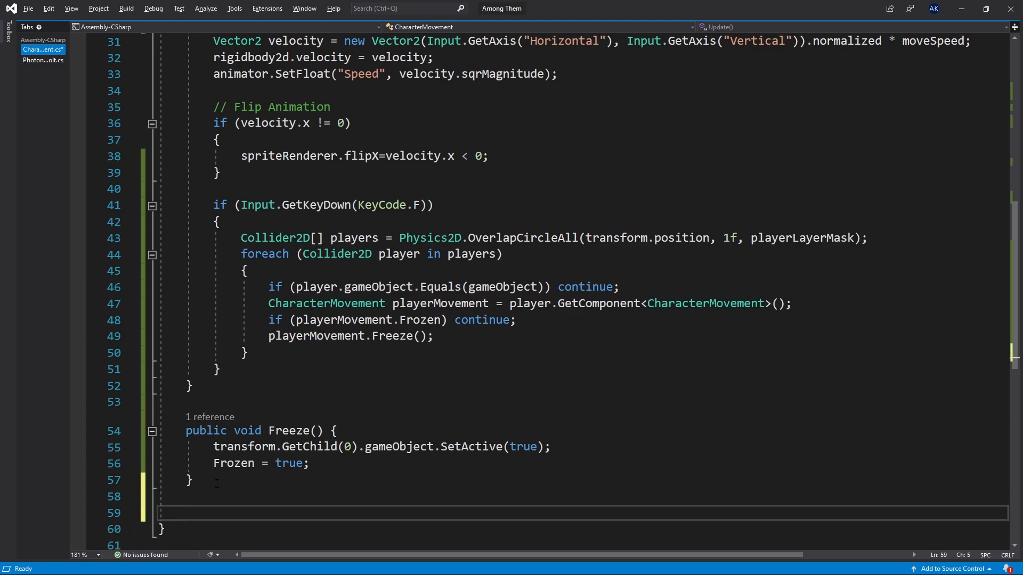
- Add a [PunRPC] non-public RCPFreeze() copy of the freeze code and delete Freeze()'s body lines
type("[]")
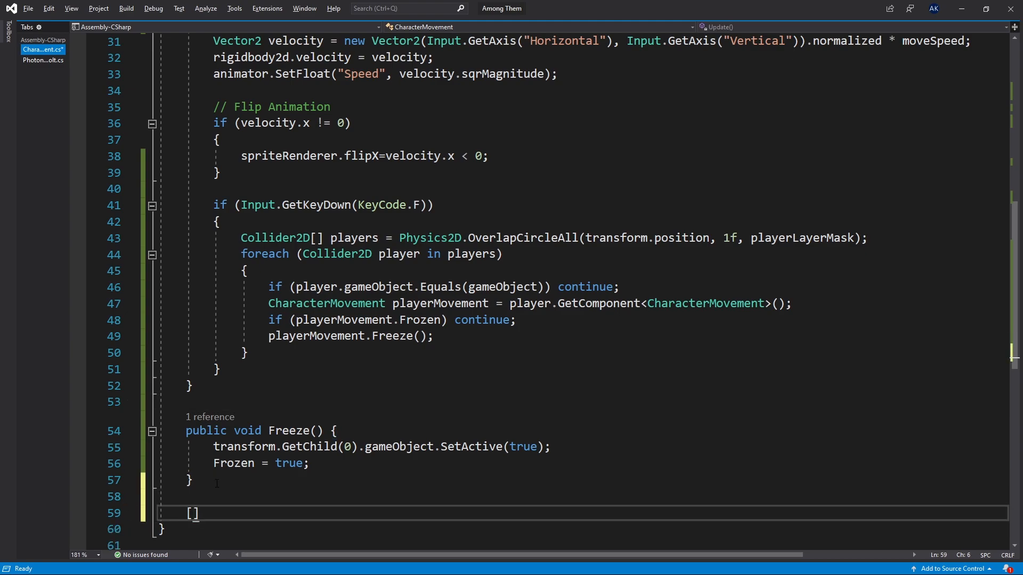
type("PunRPC")
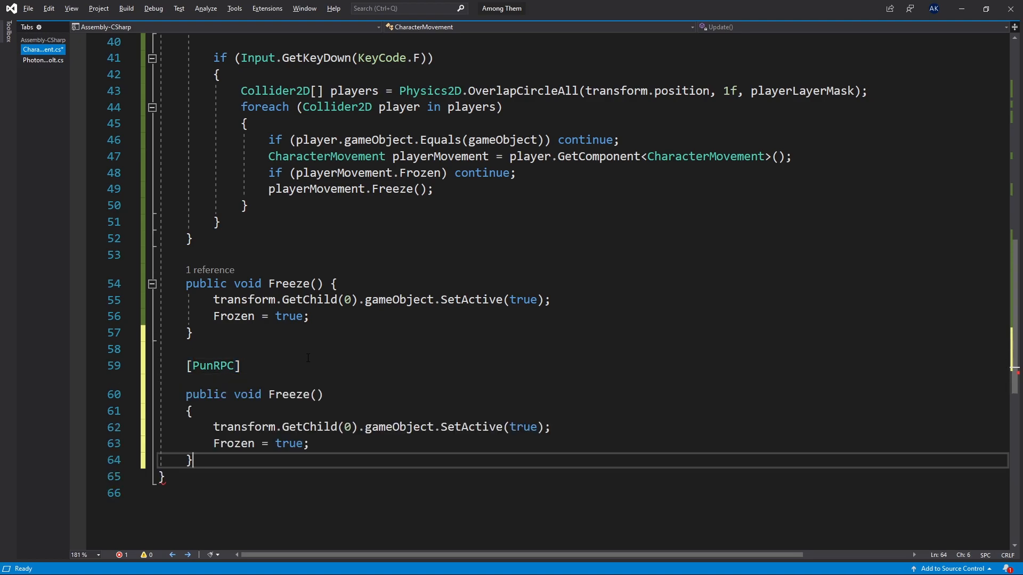
mouse_move(286, 394)
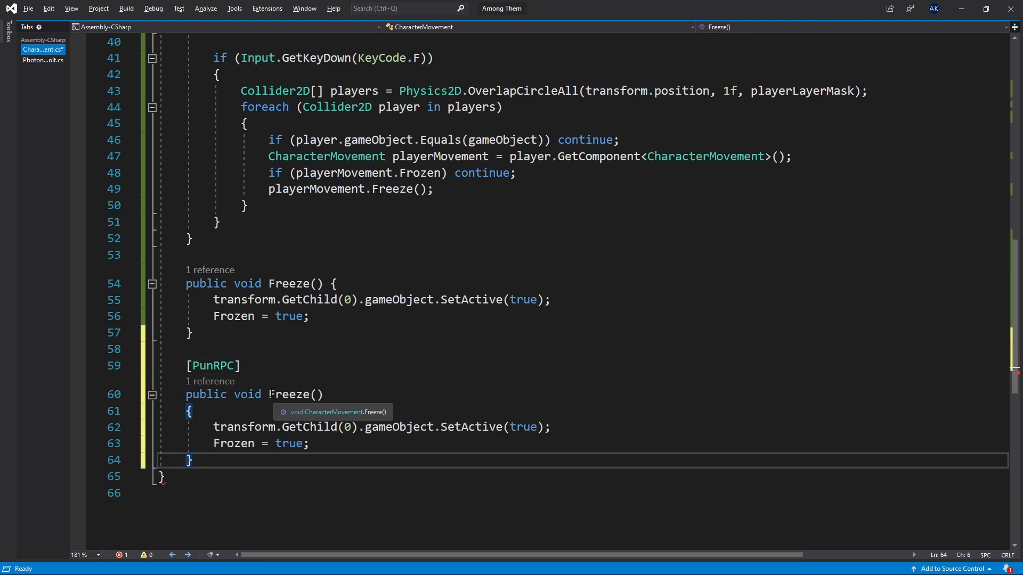
left_click(288, 394)
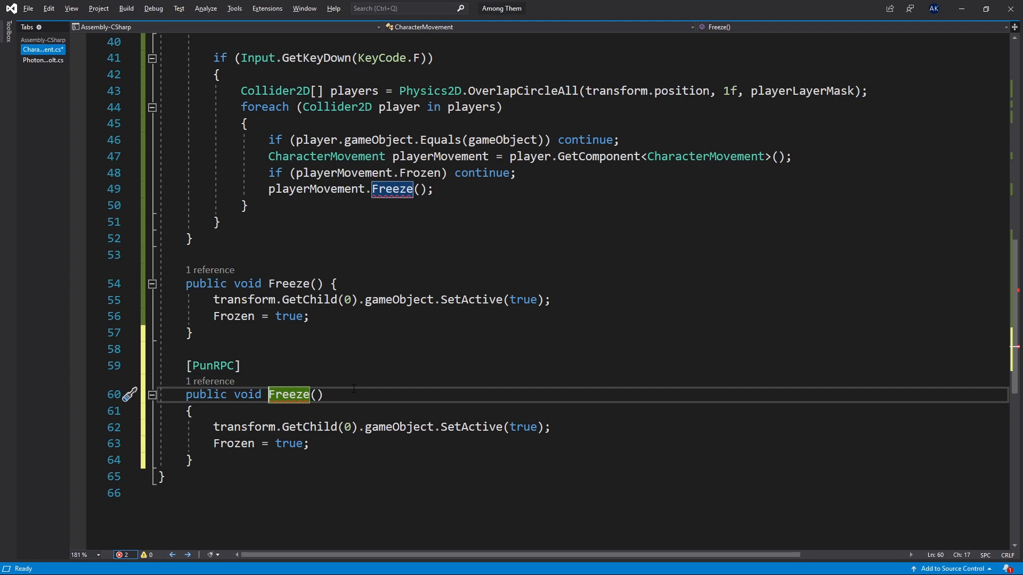
type("RCP")
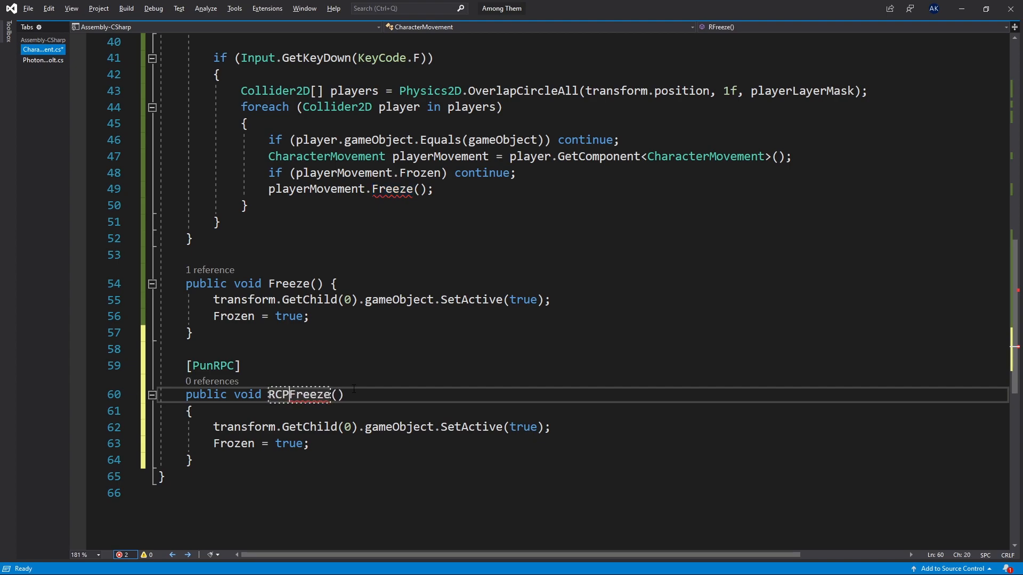
double_click(299, 394)
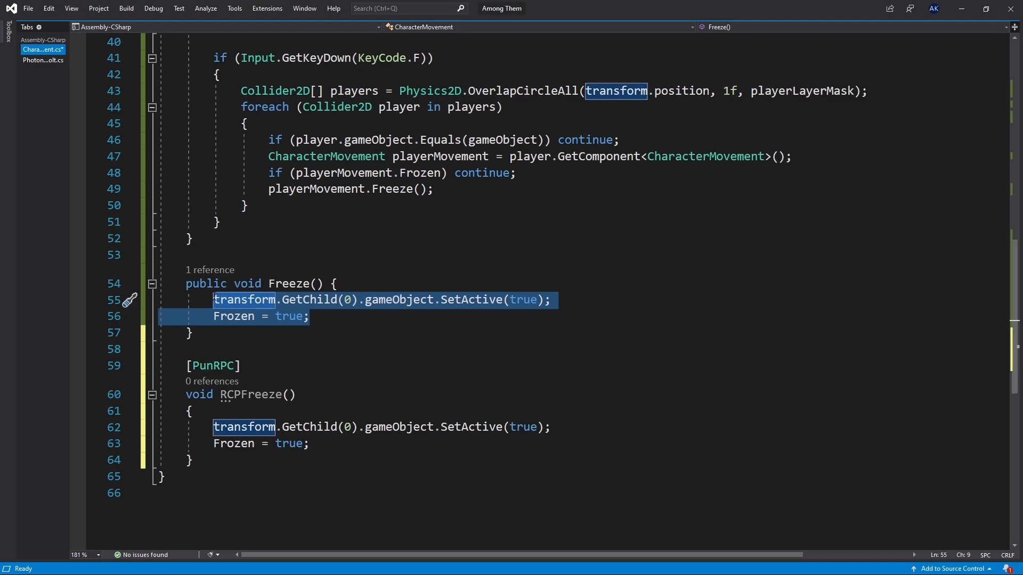
key("Delete")
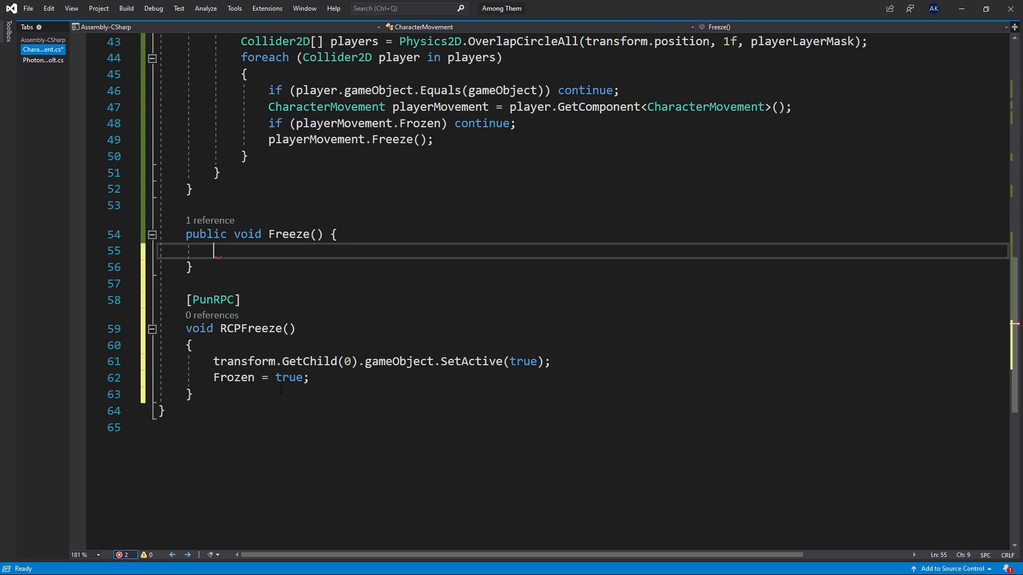
- Start photonView.RPC in Freeze(), comparing the single-player and RpcTarget overloads in IntelliSense
type("photonView")
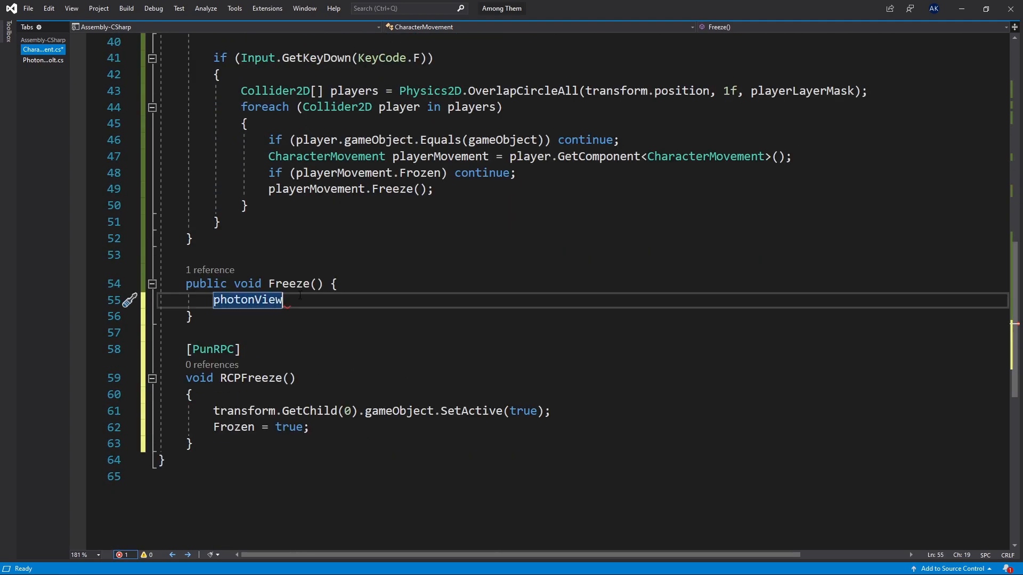
type(".R")
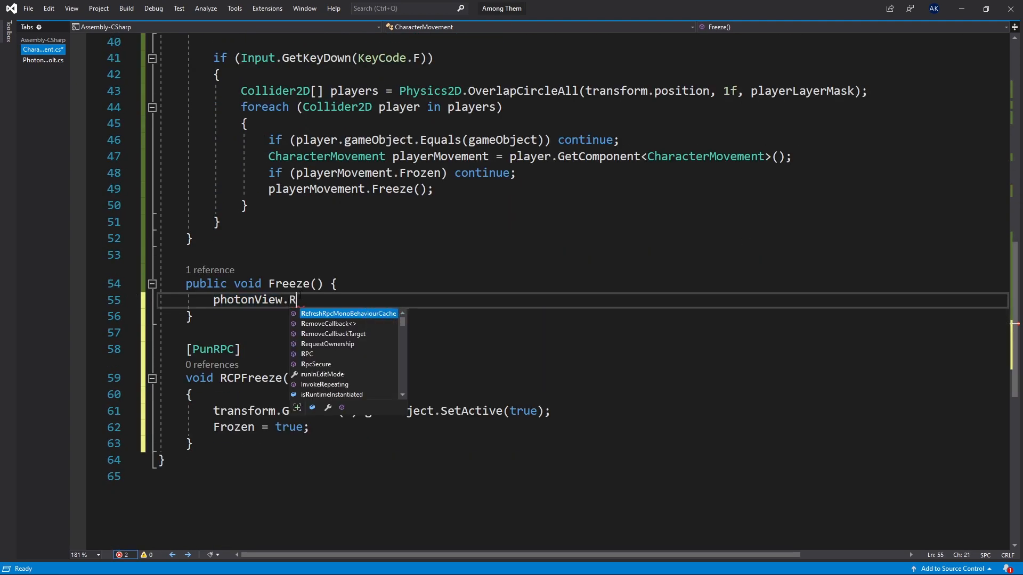
type("pc")
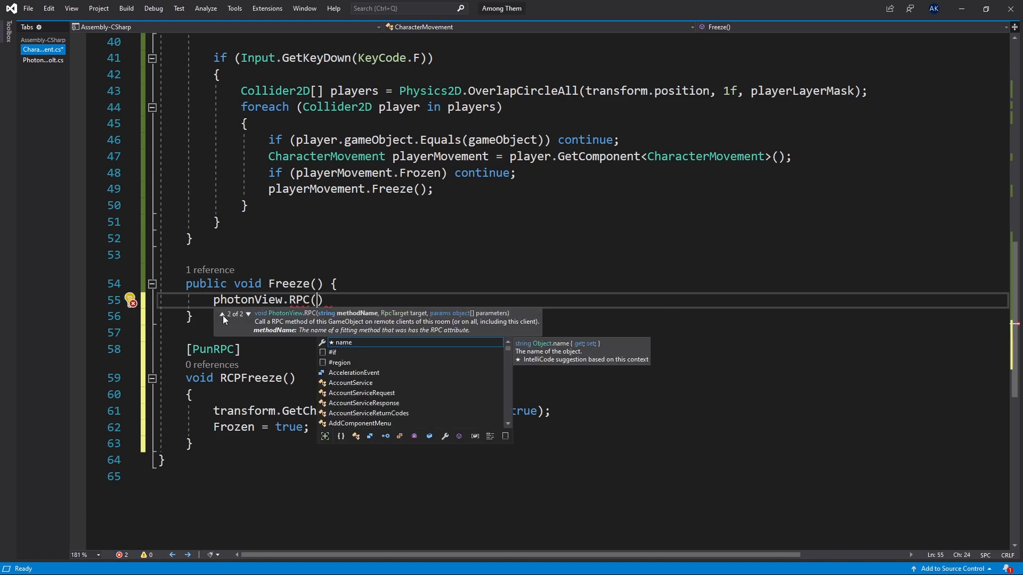
mouse_move(405, 317)
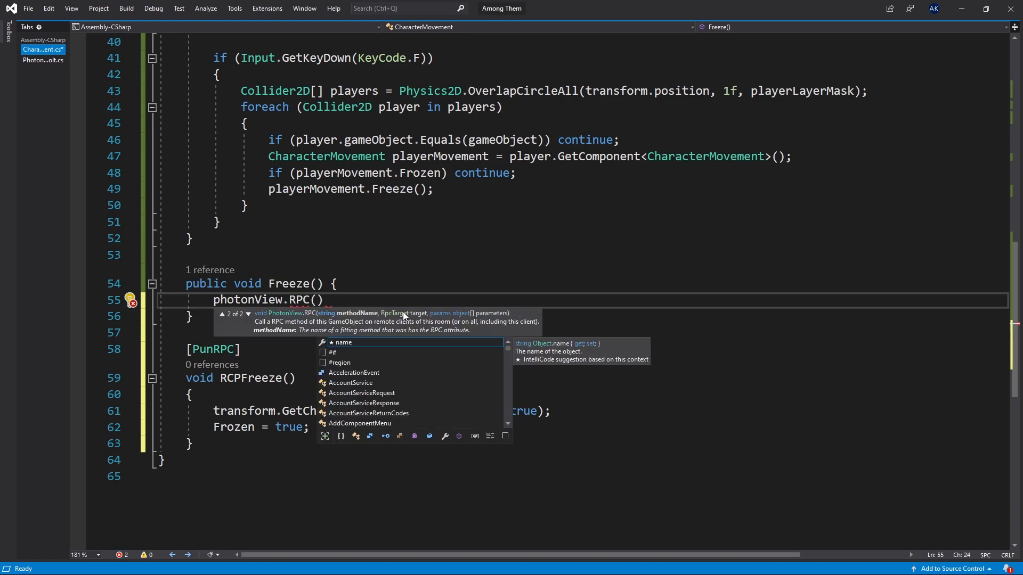
left_click(222, 314)
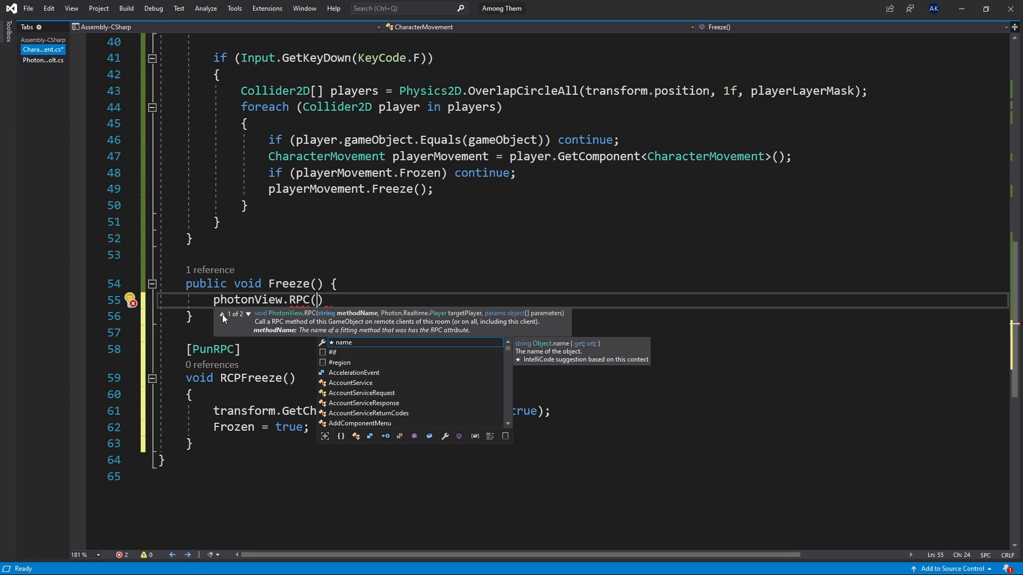
left_click(248, 313)
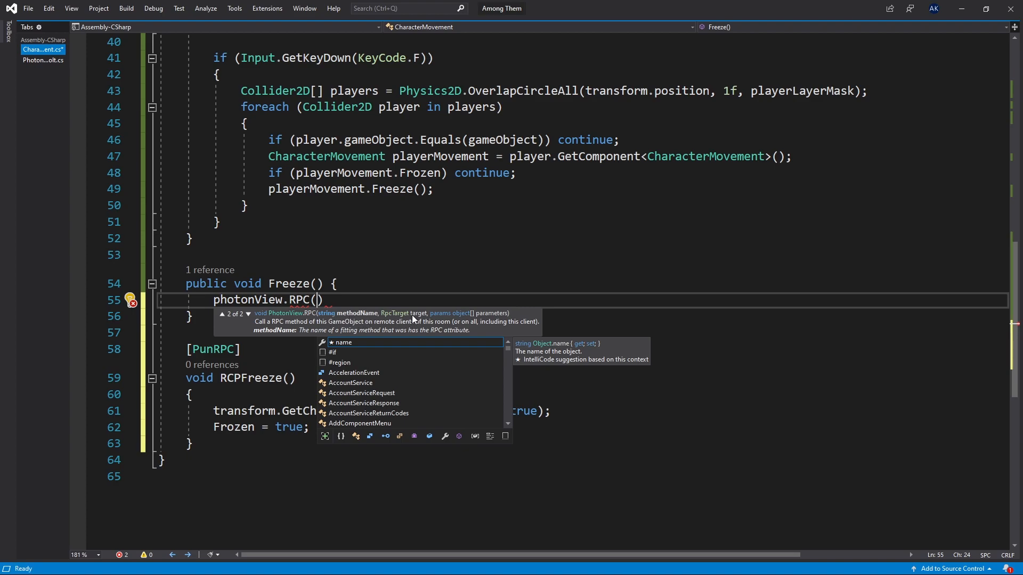
mouse_move(504, 316)
type("\"\"")
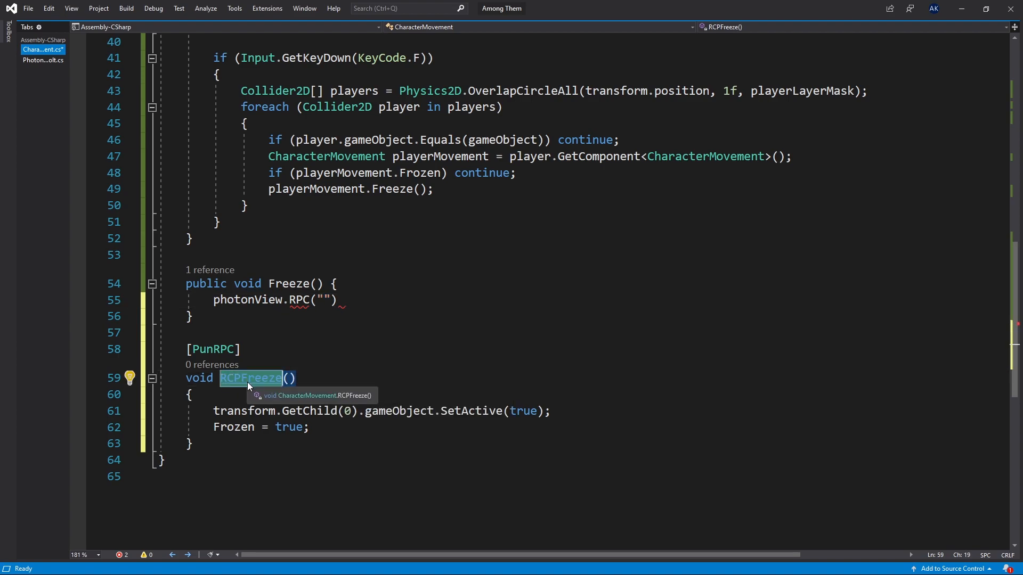
mouse_move(328, 300)
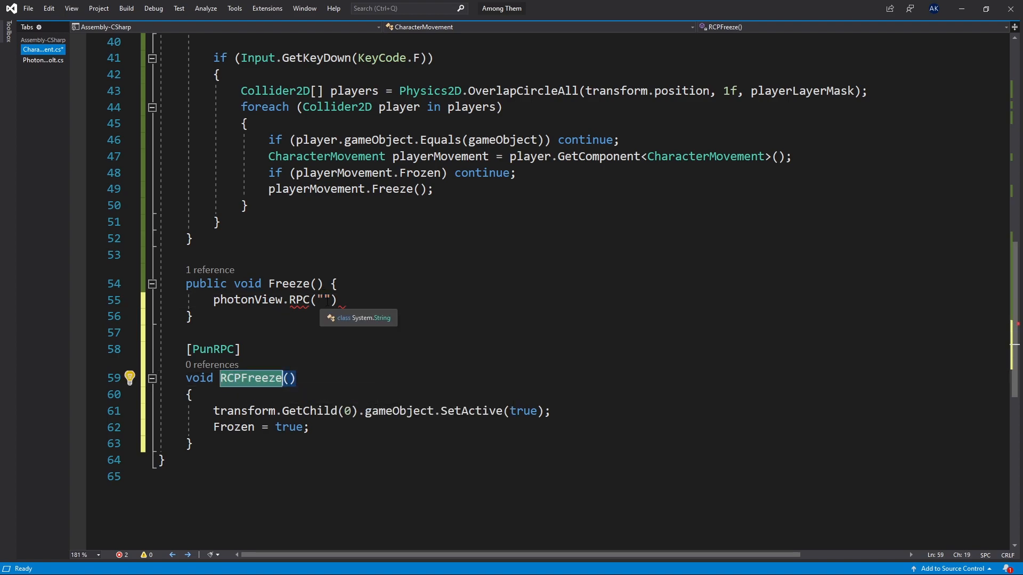
- Complete the call as photonView.RPC("RCPFreeze", RpcTarget.AllBuffered)
type("RCPFreeze")
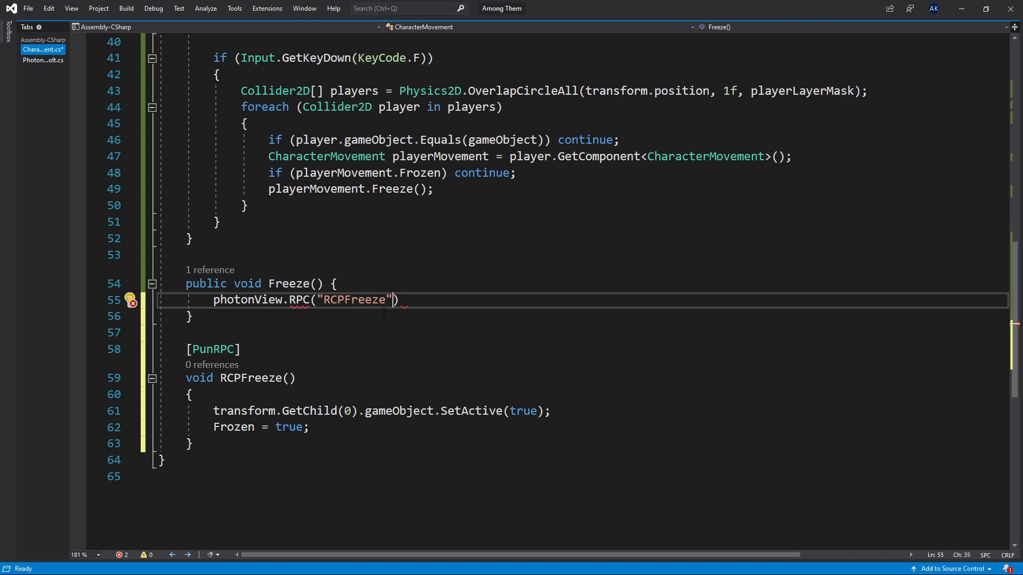
type(",RpcTarget")
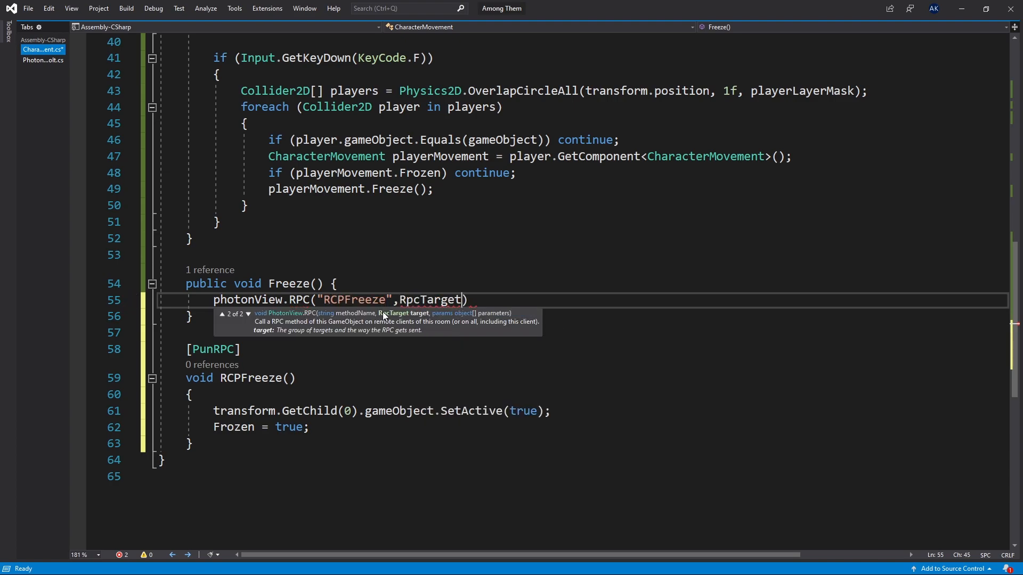
type(".AllBuffered")
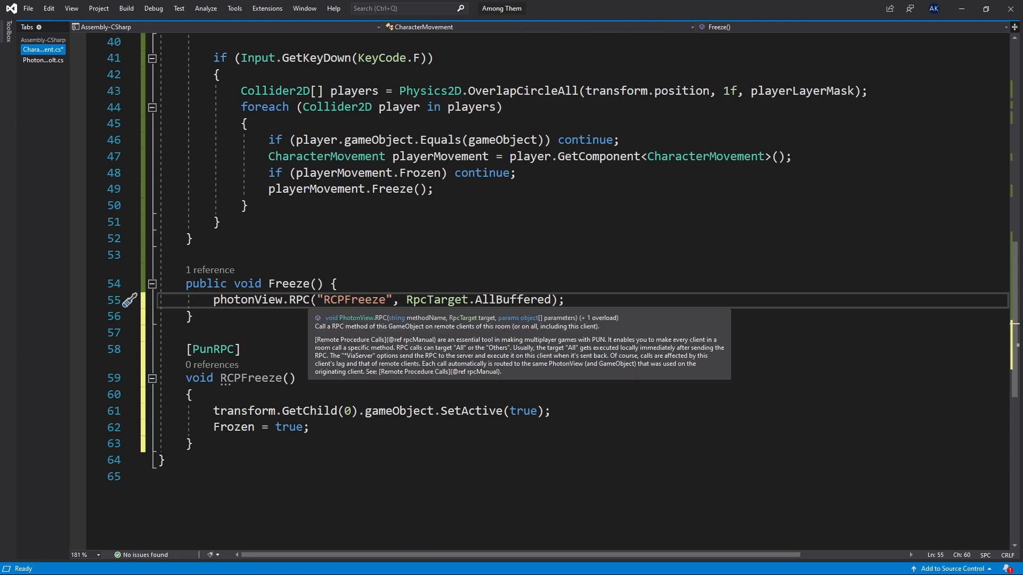
left_click(249, 377)
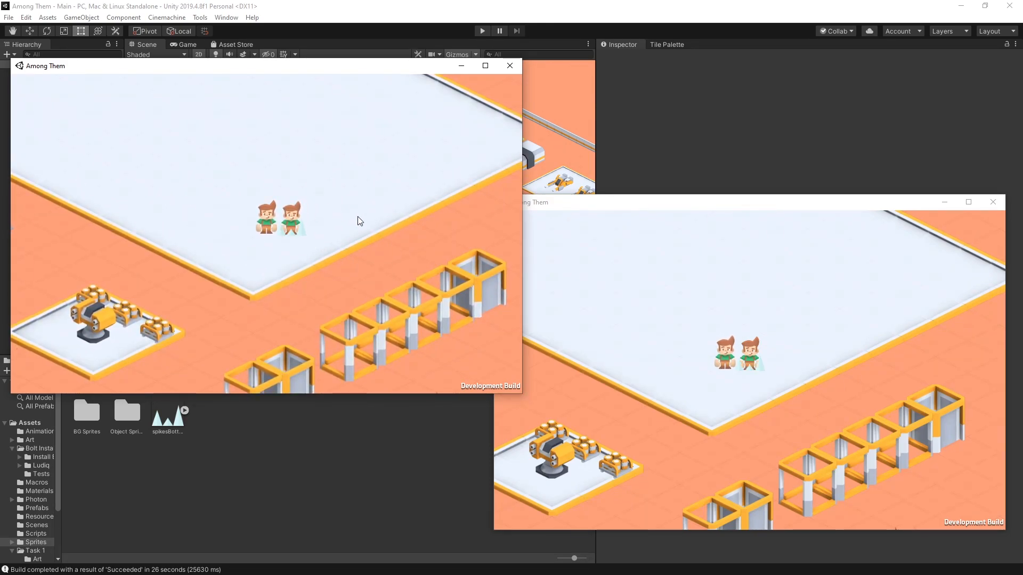
mouse_move(794, 374)
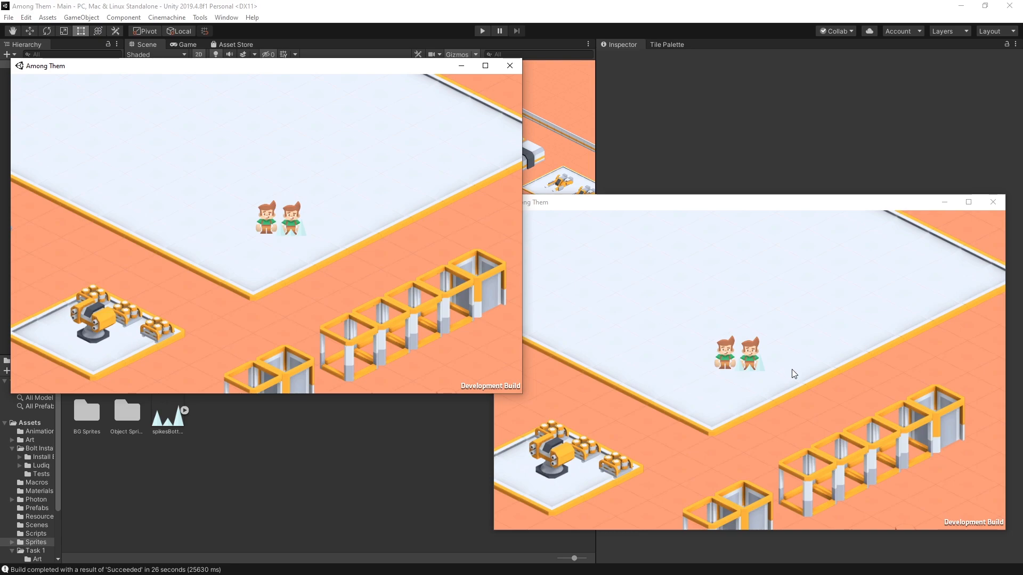
- Take control in the second game window to test freezing another player
left_click(815, 376)
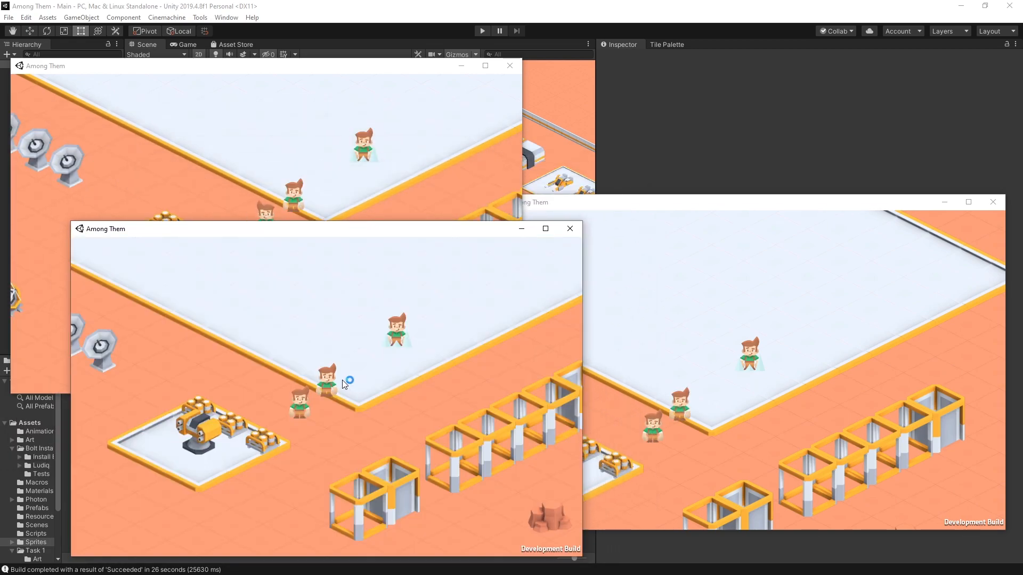
mouse_move(405, 338)
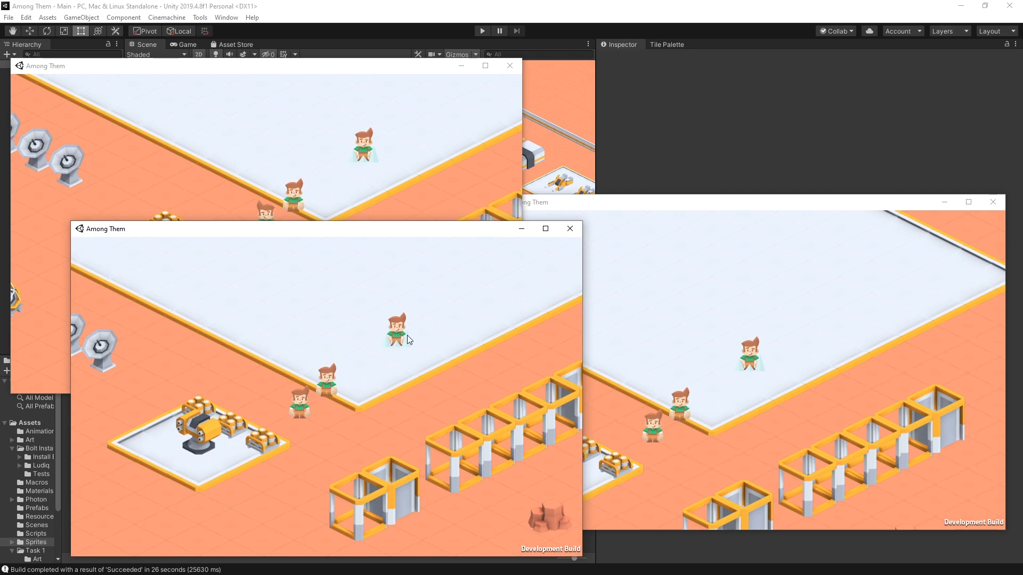
mouse_move(390, 345)
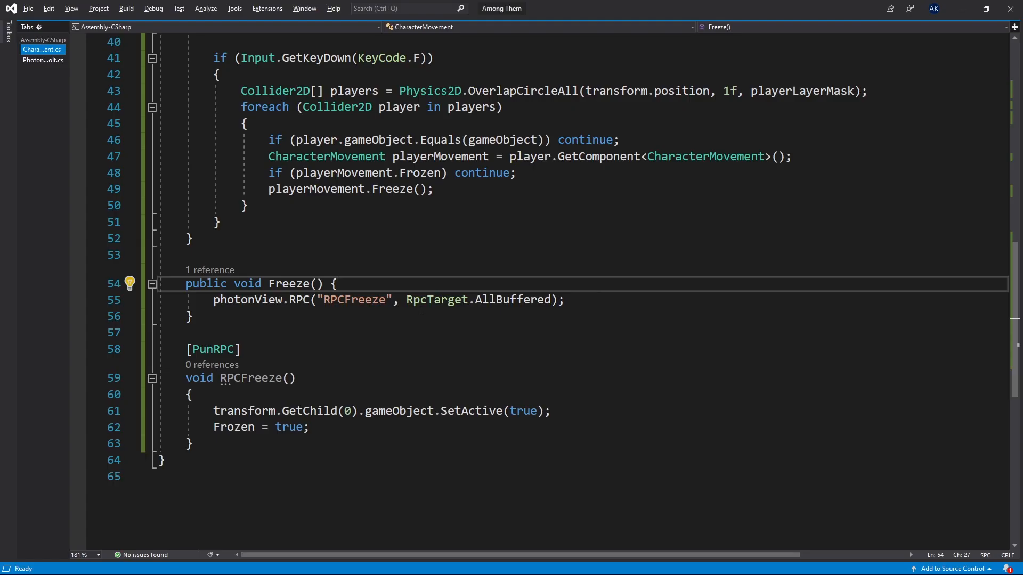
- Move the flip if-block to the top of Update() using rigidbody2d.velocity.x
scroll("up", 3)
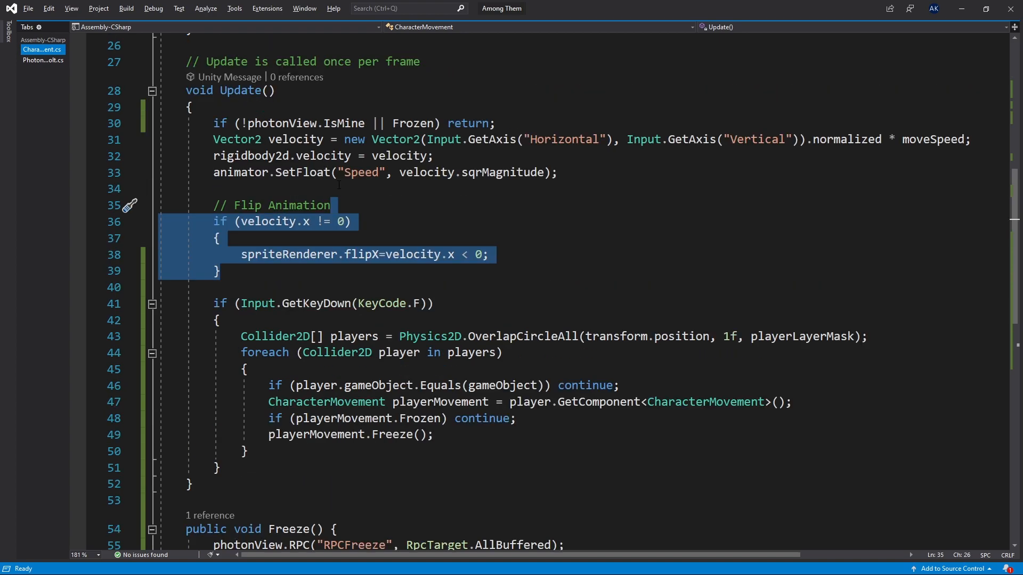
key("Delete")
type("rigidbody2d")
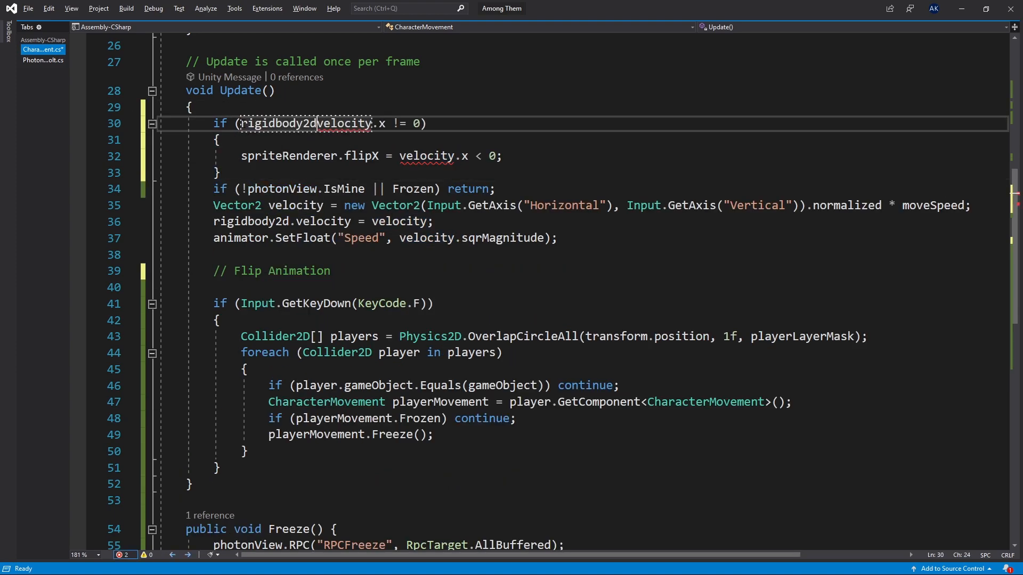
left_click(193, 107)
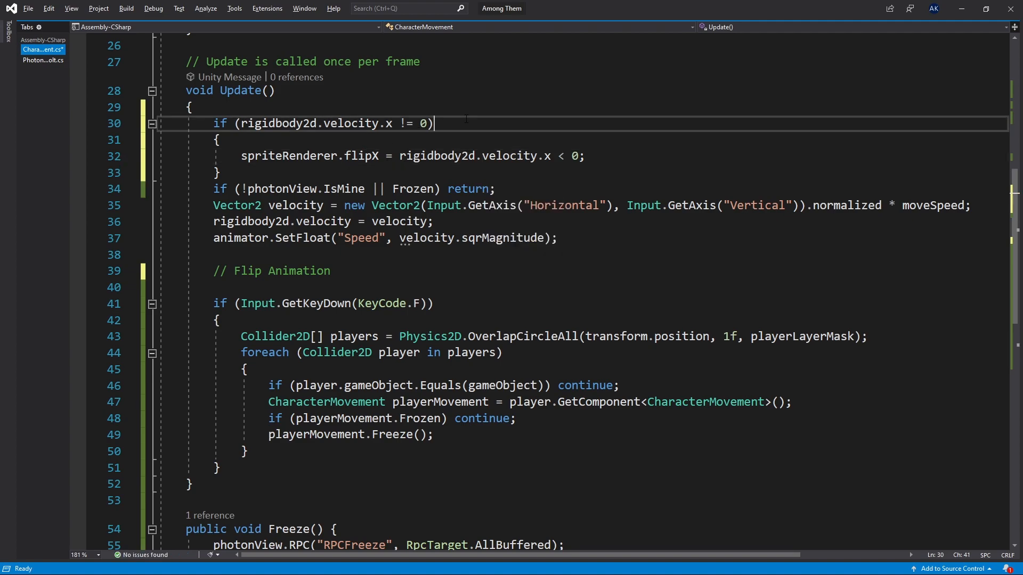
left_click(220, 172)
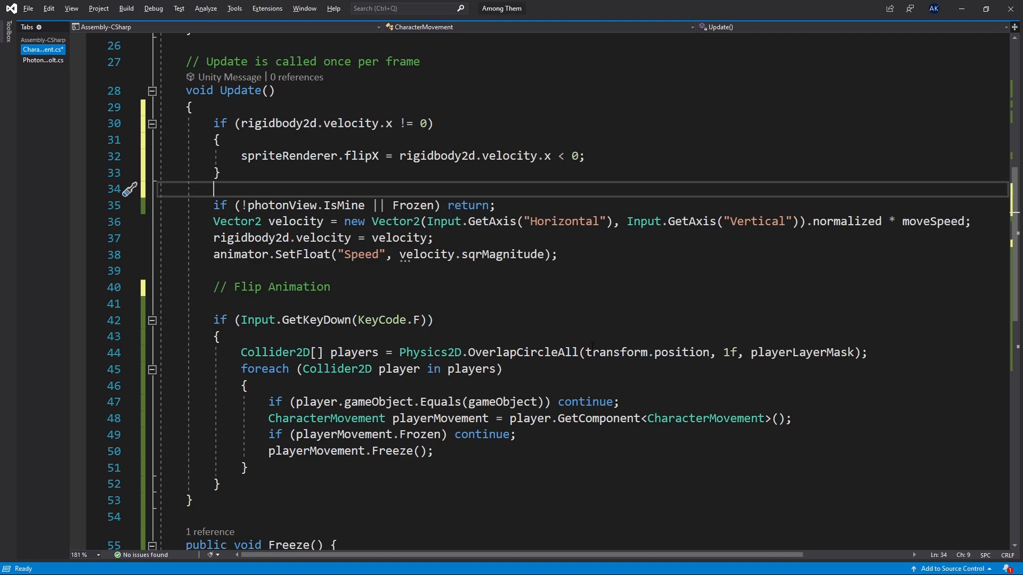
mouse_move(401, 293)
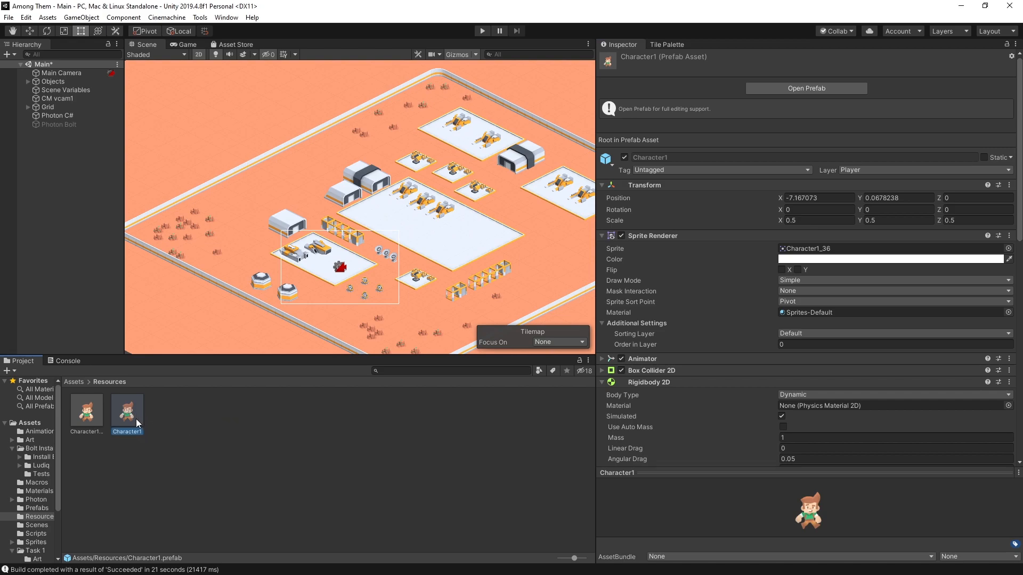
- Replace Photon Transform View with Photon Rigidbody 2D View, teleport enabled beyond distance 1
scroll("down", 3)
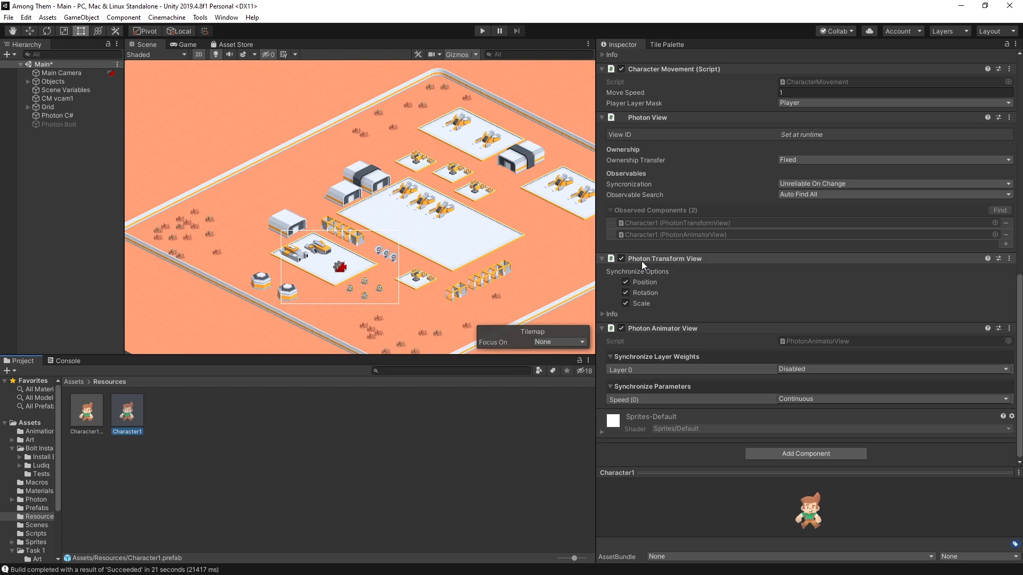
mouse_move(679, 271)
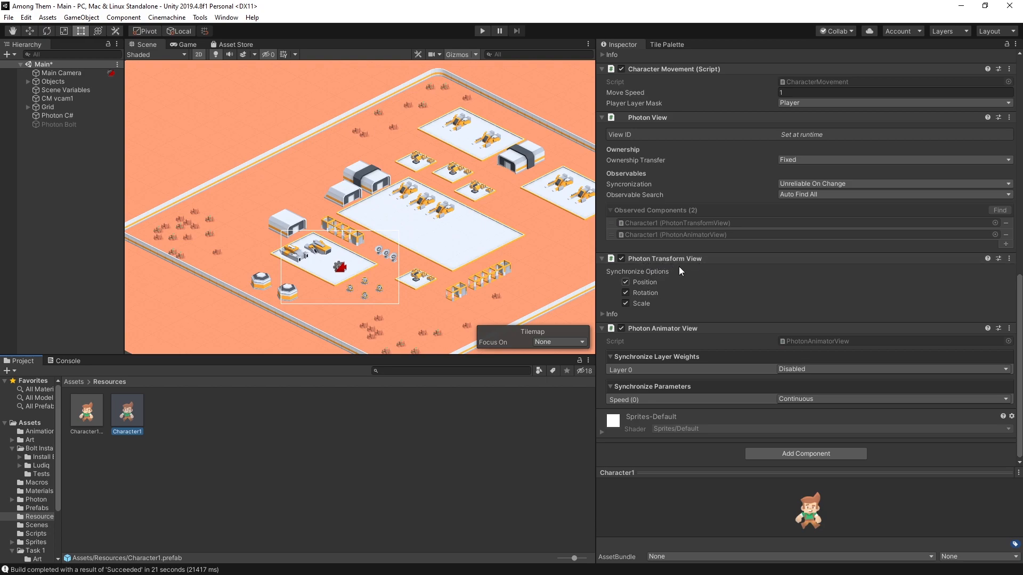
mouse_move(651, 313)
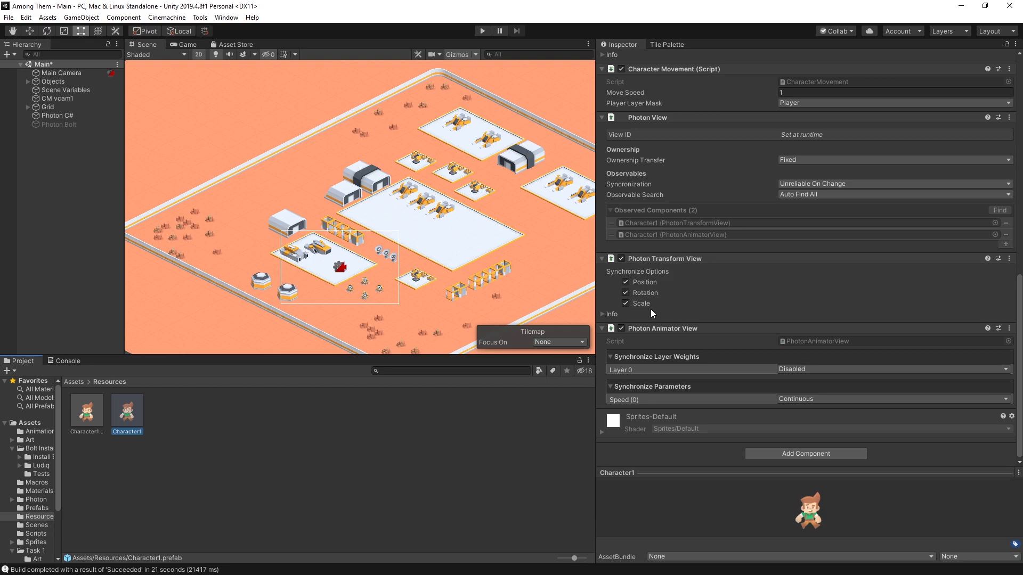
mouse_move(696, 300)
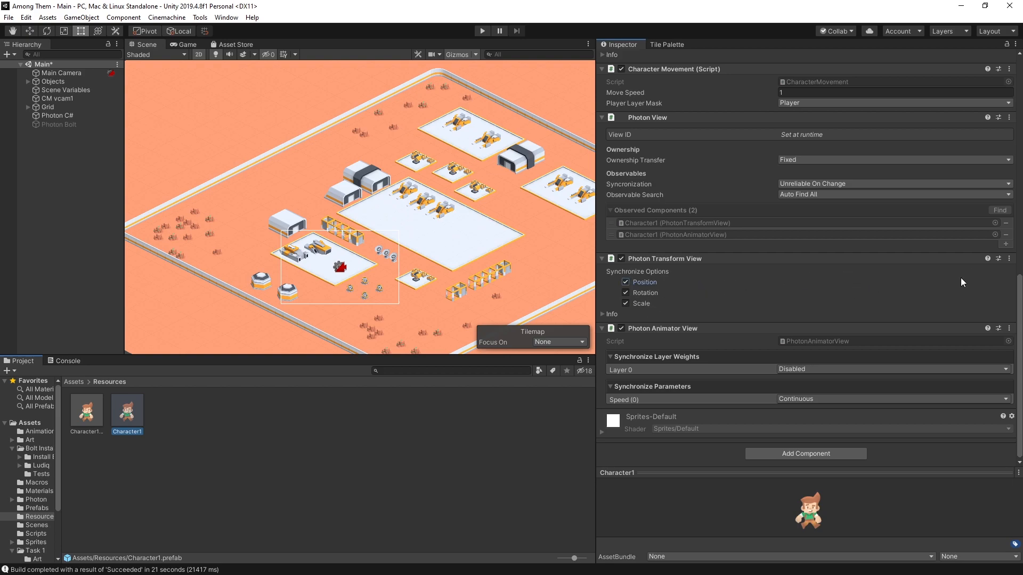
left_click(1009, 258)
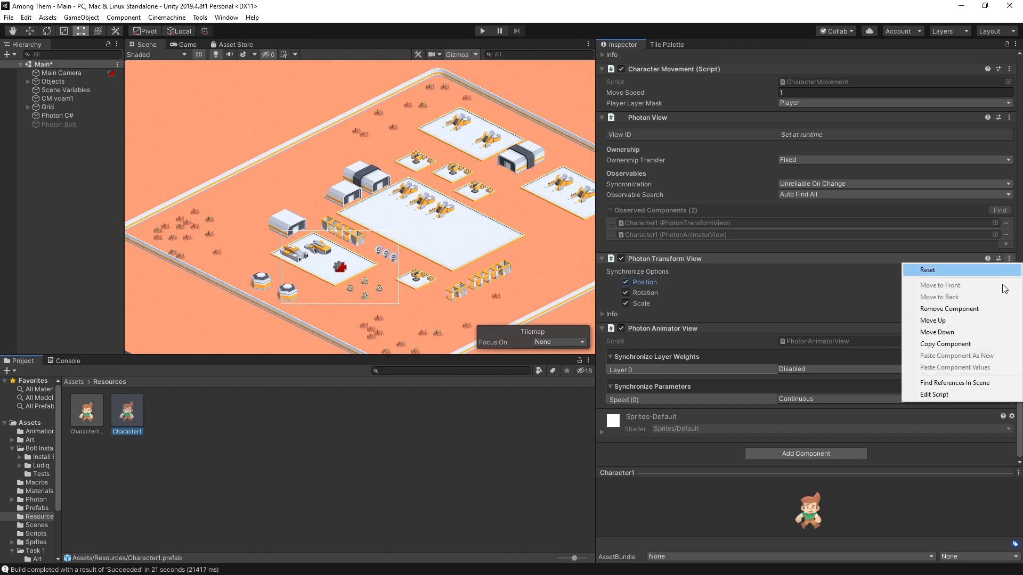
mouse_move(964, 311)
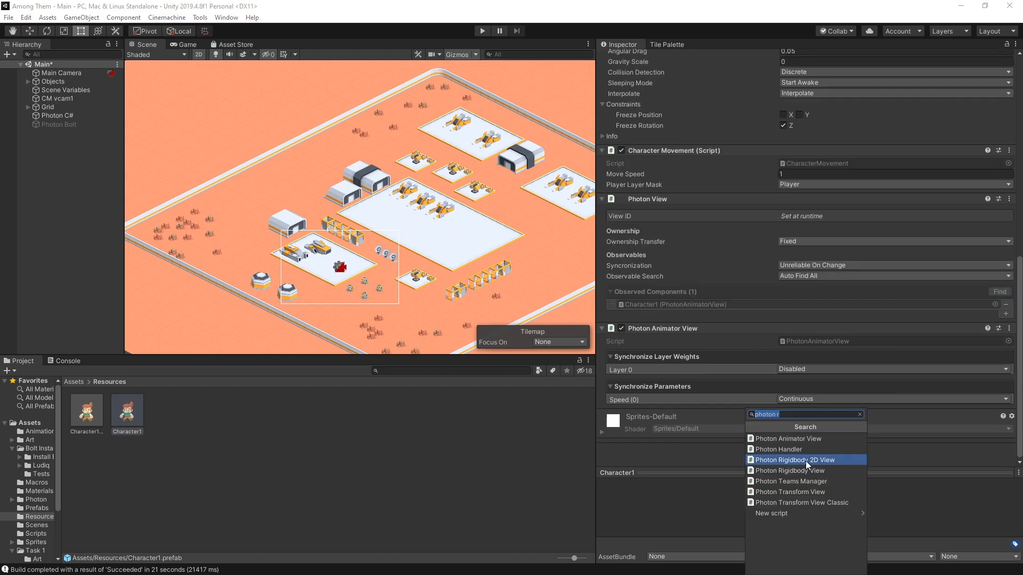
left_click(797, 460)
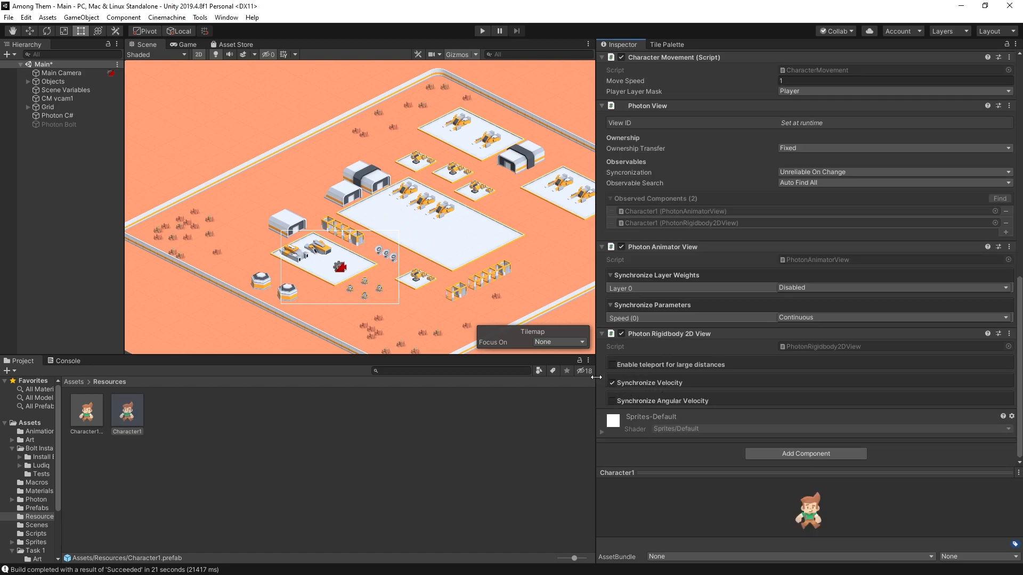
left_click(611, 364)
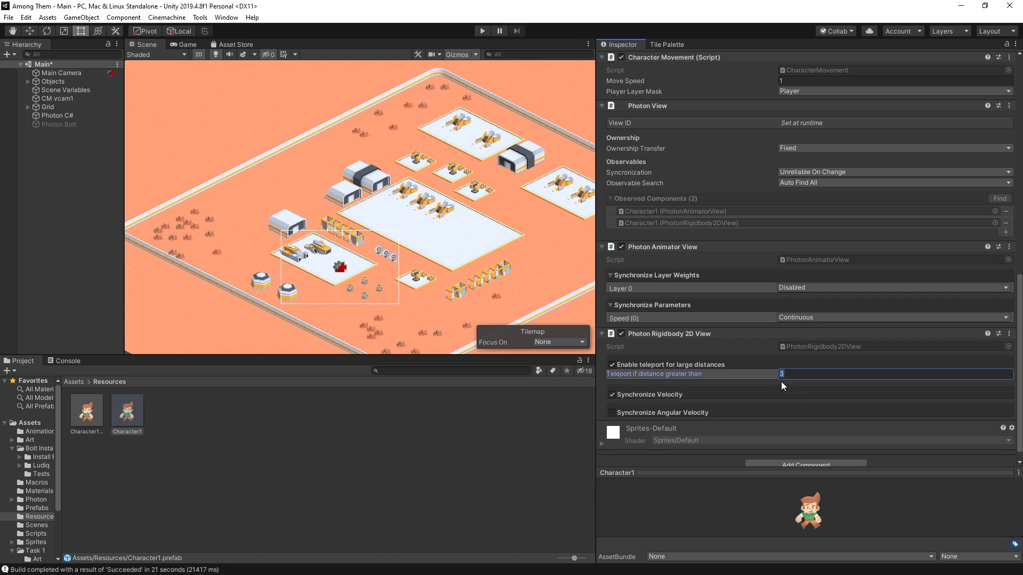
type("1")
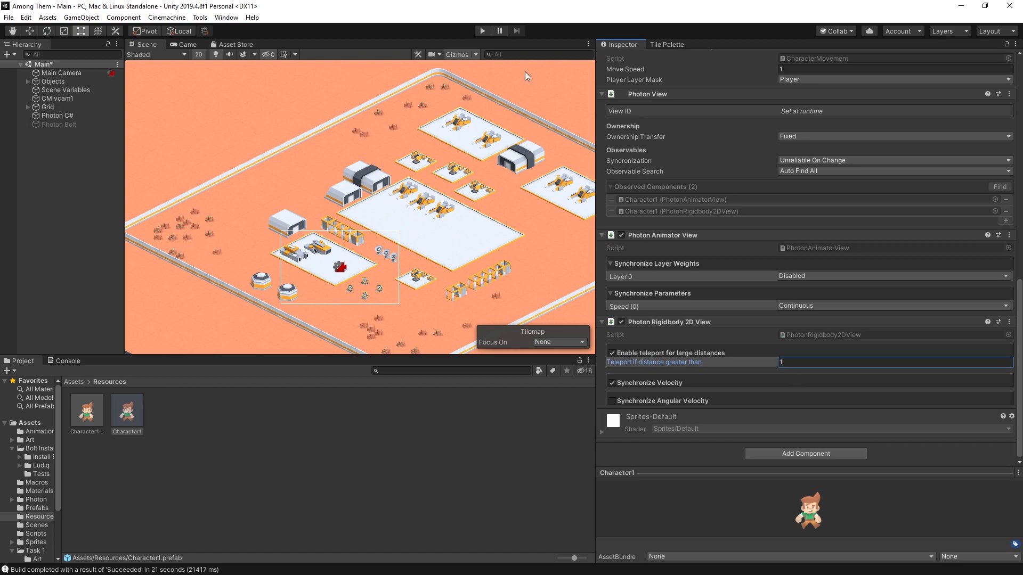
- Build And Run a fresh standalone copy of the game
left_click(9, 18)
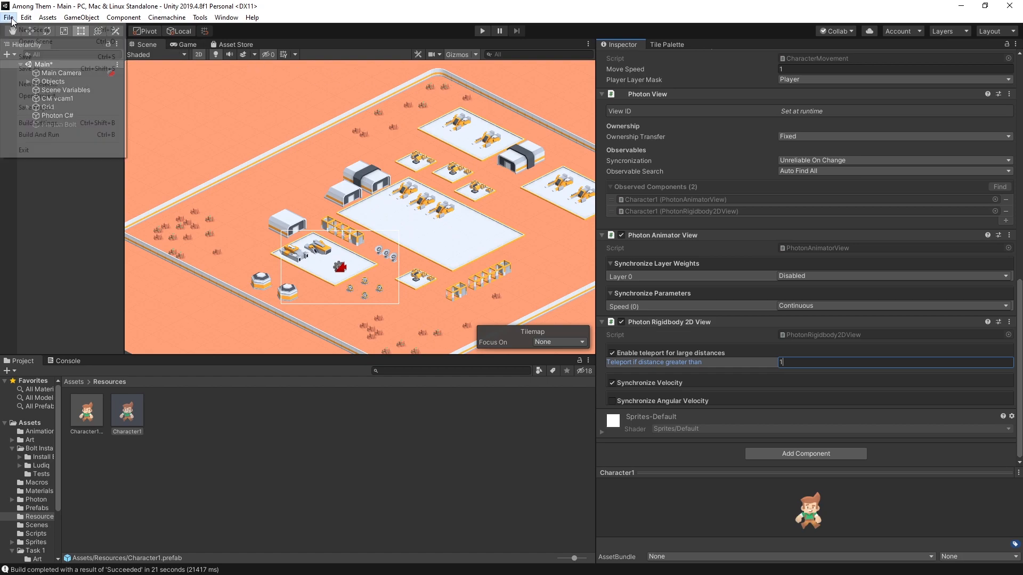
left_click(38, 134)
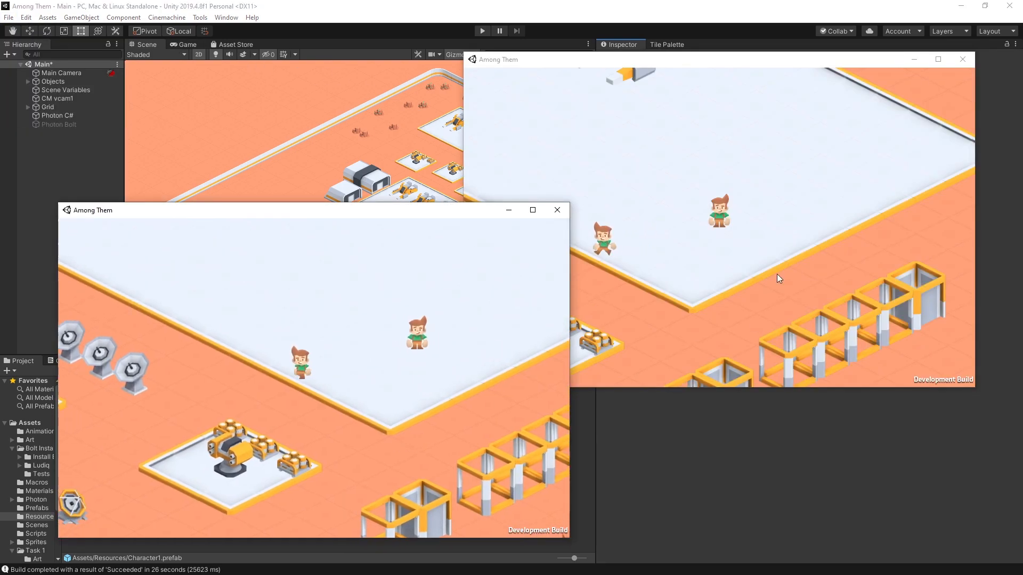